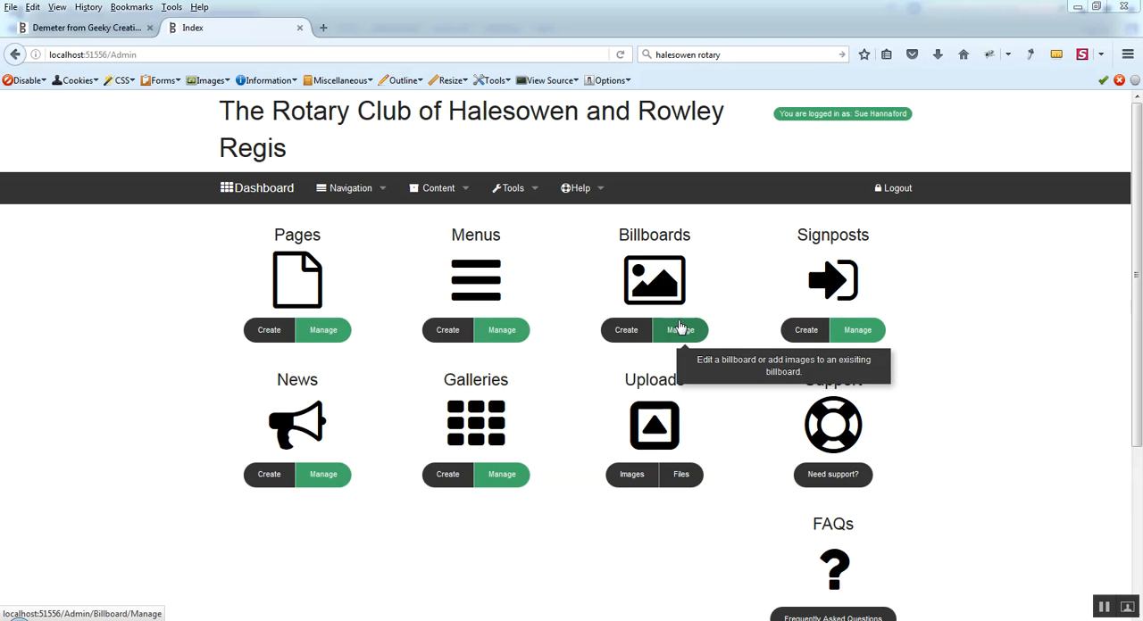
pyautogui.moveTo(691, 326)
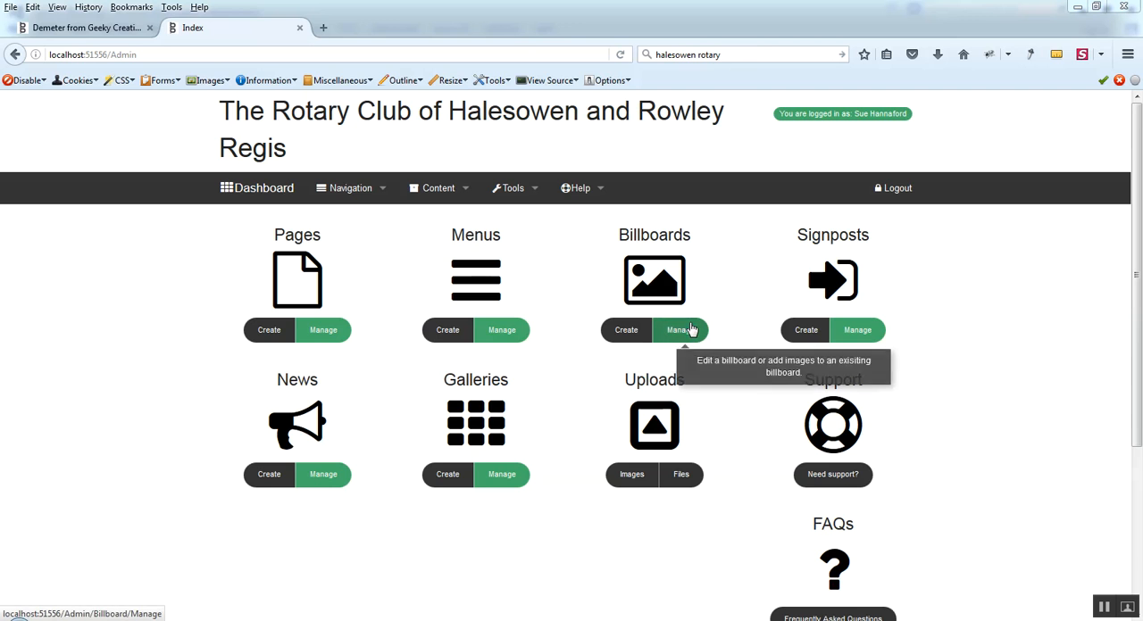
pyautogui.moveTo(943, 325)
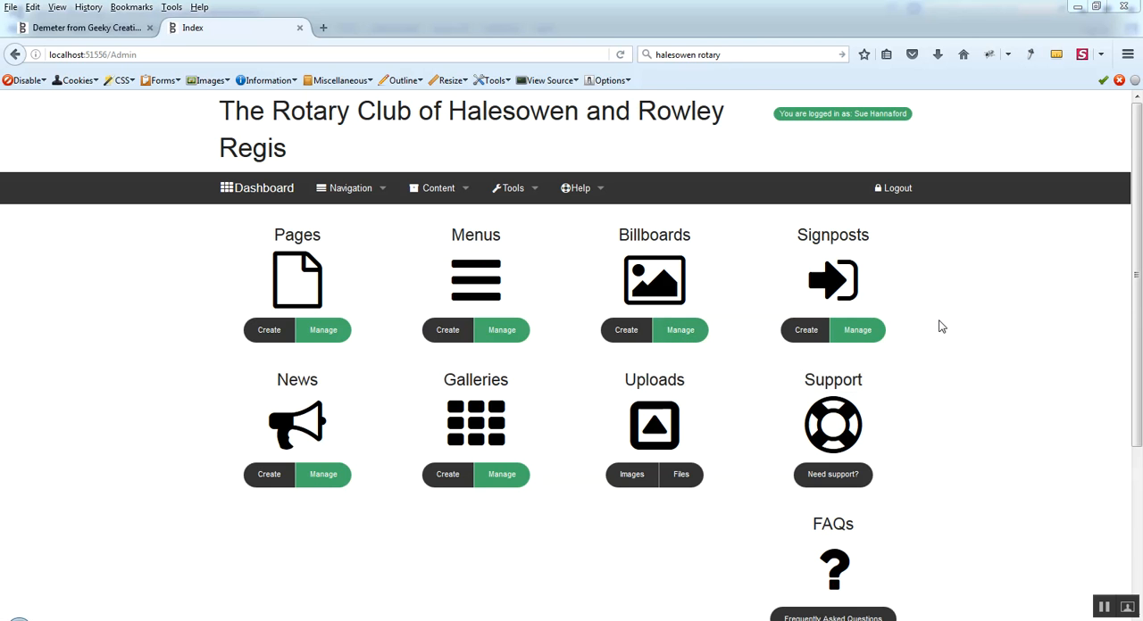
pyautogui.moveTo(947, 323)
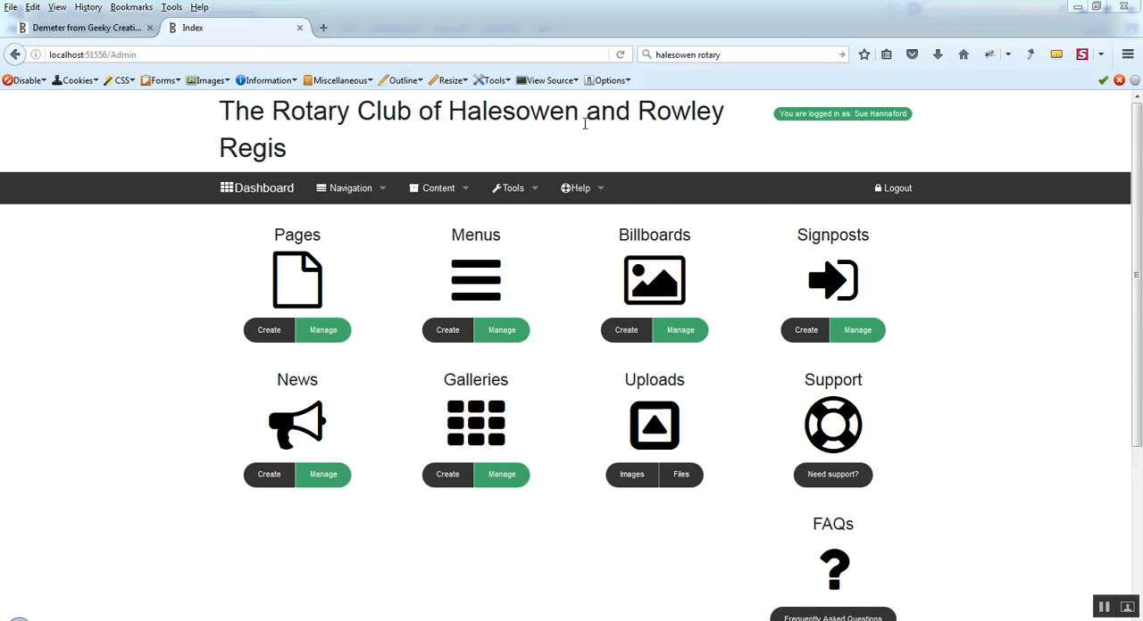
pyautogui.moveTo(925, 308)
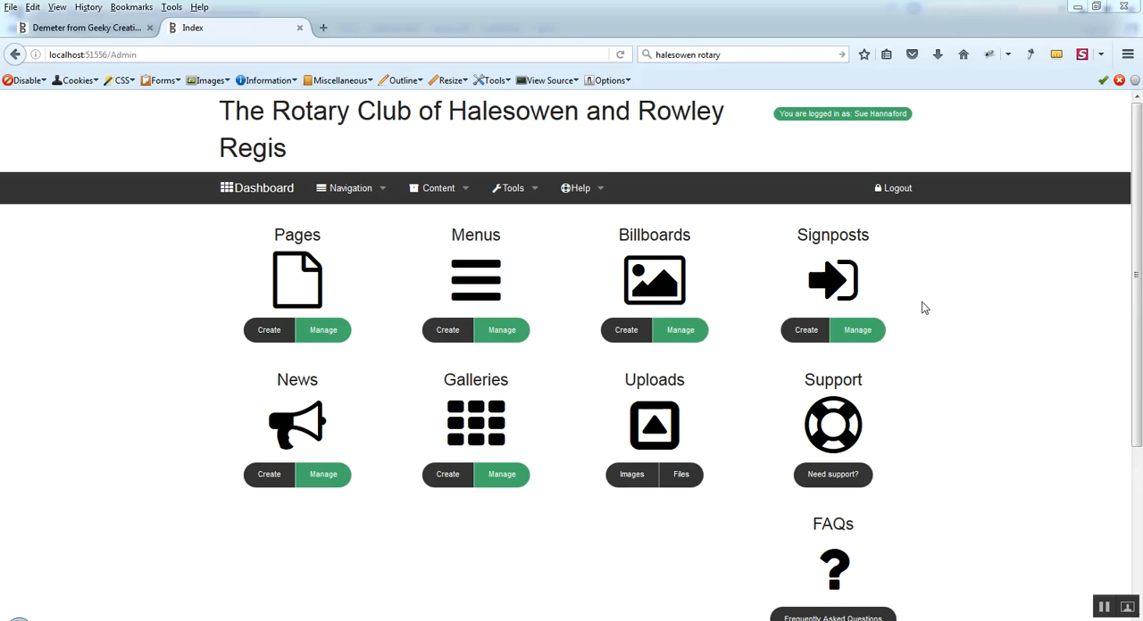
pyautogui.moveTo(429, 550)
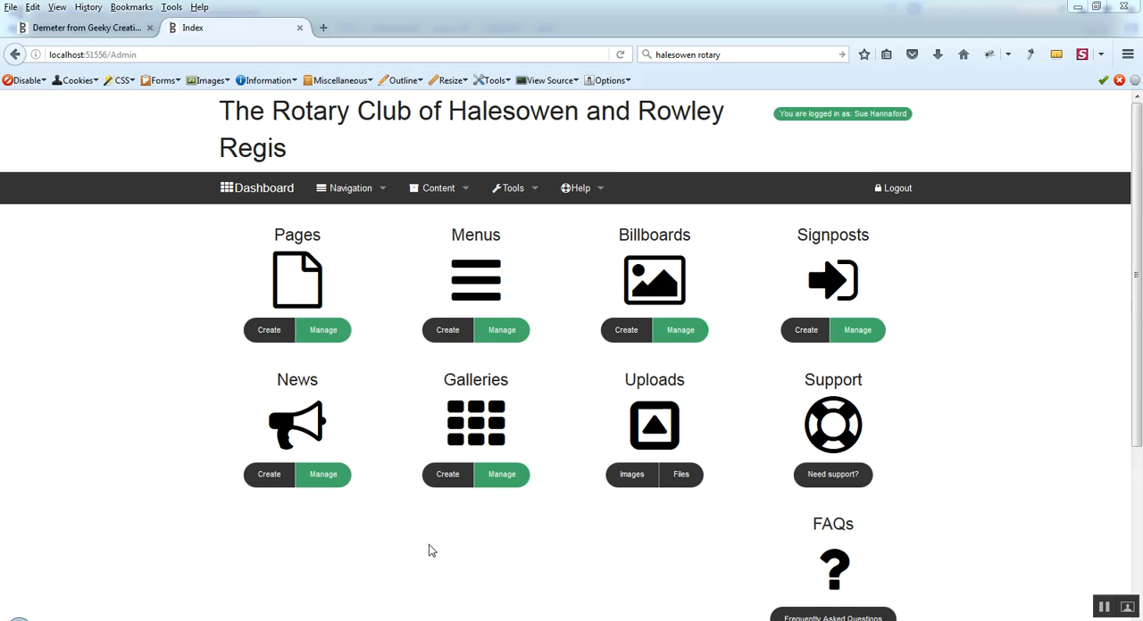
pyautogui.moveTo(357, 347)
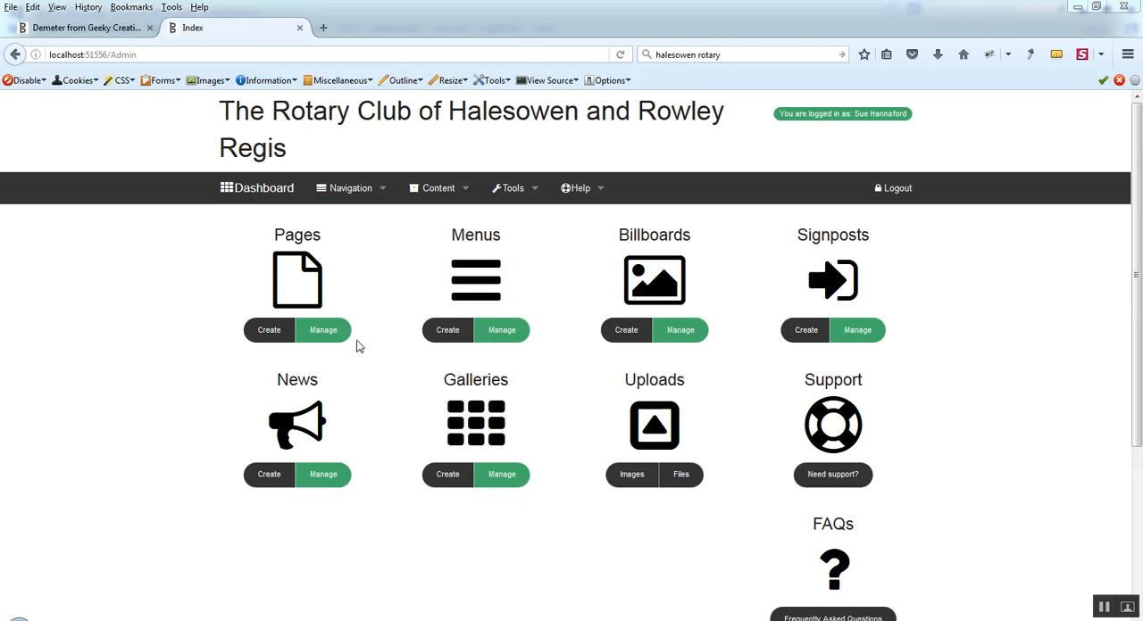
pyautogui.moveTo(293, 347)
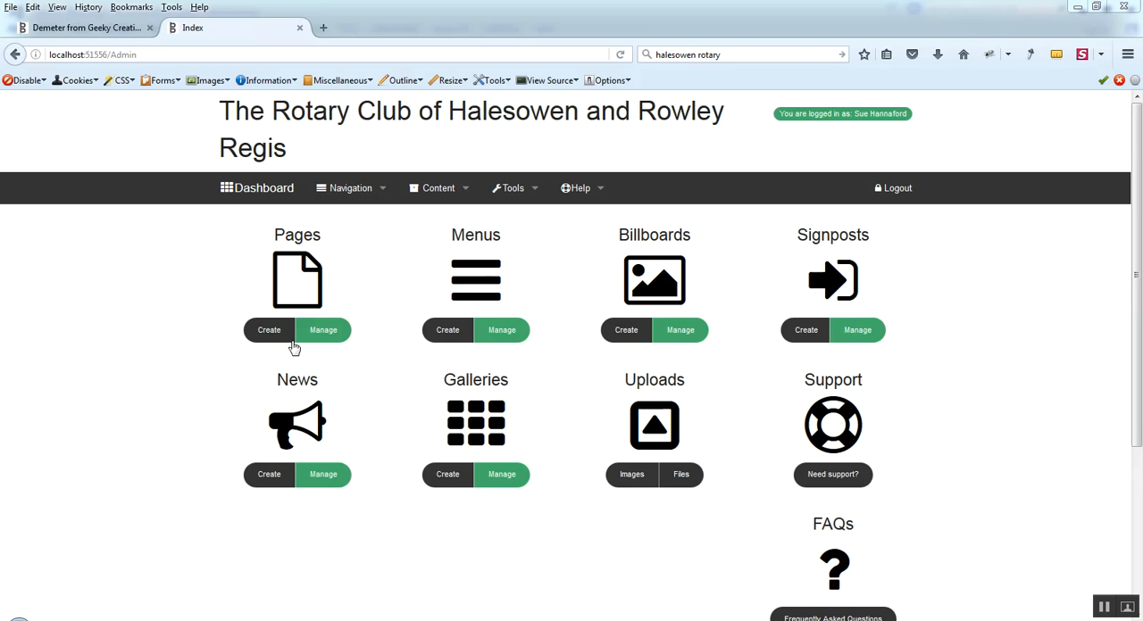
pyautogui.moveTo(339, 331)
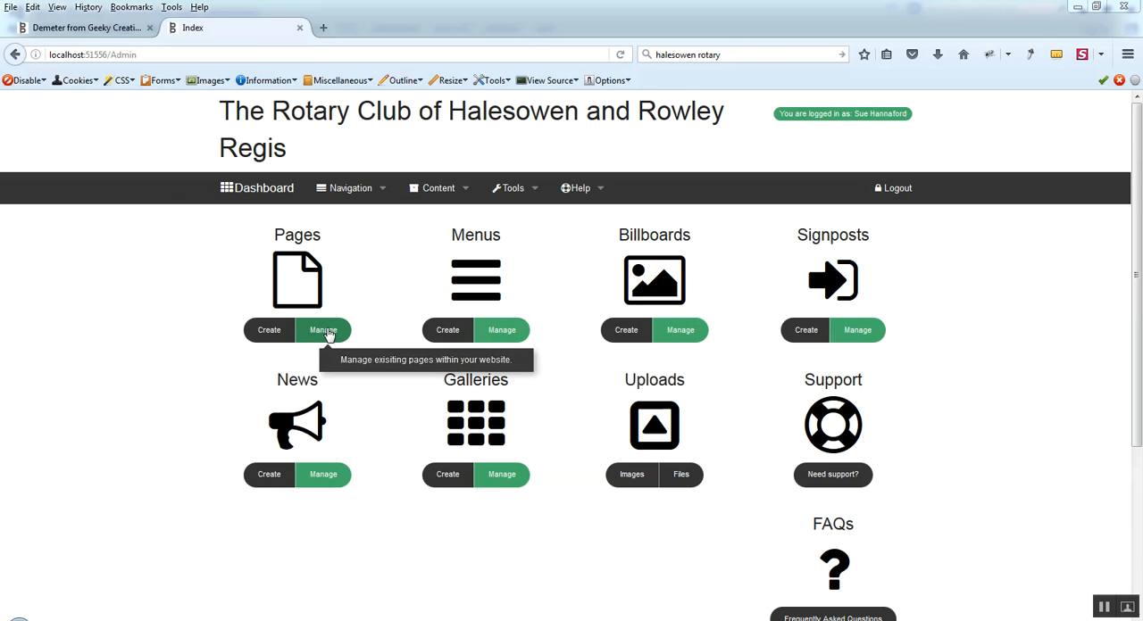
# Show the Manage Pages table and look through its entries.
pyautogui.click(500, 331)
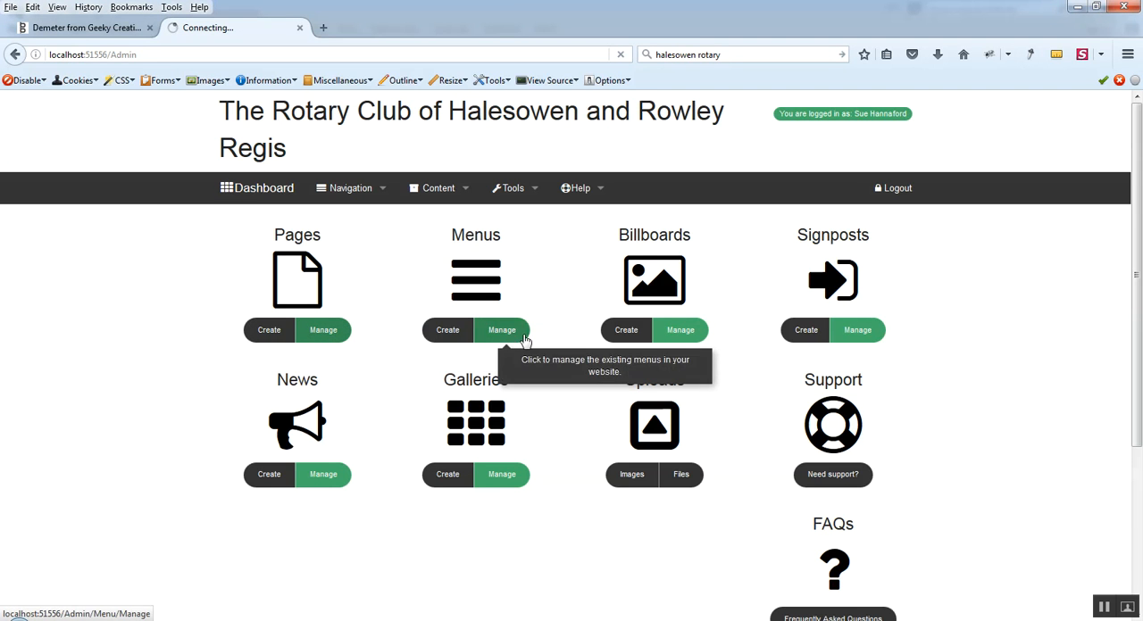
pyautogui.click(321, 330)
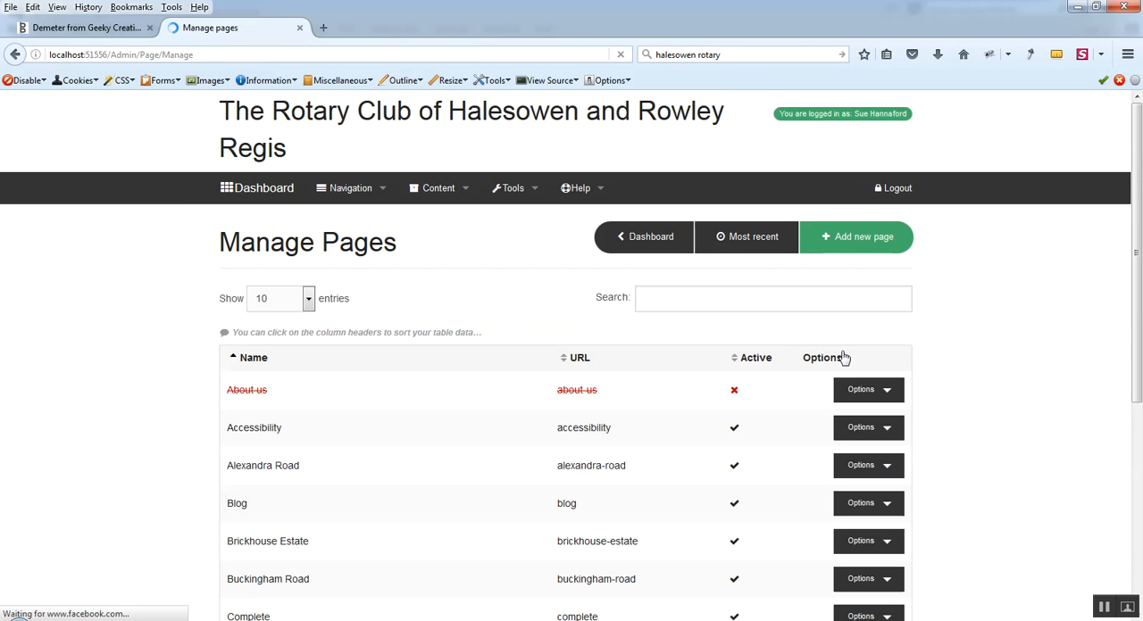
pyautogui.scroll(-3)
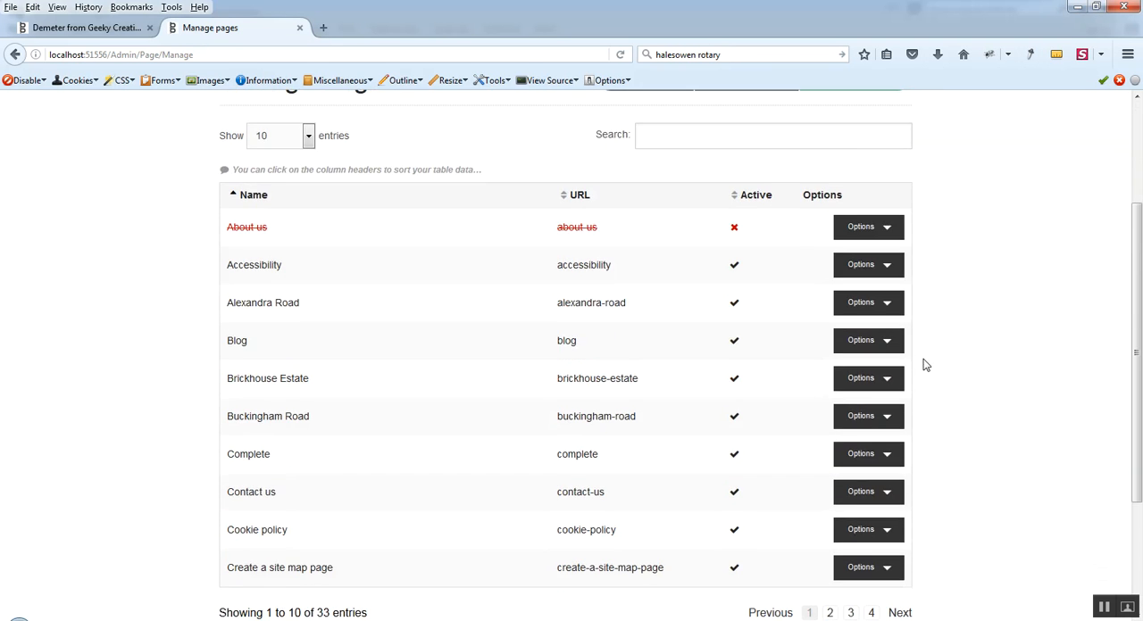
pyautogui.scroll(-3)
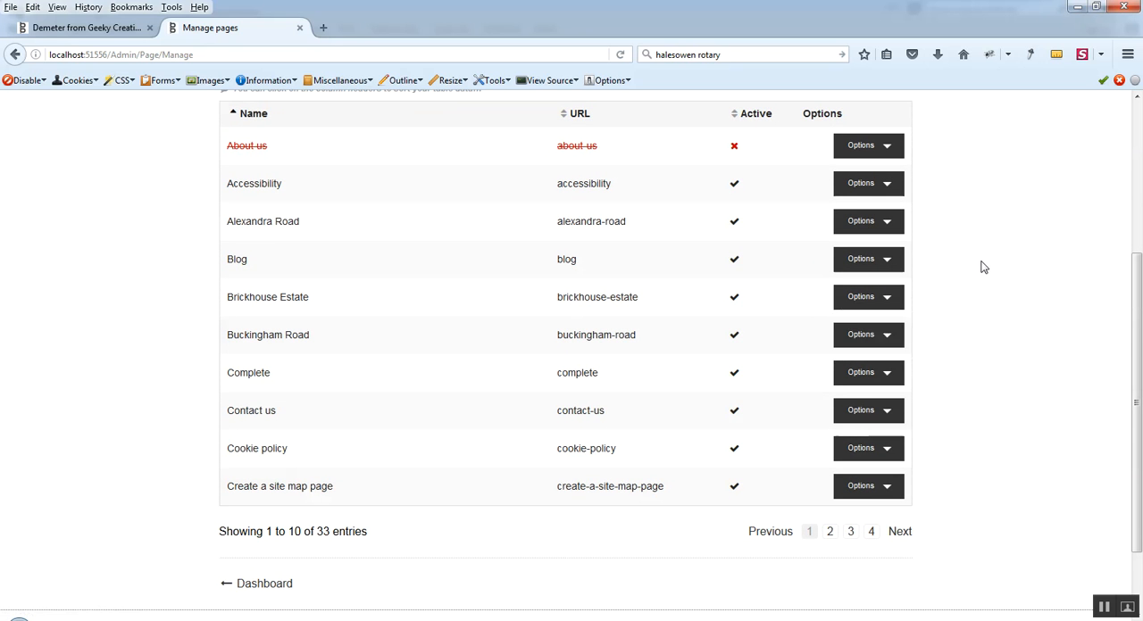
pyautogui.scroll(3)
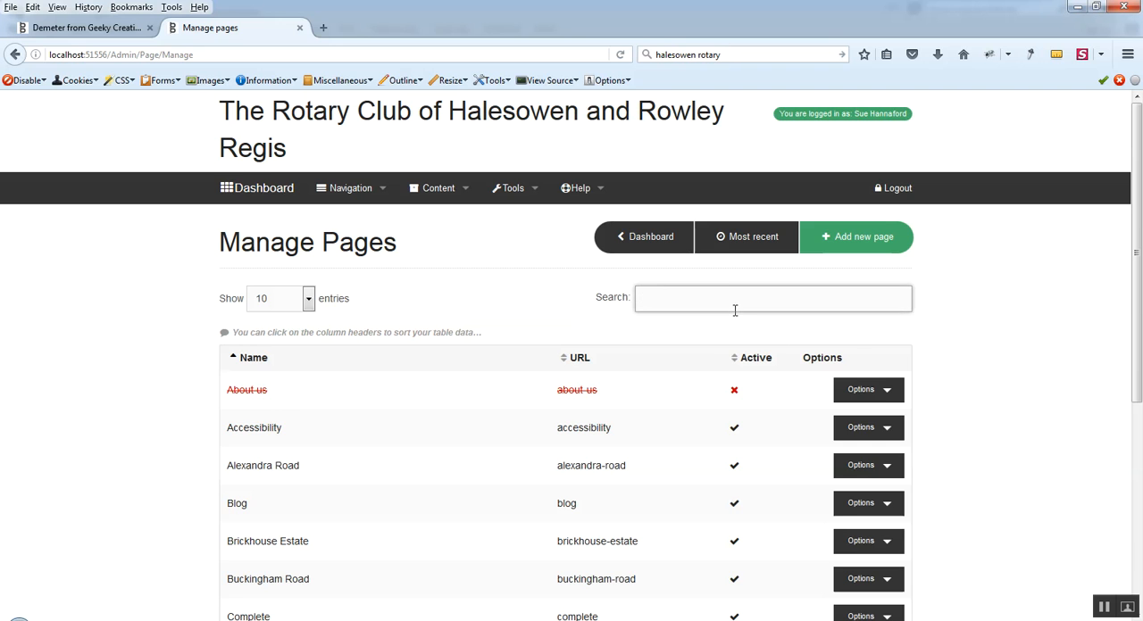
# Search the pages for 'home' and show the Options actions for the home page.
pyautogui.write('home')
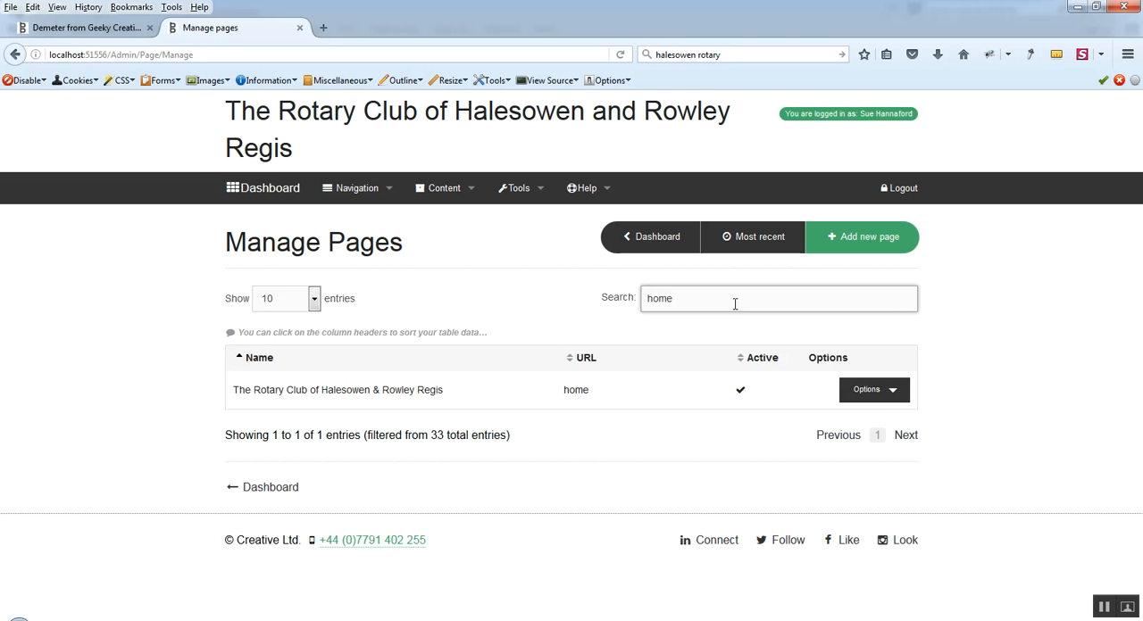
pyautogui.click(872, 390)
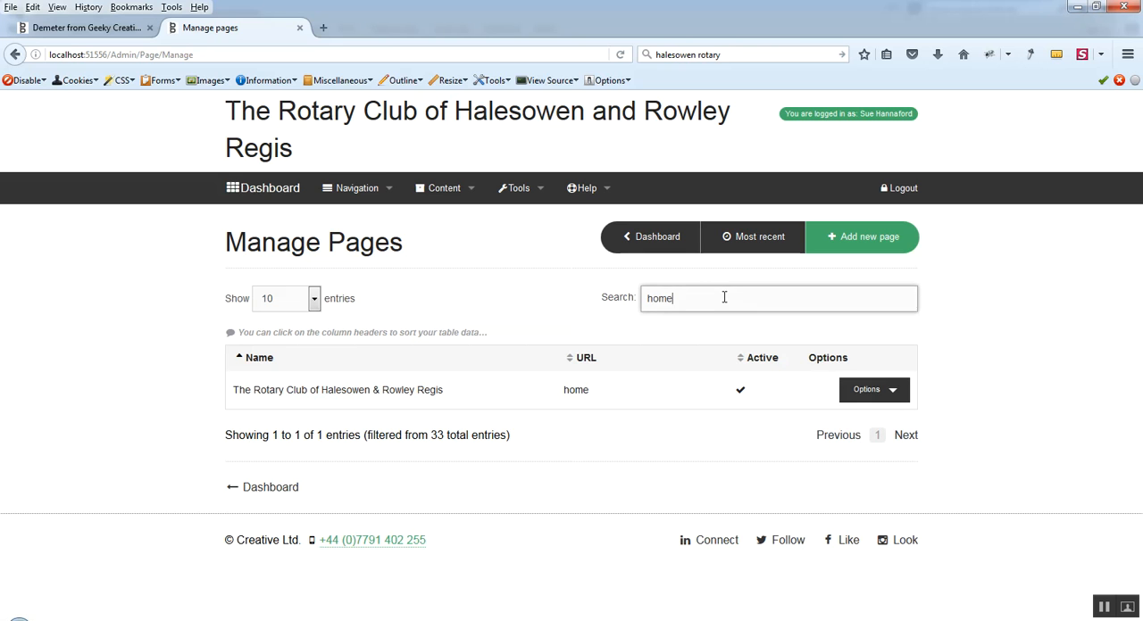
pyautogui.doubleClick(659, 298)
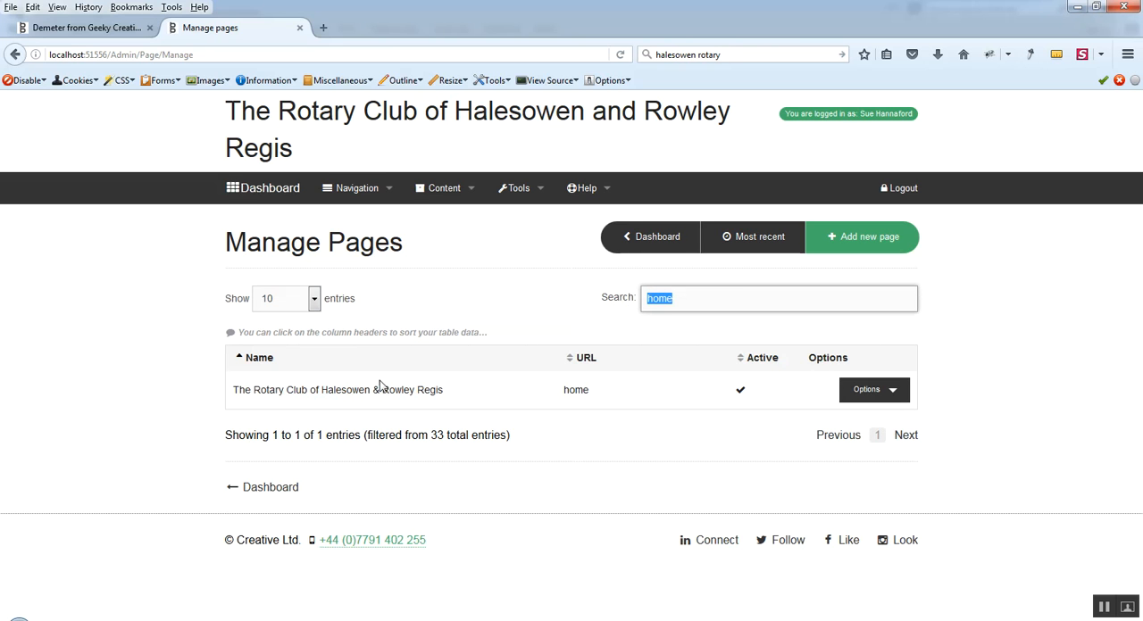
pyautogui.click(873, 389)
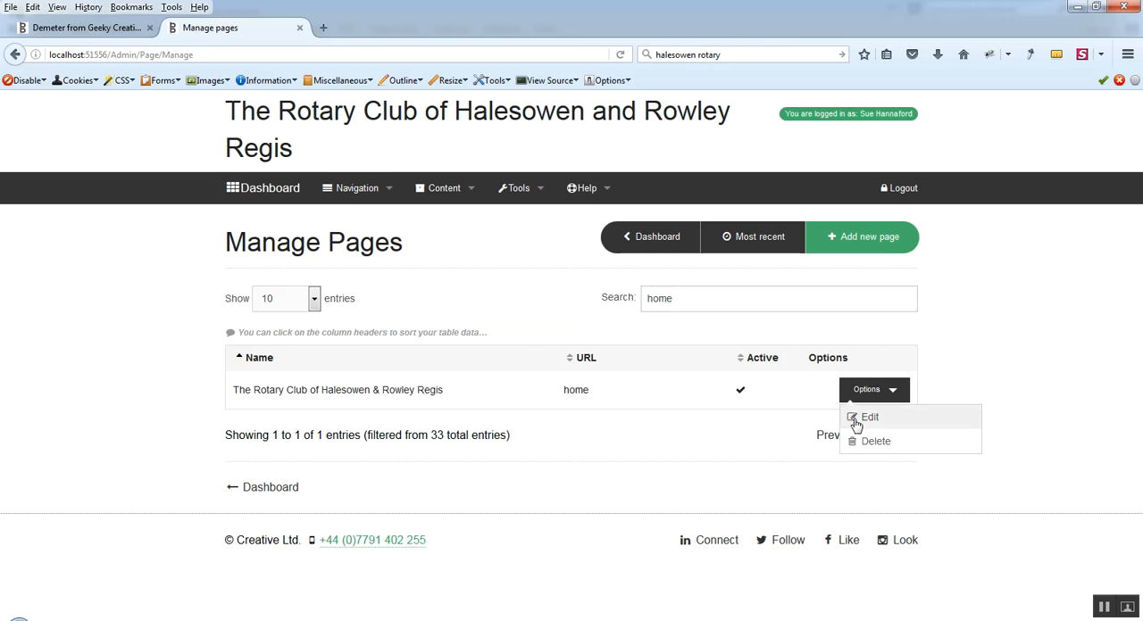
# Edit the home page and mark it as active and visible on Basic Details.
pyautogui.click(871, 418)
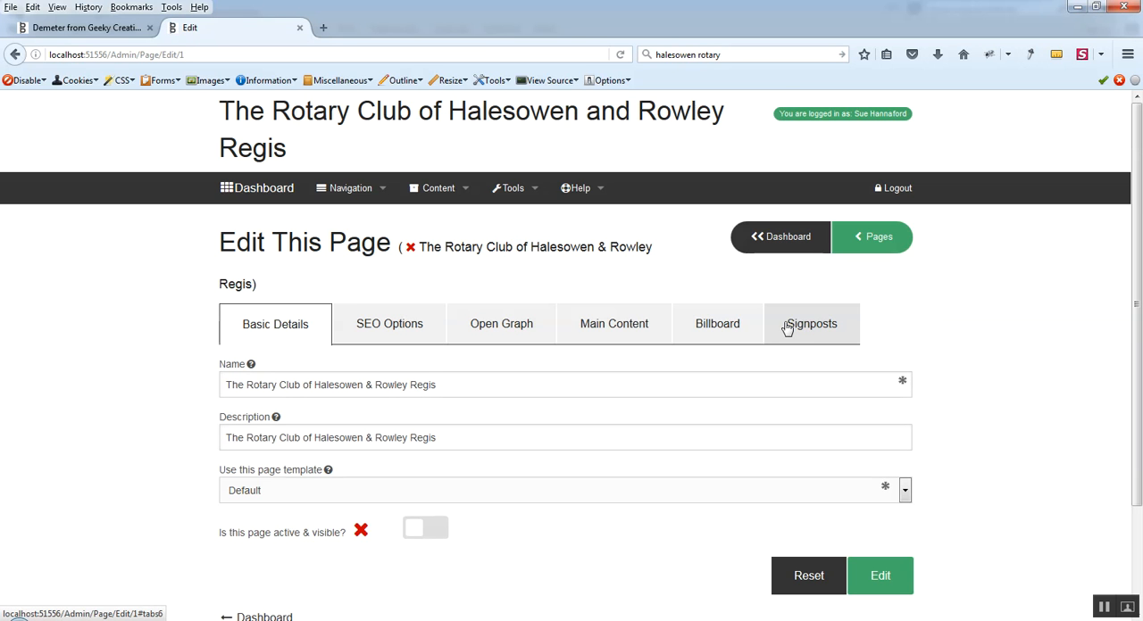
pyautogui.click(425, 528)
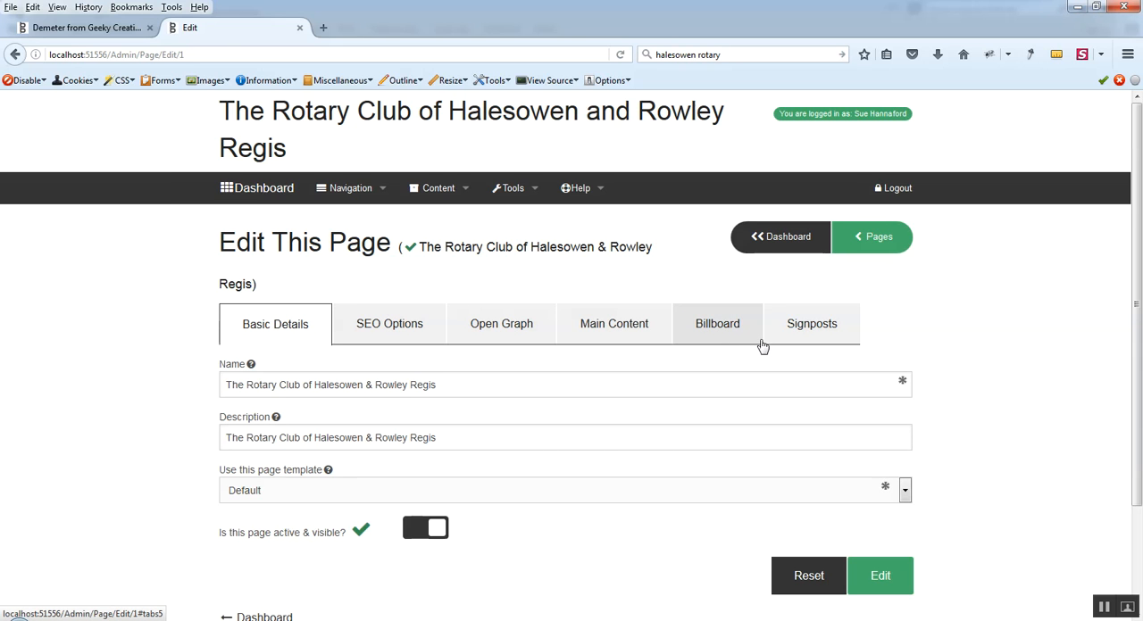
pyautogui.moveTo(848, 337)
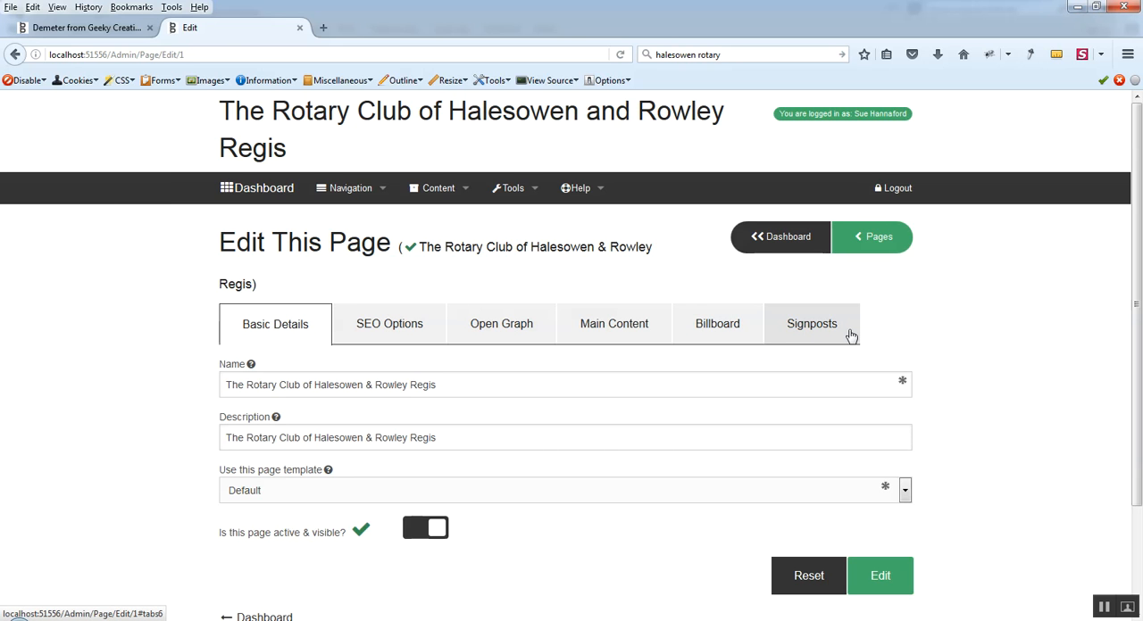
pyautogui.moveTo(849, 332)
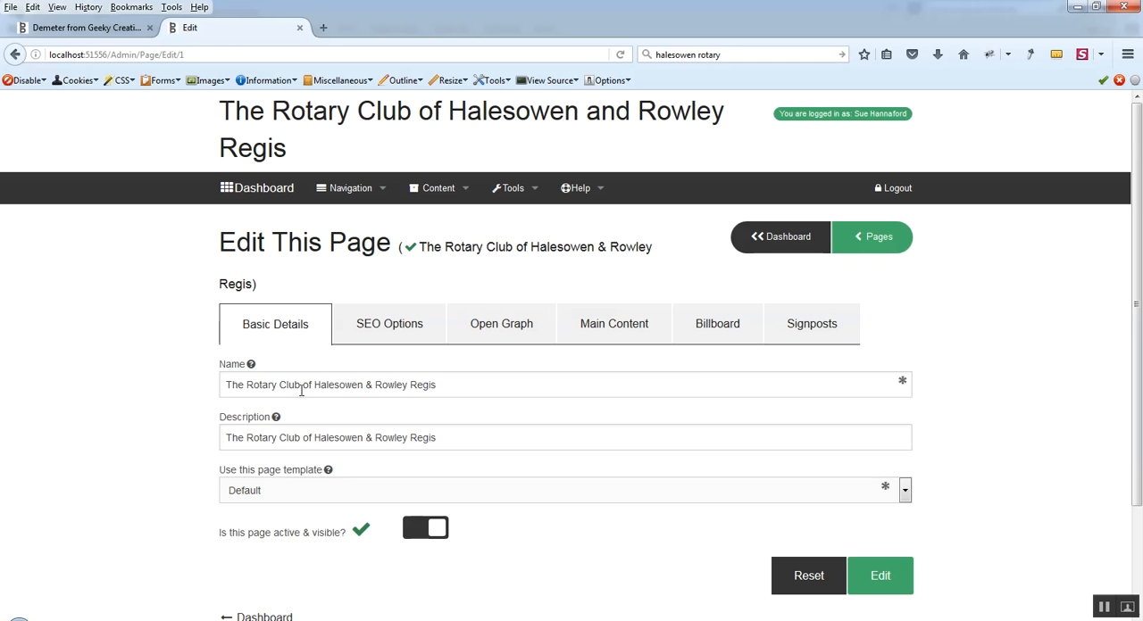
pyautogui.moveTo(251, 365)
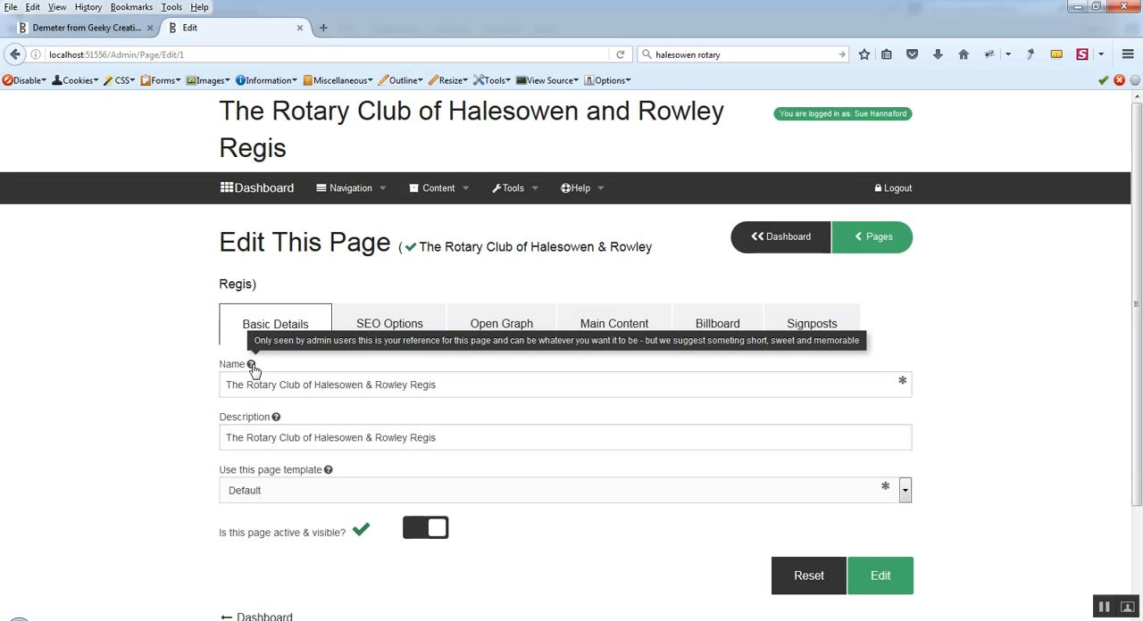
pyautogui.moveTo(258, 373)
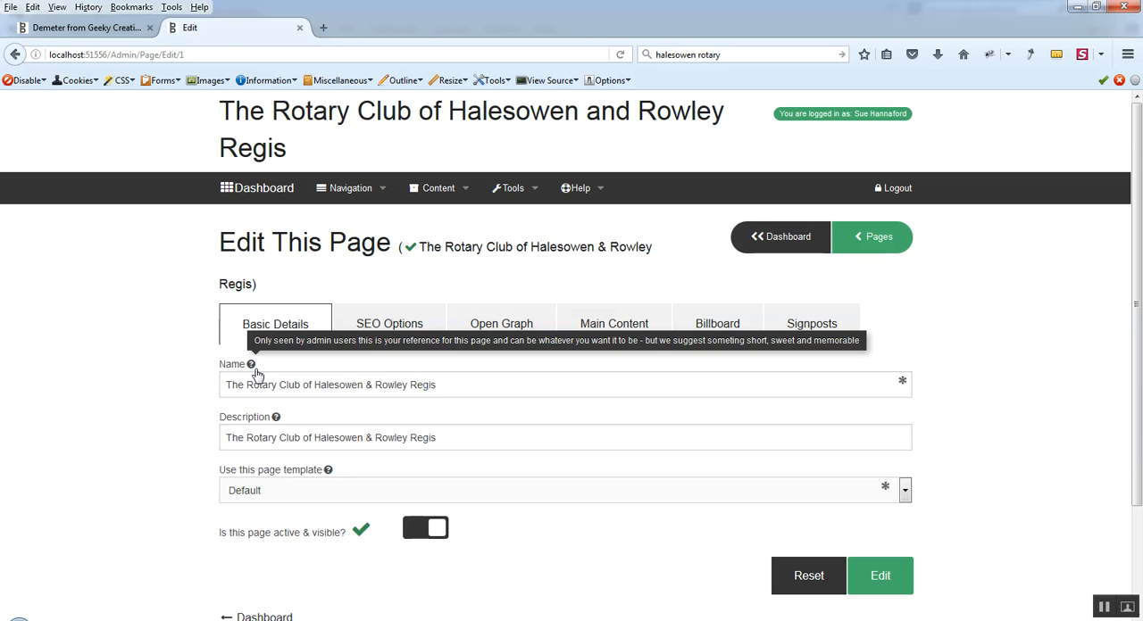
pyautogui.moveTo(279, 389)
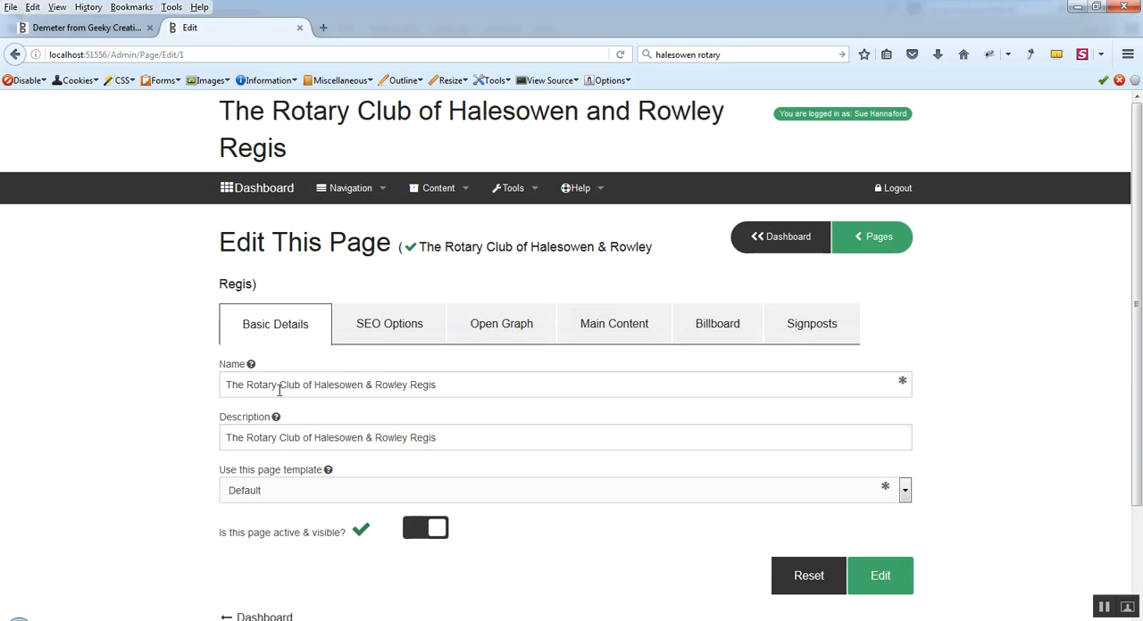
pyautogui.moveTo(345, 439)
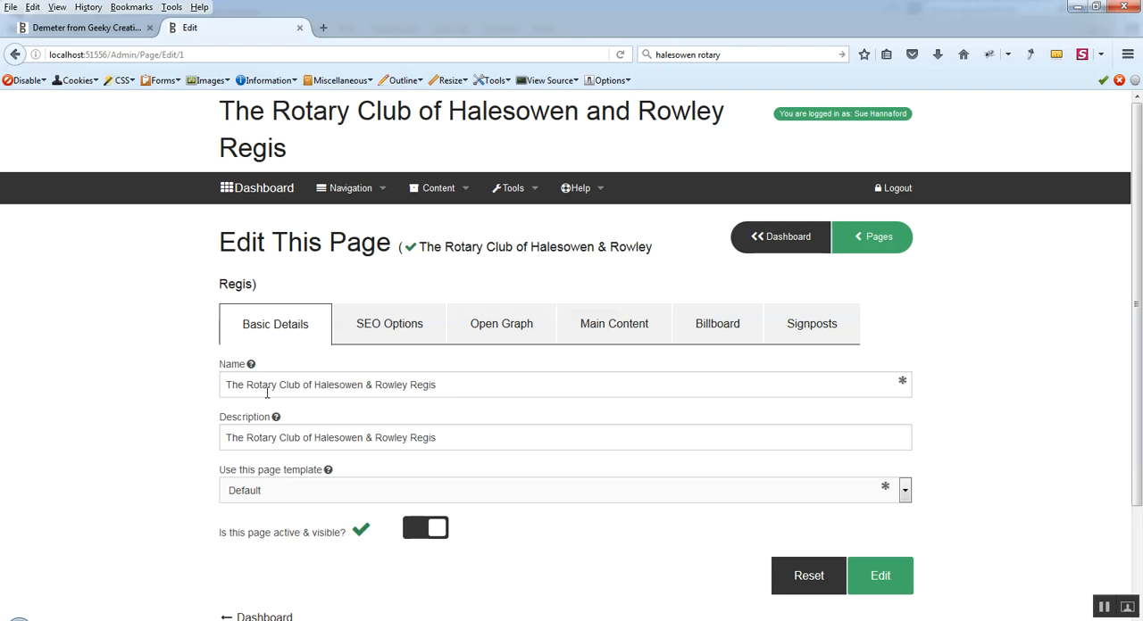
pyautogui.moveTo(277, 413)
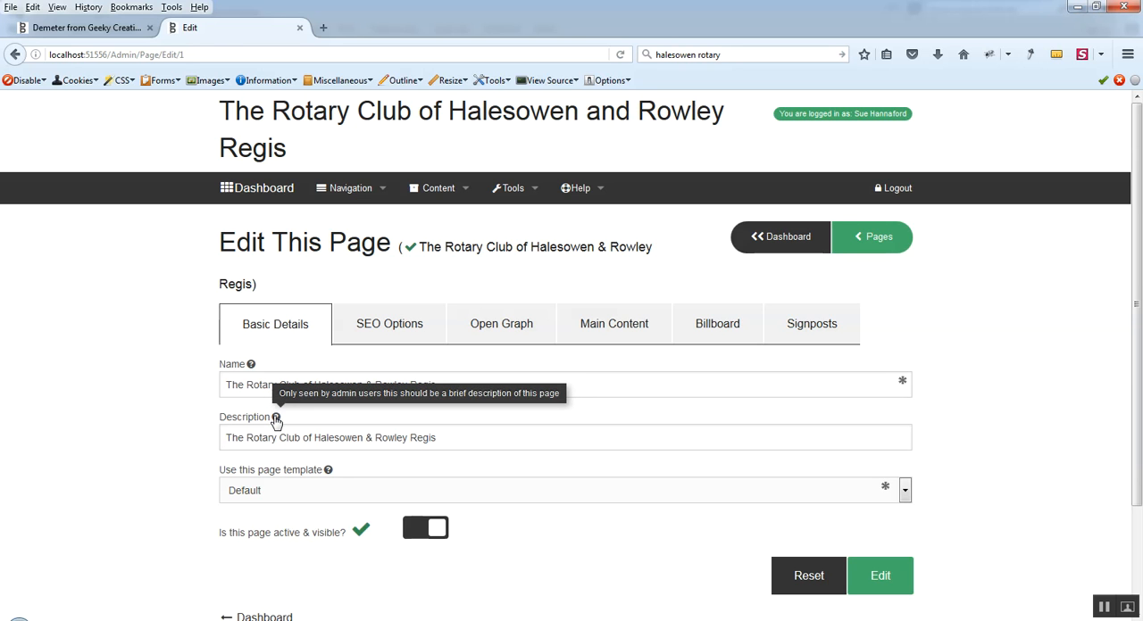
pyautogui.moveTo(332, 468)
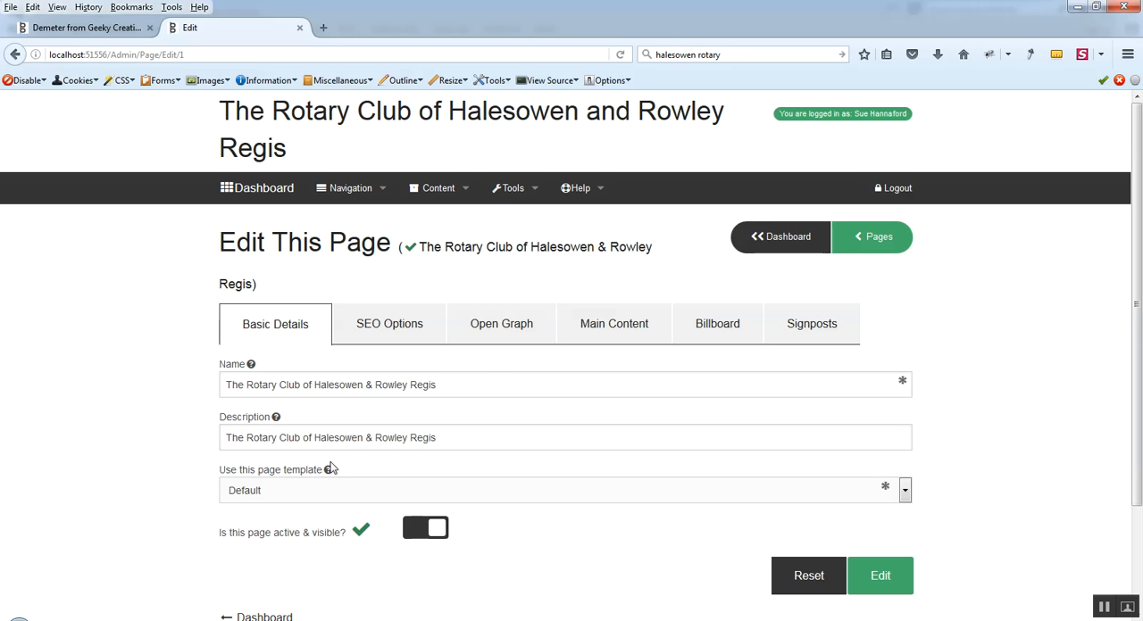
pyautogui.moveTo(329, 470)
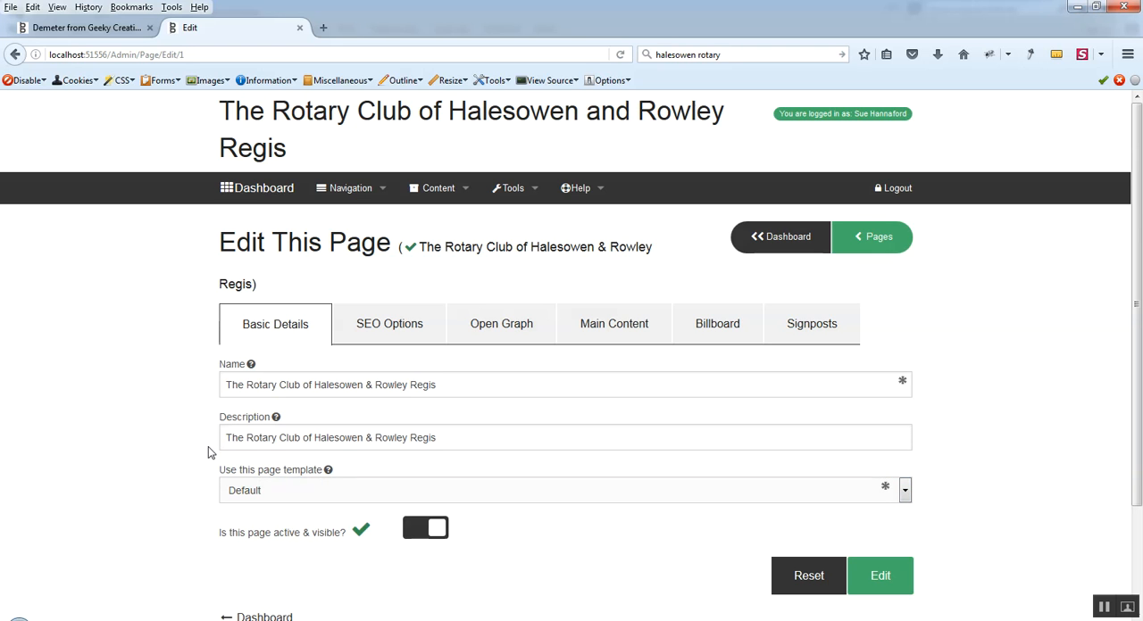
pyautogui.moveTo(216, 459)
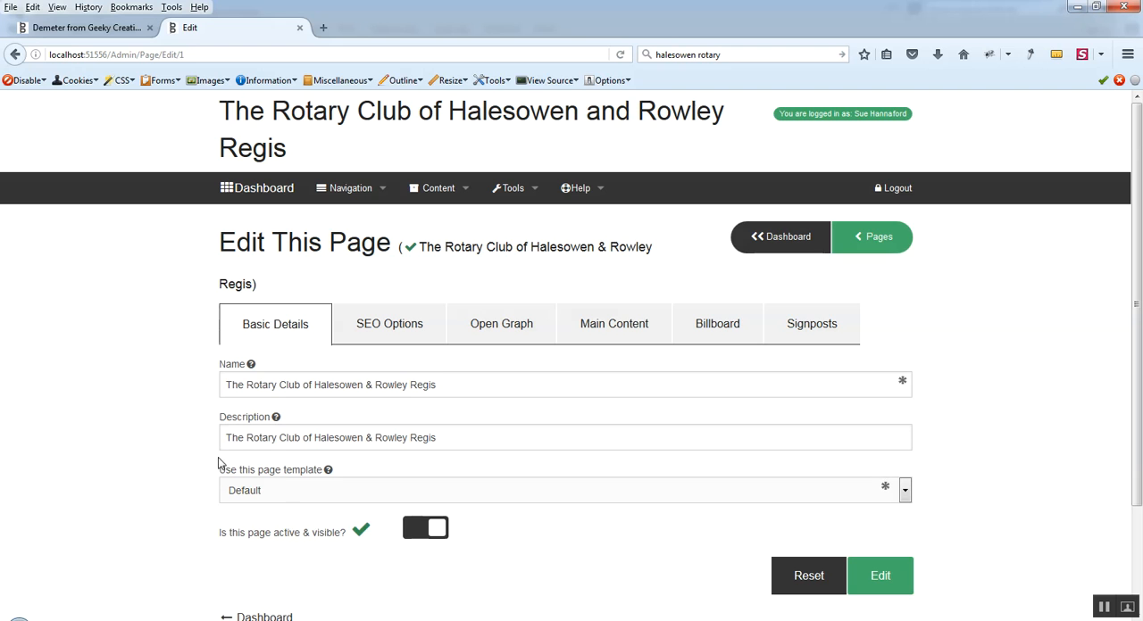
pyautogui.moveTo(175, 457)
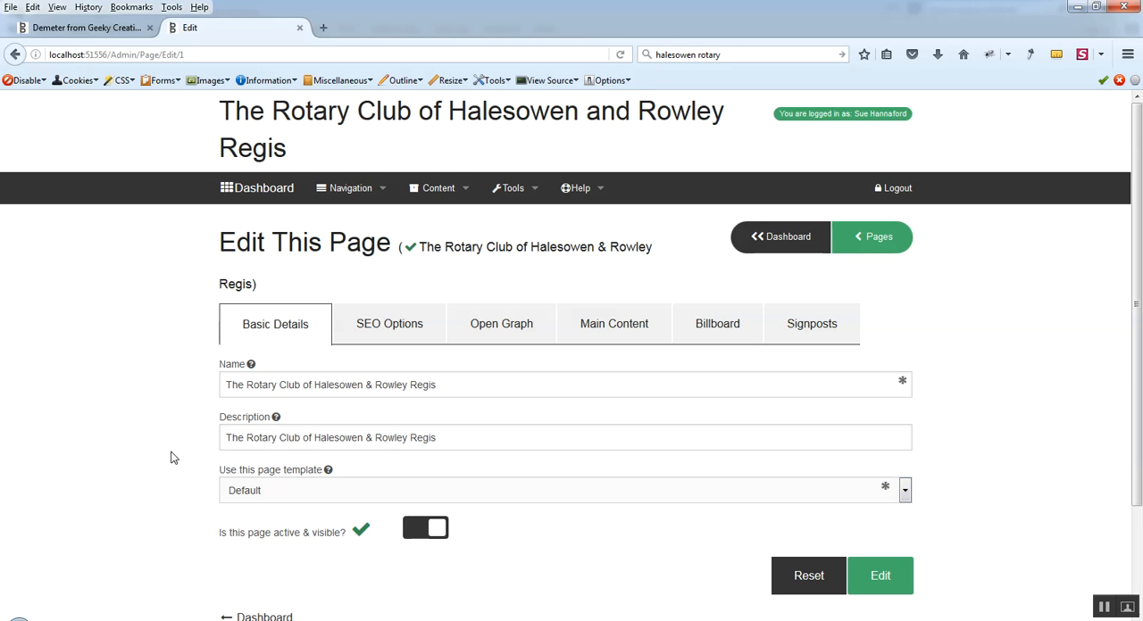
pyautogui.moveTo(200, 504)
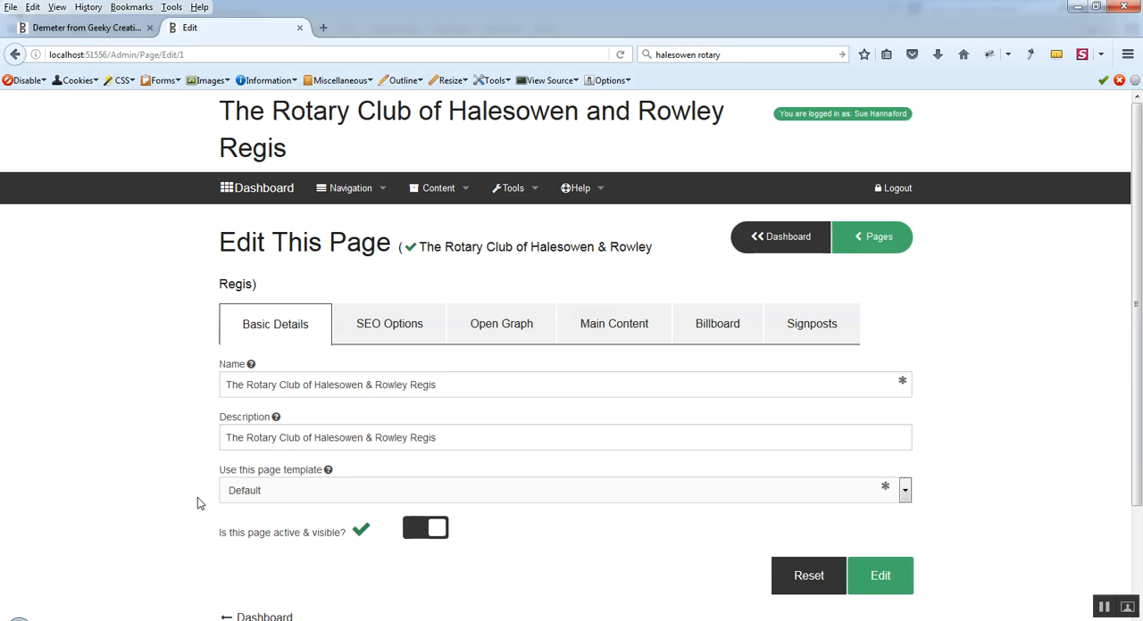
pyautogui.moveTo(207, 507)
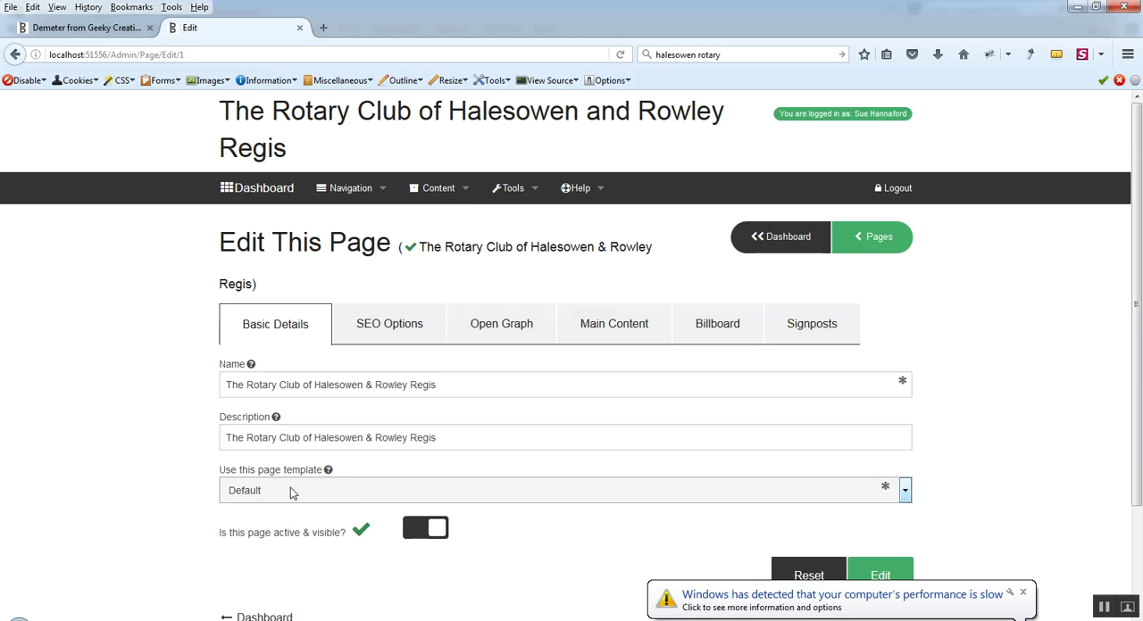
pyautogui.moveTo(228, 495)
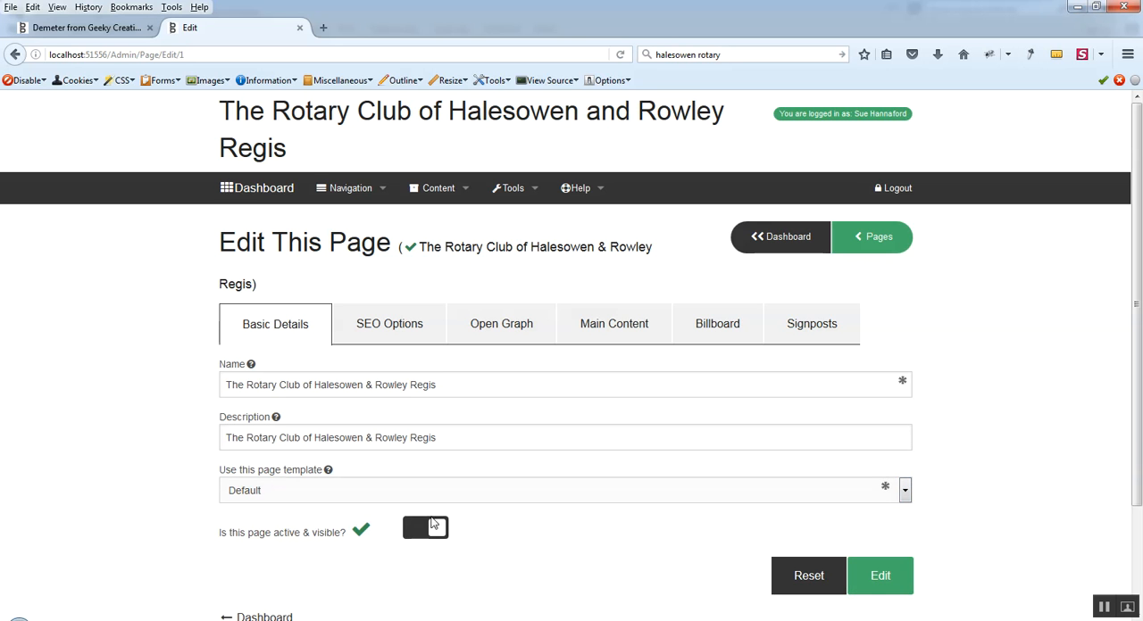
pyautogui.click(425, 529)
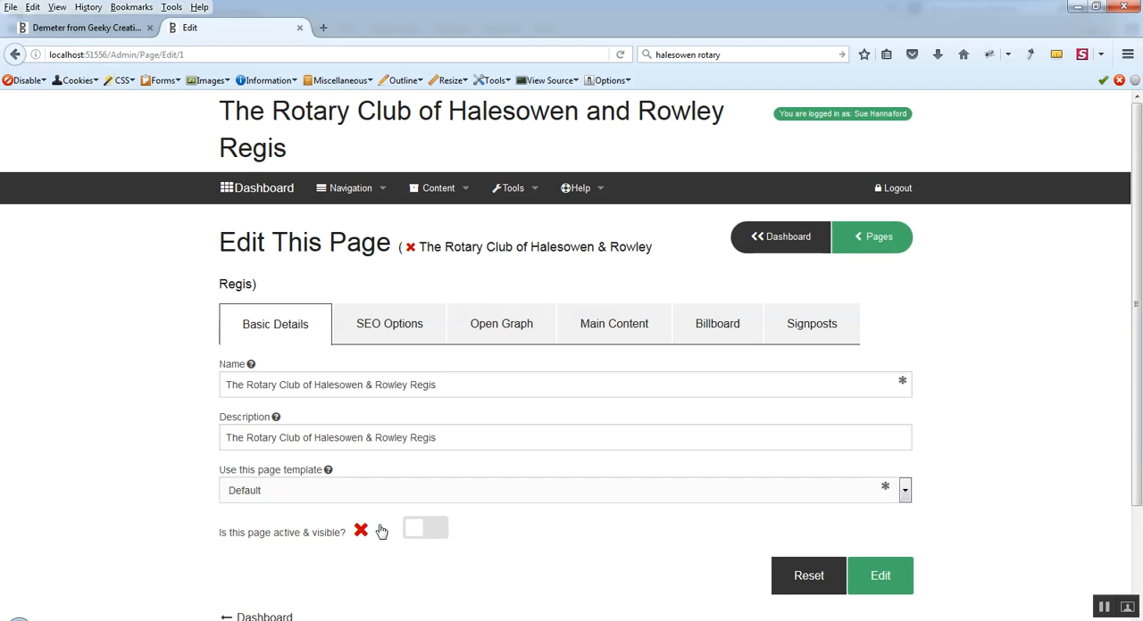
pyautogui.click(425, 529)
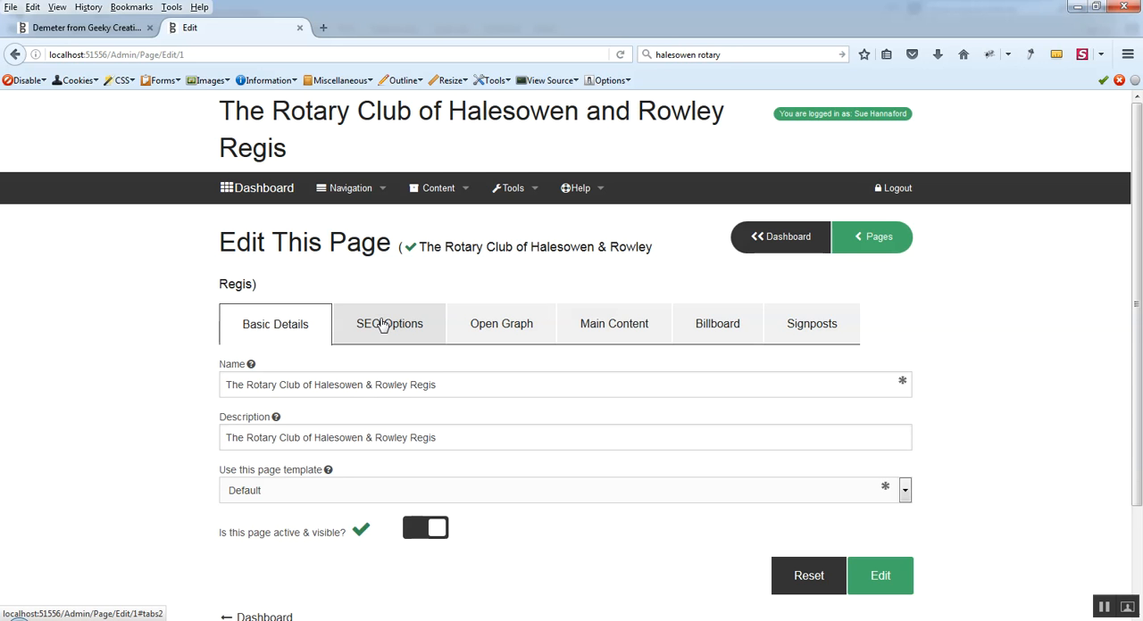
# Show the home page's SEO Options and glance at the live site's /ho address.
pyautogui.click(388, 325)
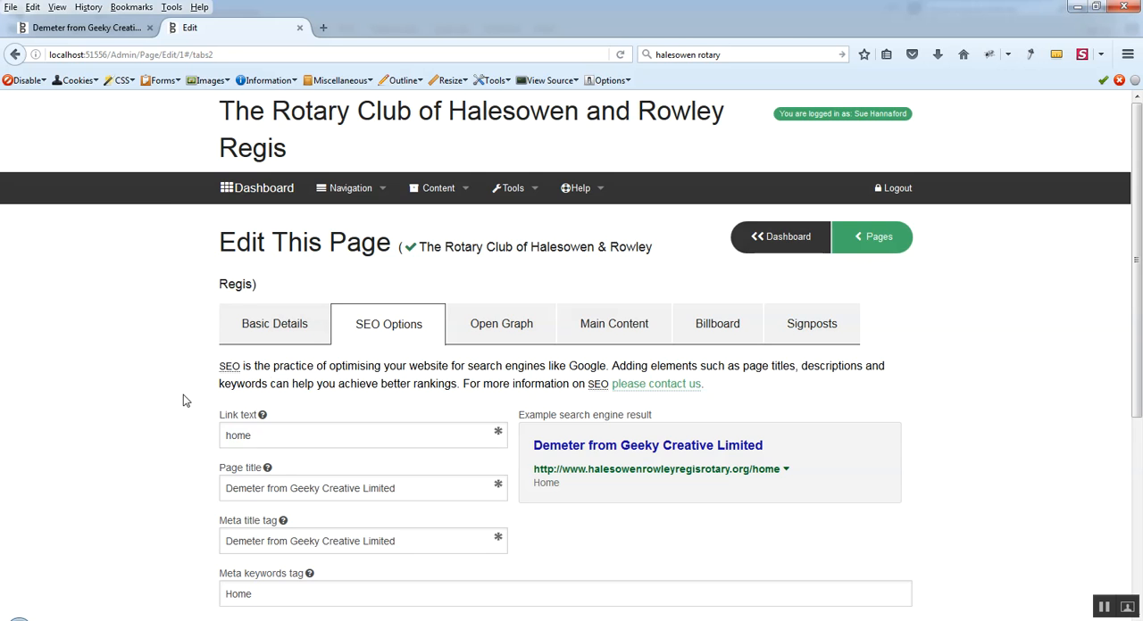
pyautogui.scroll(-3)
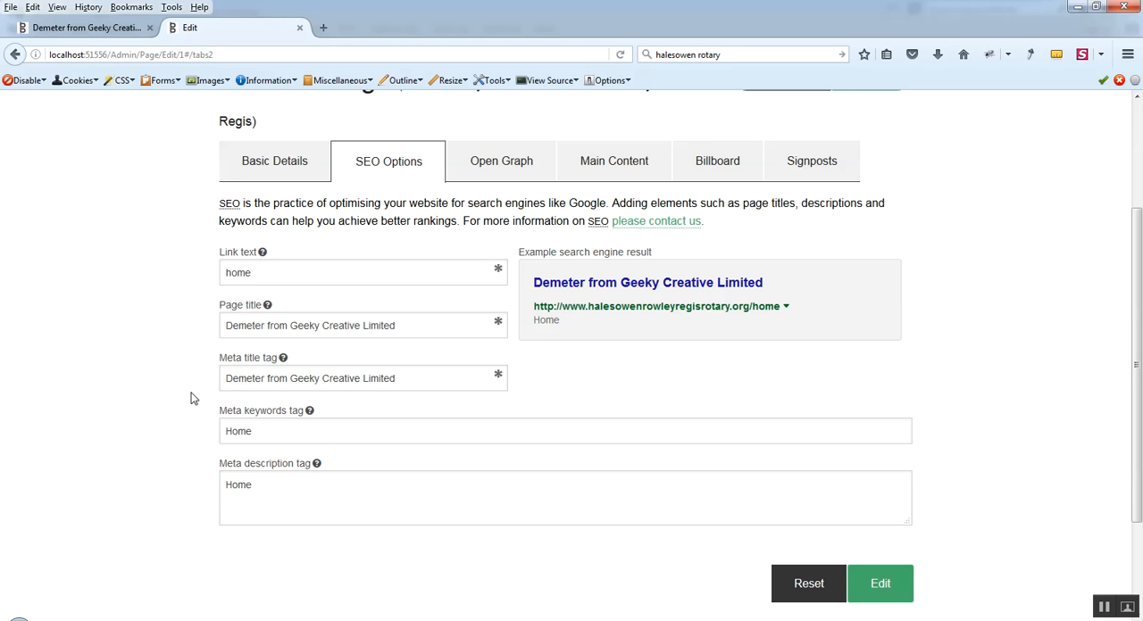
pyautogui.moveTo(186, 409)
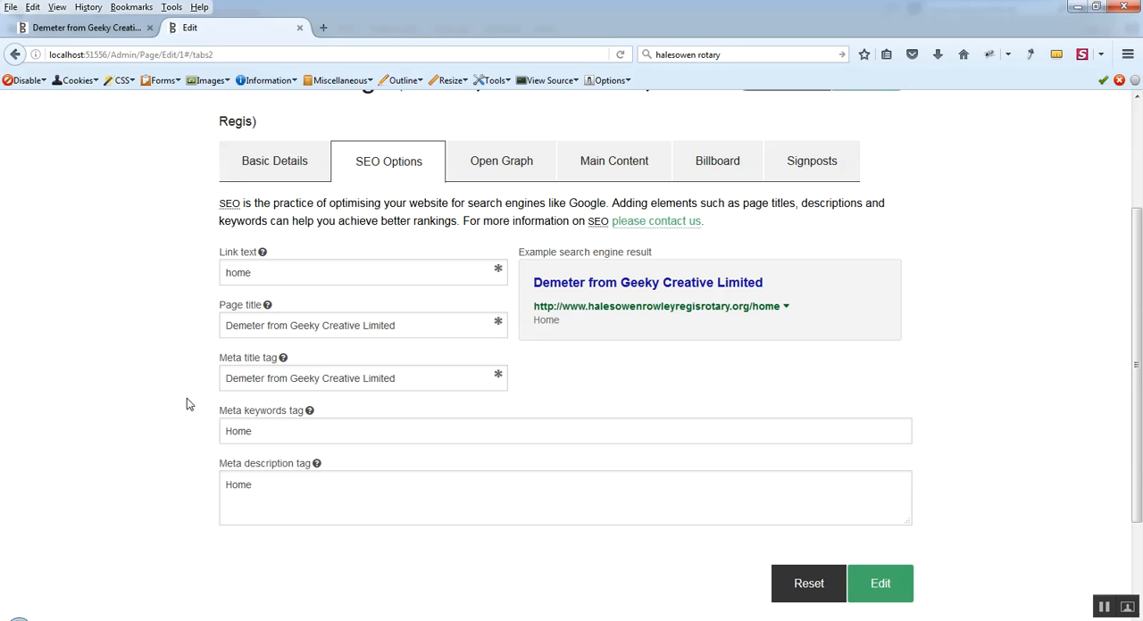
pyautogui.moveTo(187, 375)
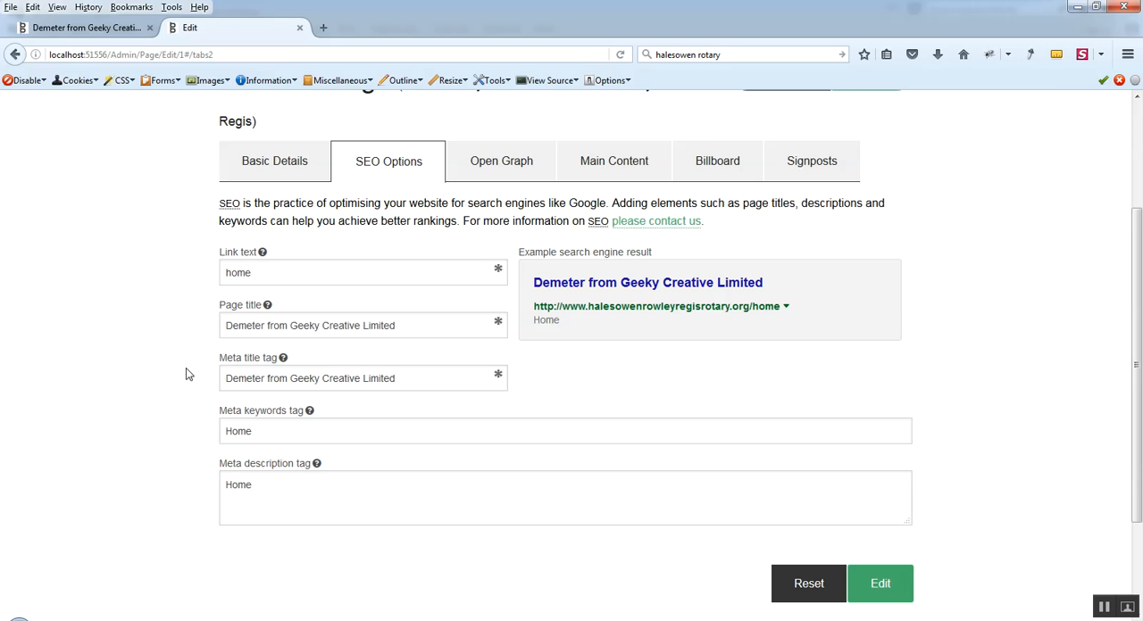
pyautogui.moveTo(170, 383)
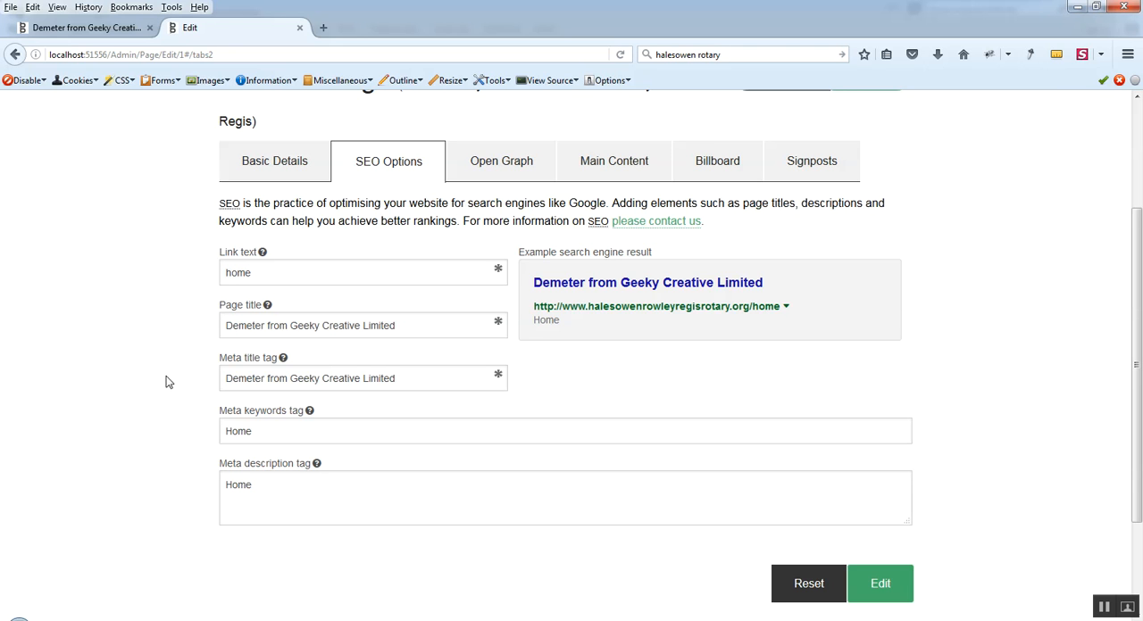
pyautogui.moveTo(371, 311)
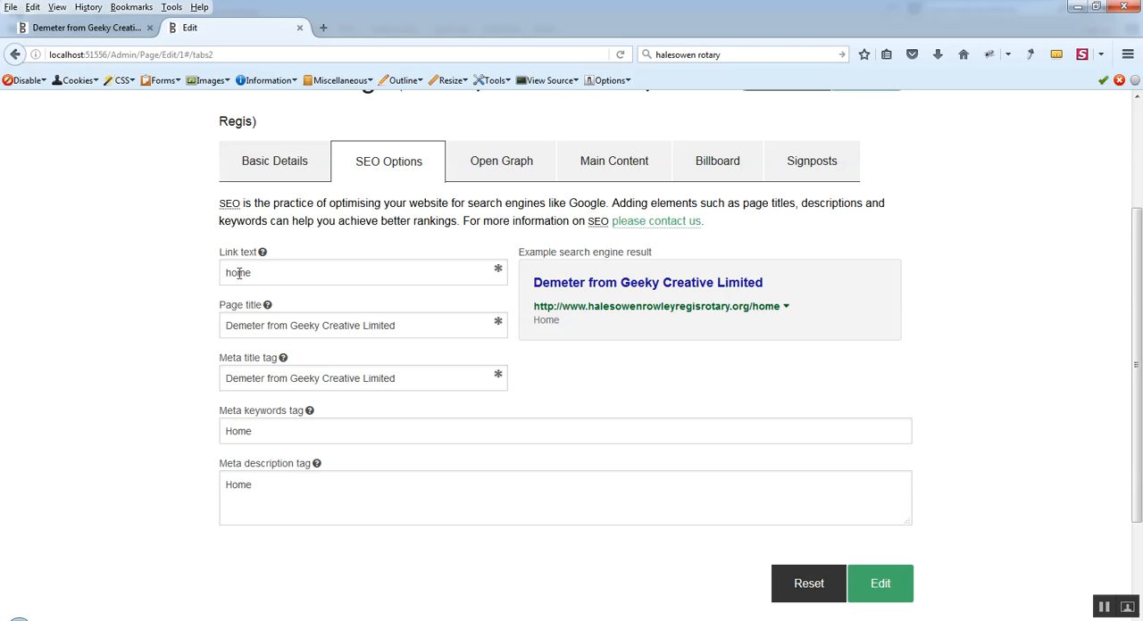
pyautogui.click(89, 29)
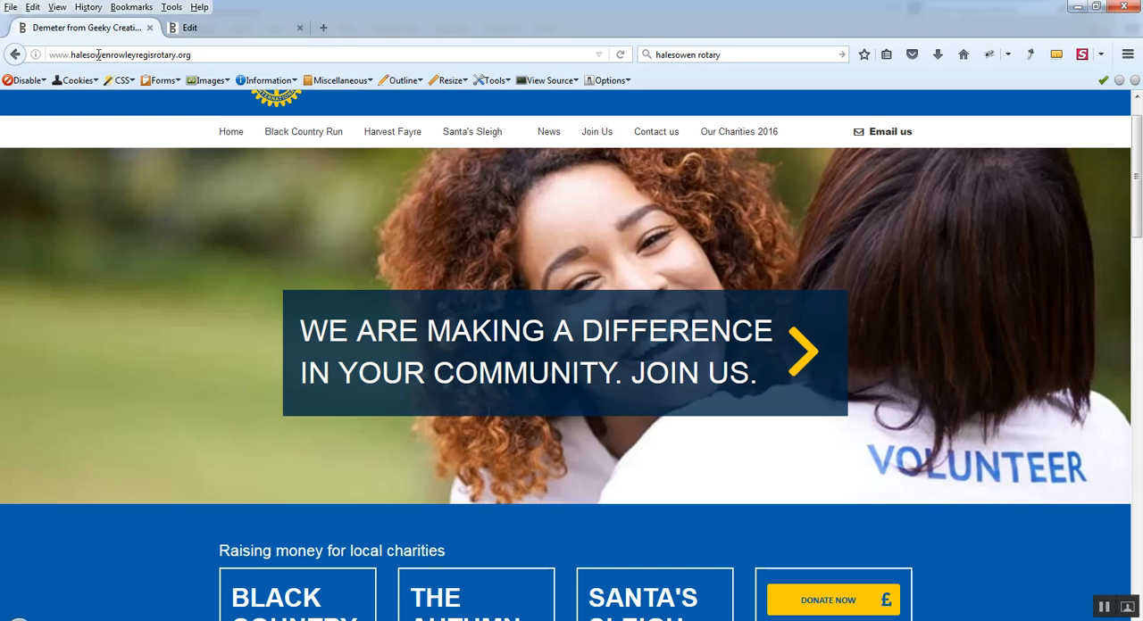
pyautogui.moveTo(230, 141)
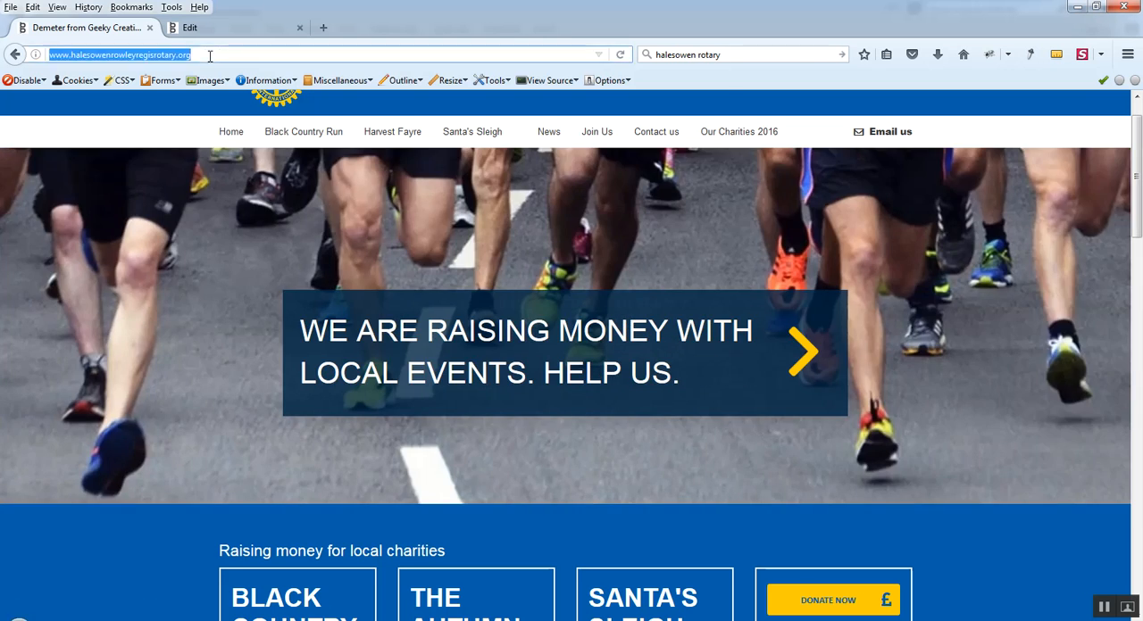
pyautogui.write('/ho')
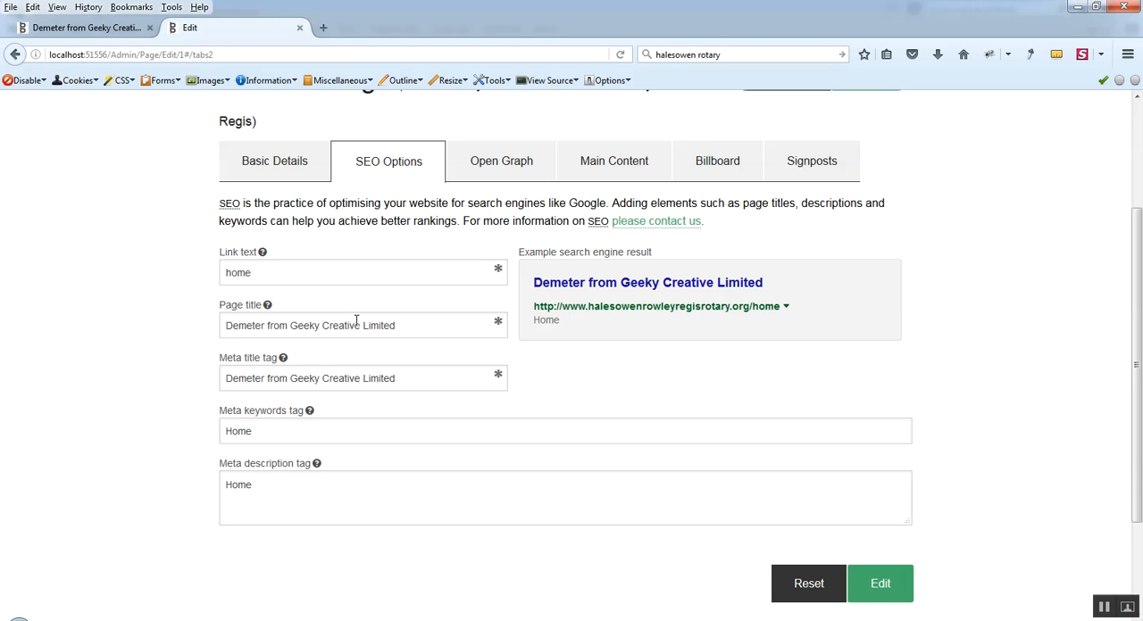
pyautogui.moveTo(400, 307)
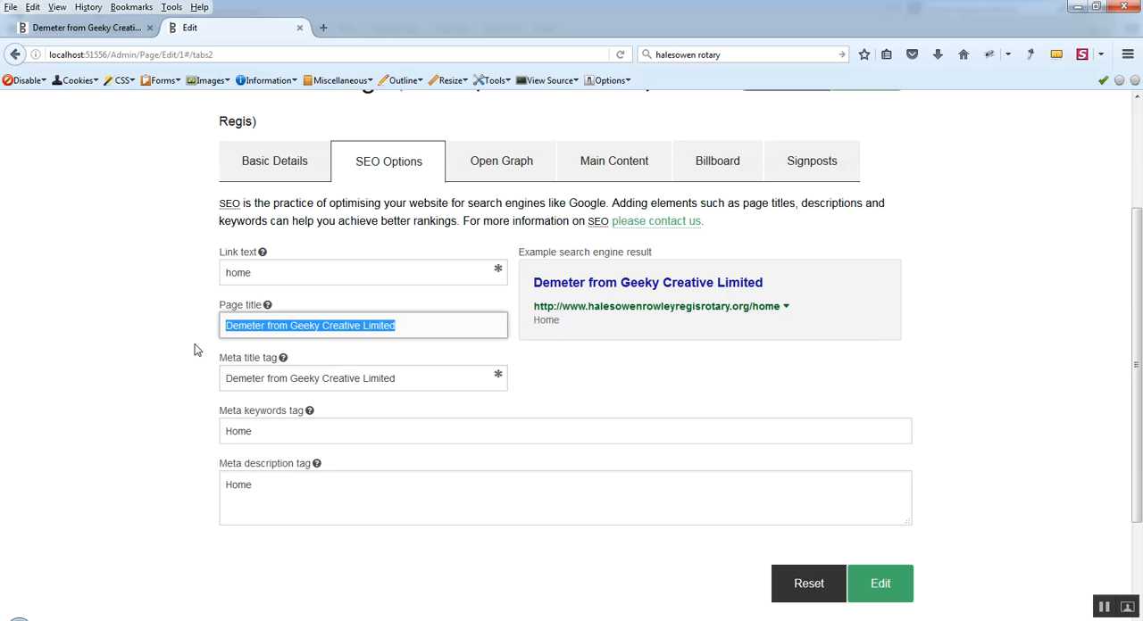
pyautogui.moveTo(268, 307)
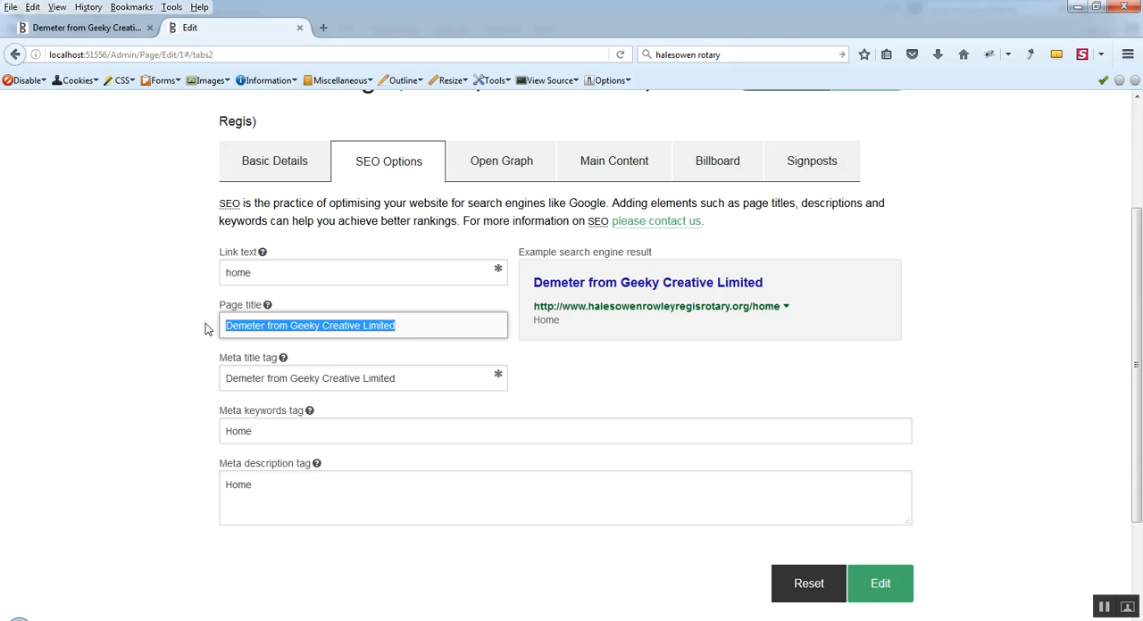
# Enter 'Halesowen and Rowley Regis Rotary Club' as the page title.
pyautogui.write('H')
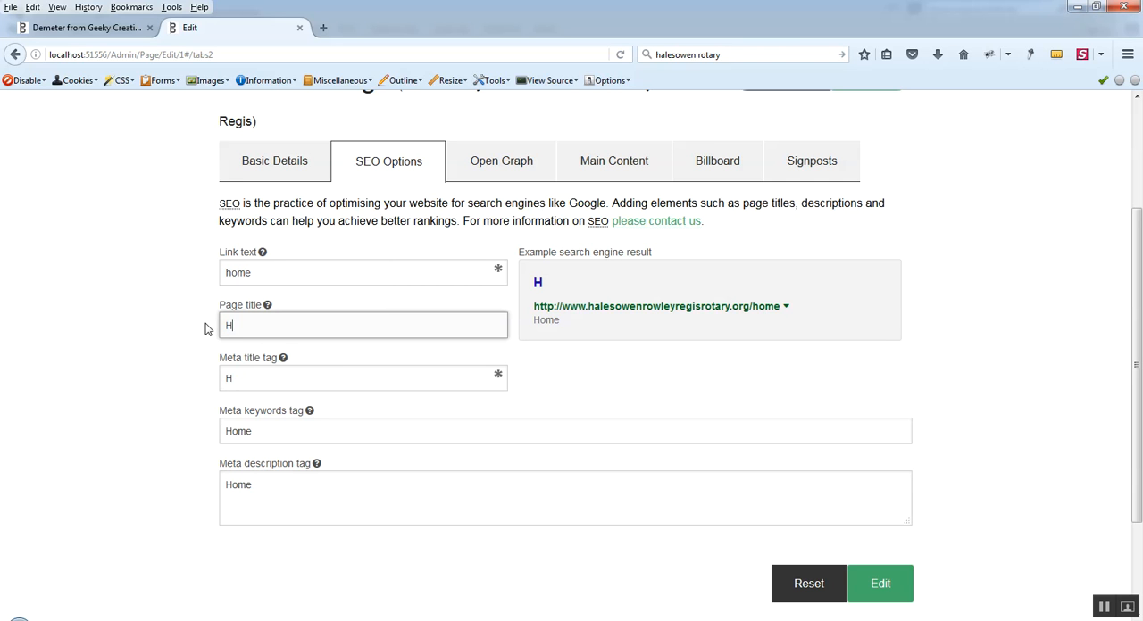
pyautogui.write('alesowen and')
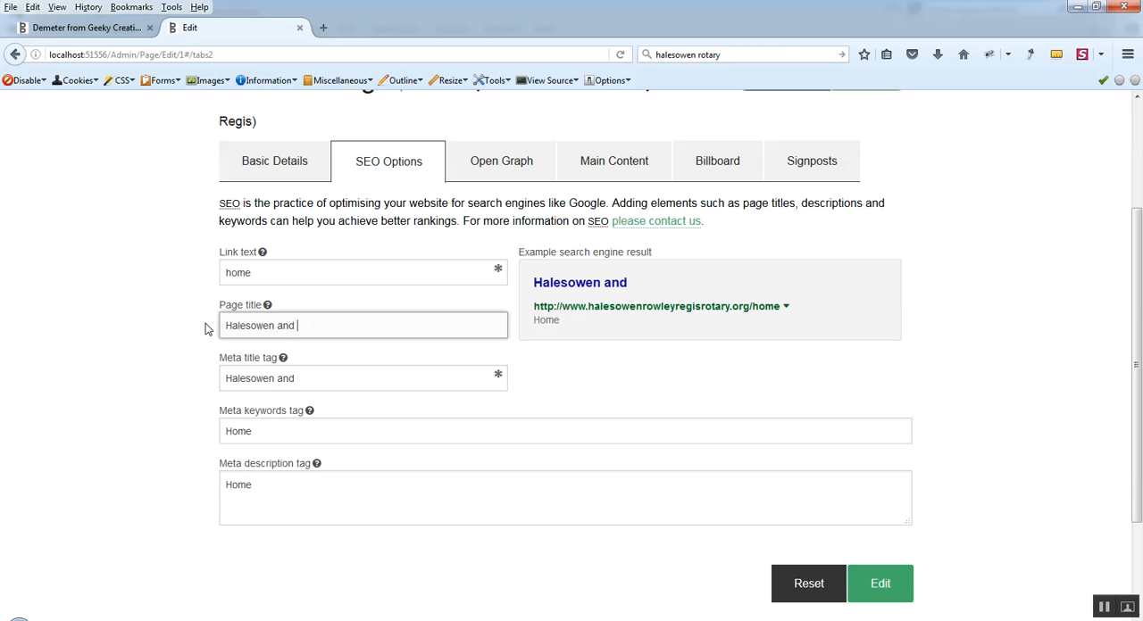
pyautogui.write('R')
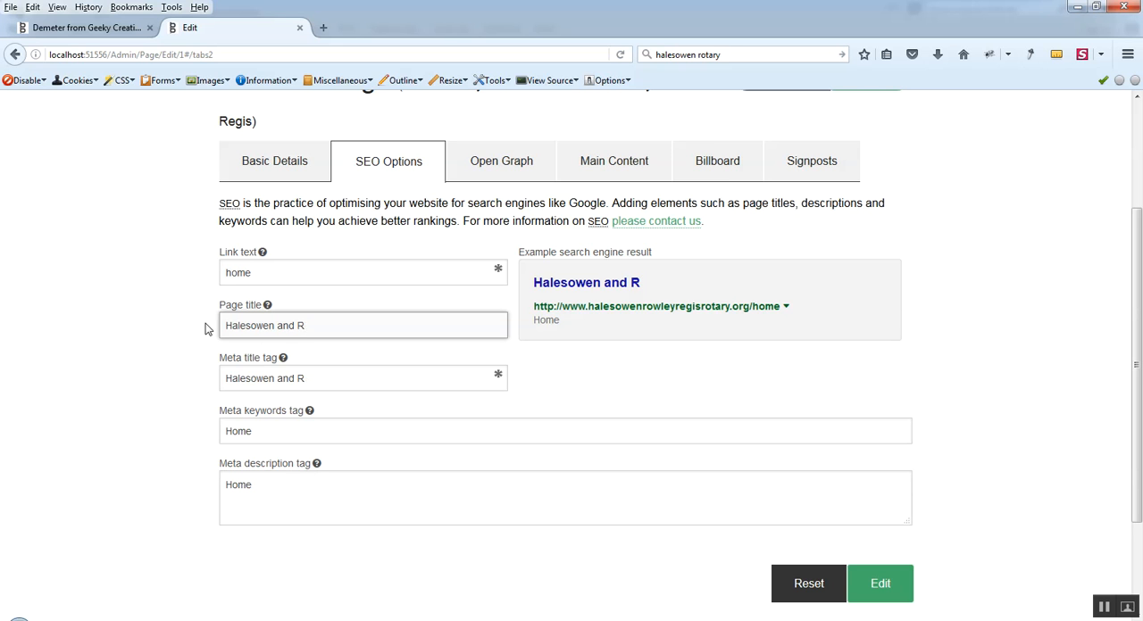
pyautogui.write('owley')
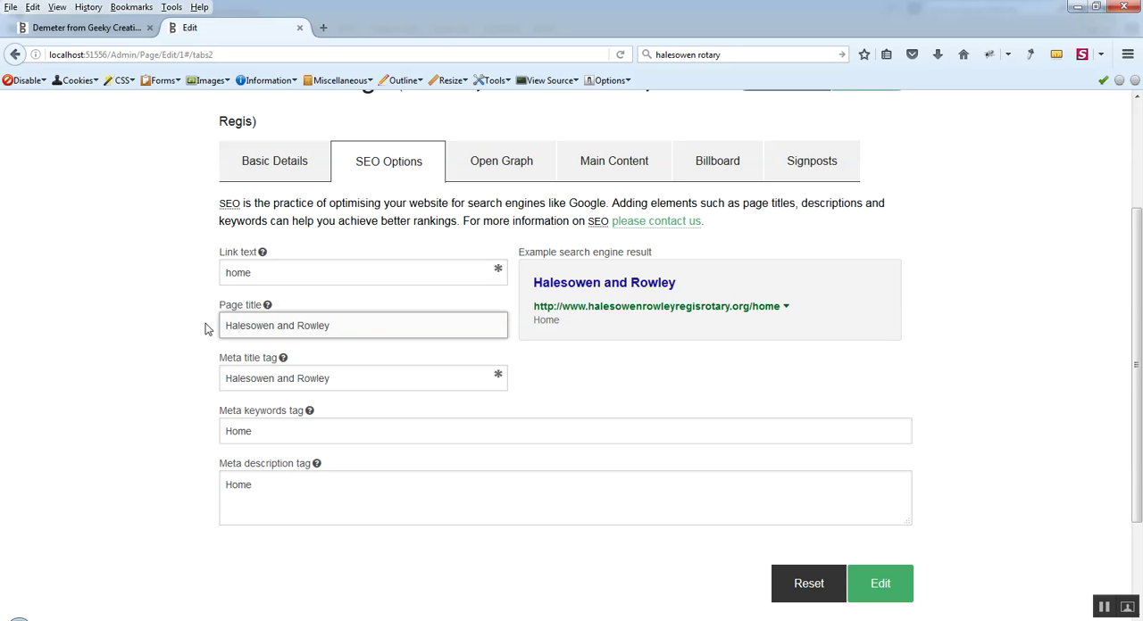
pyautogui.write('Regis')
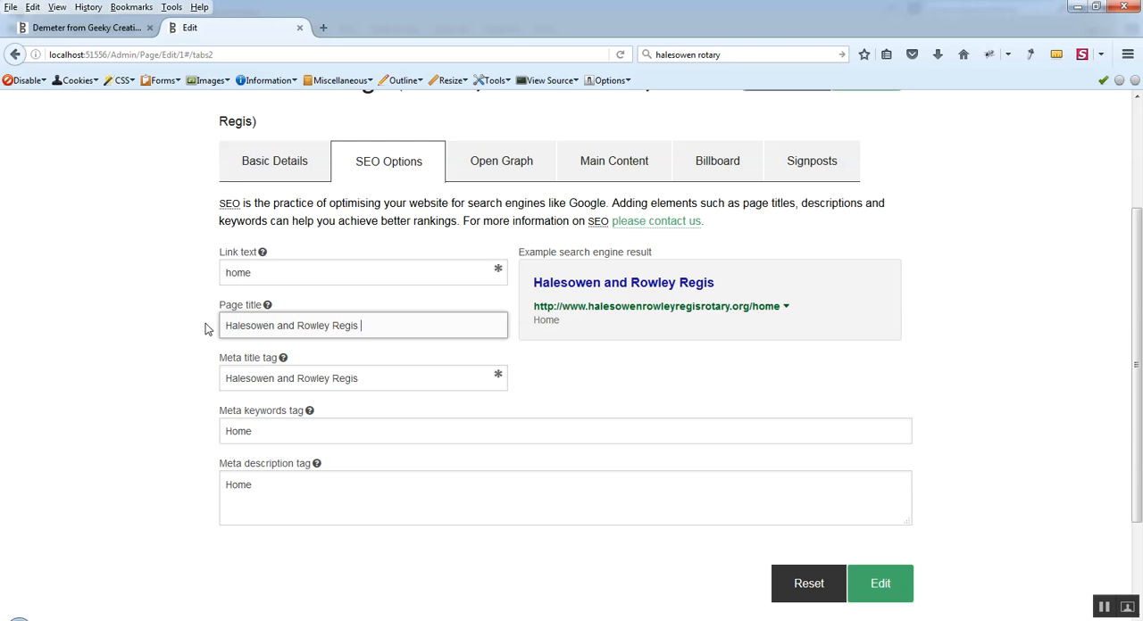
pyautogui.write('Rotary C')
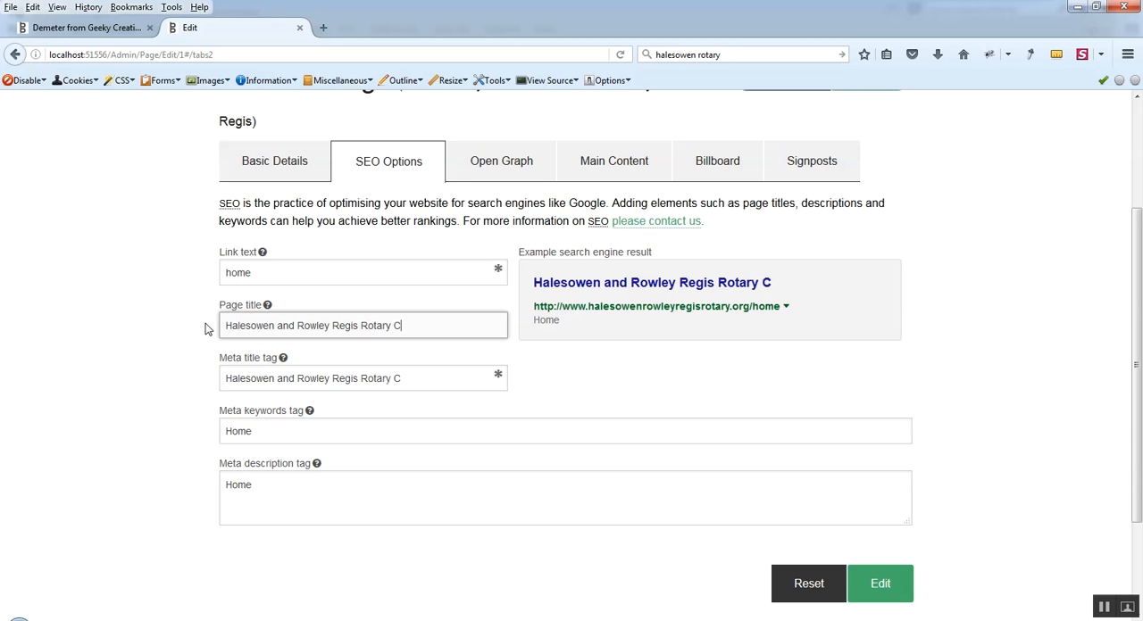
pyautogui.write('lub')
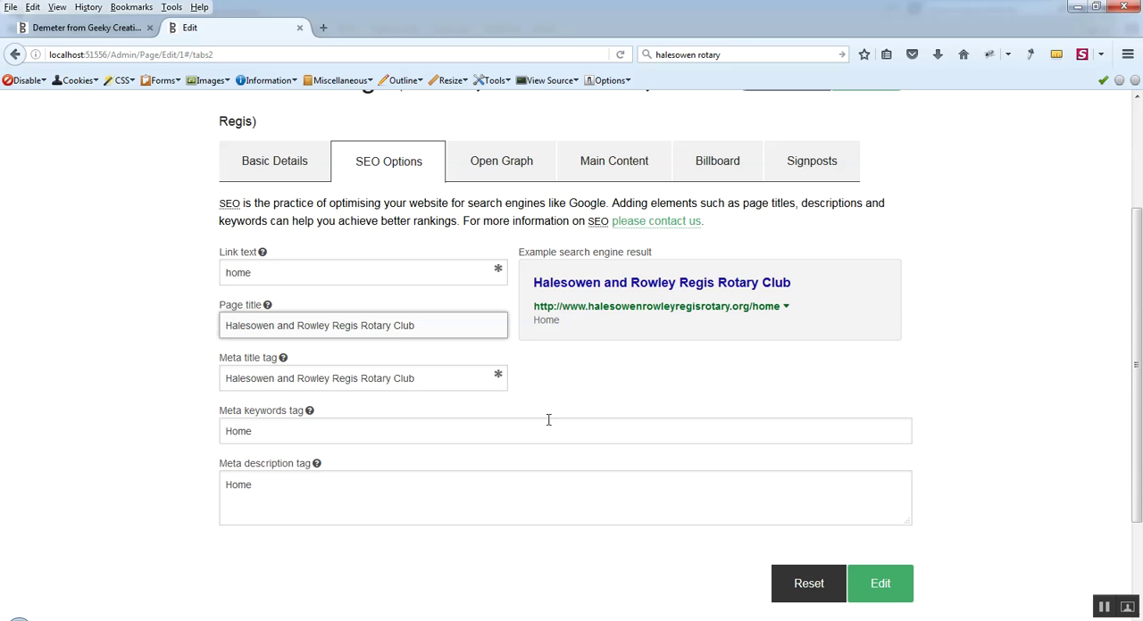
pyautogui.moveTo(875, 268)
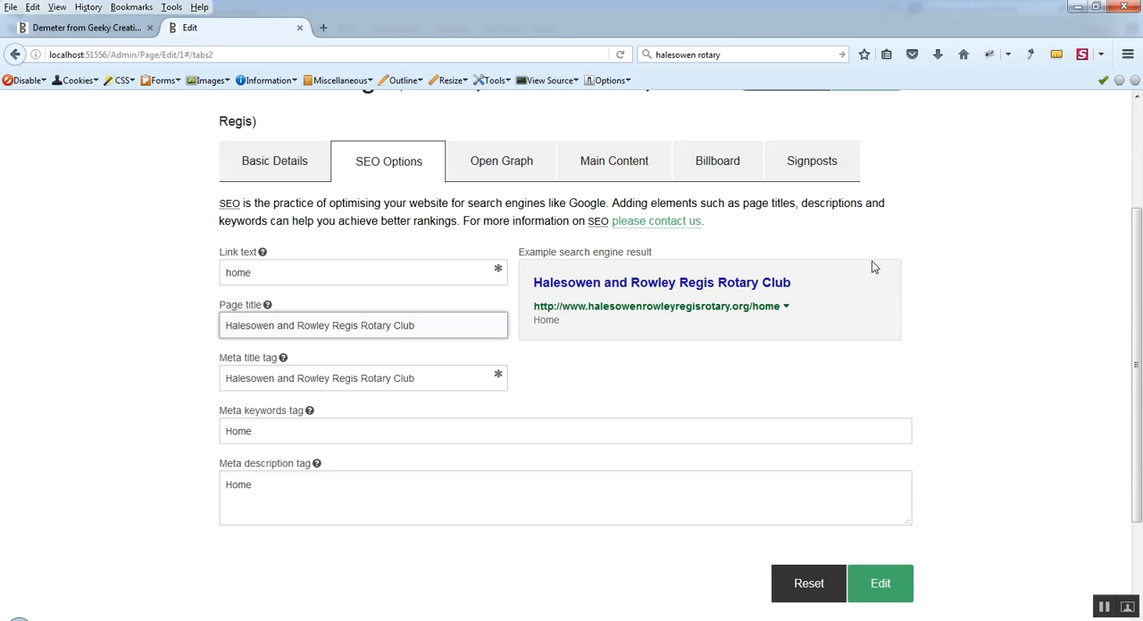
pyautogui.moveTo(704, 232)
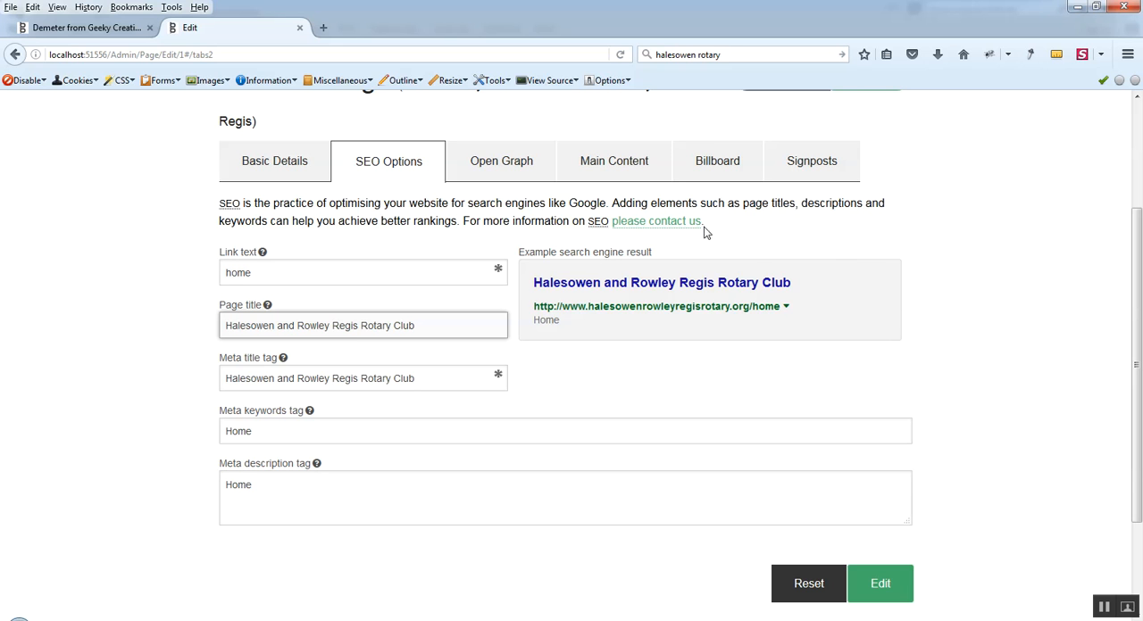
pyautogui.moveTo(898, 275)
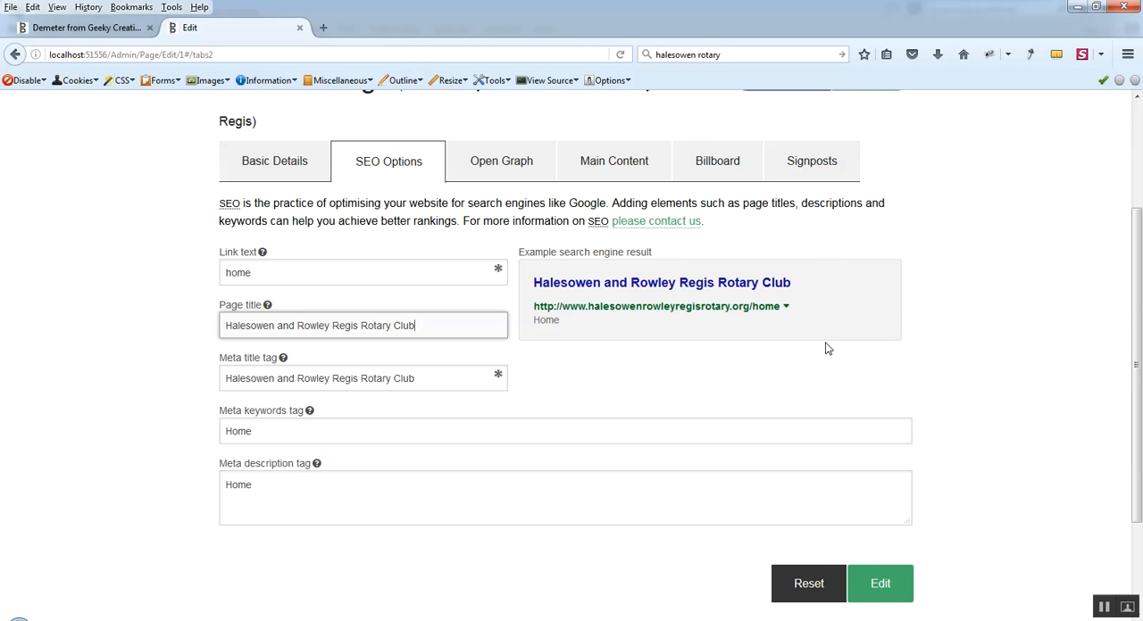
pyautogui.moveTo(336, 37)
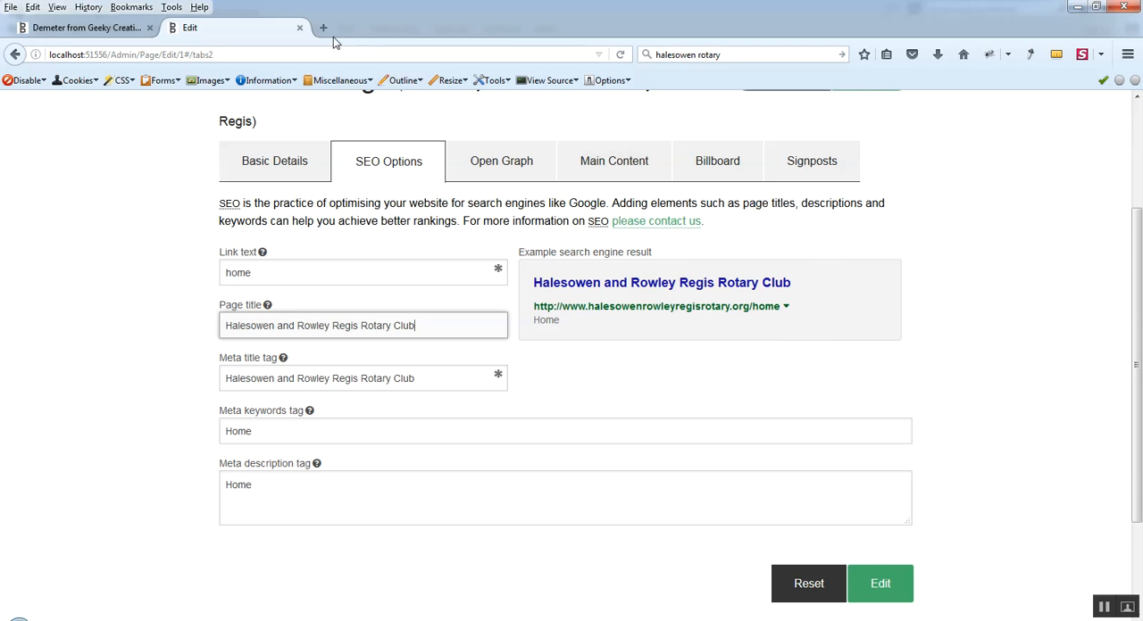
# Check the Google results for 'halesowen rotary', then return to the SEO Options form.
pyautogui.click(325, 28)
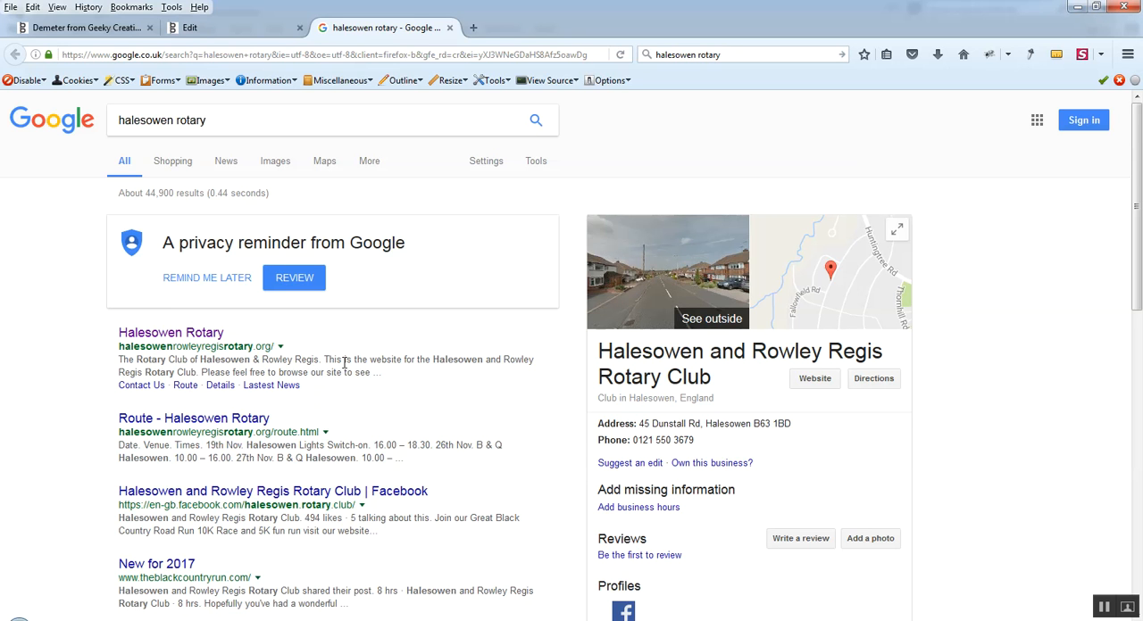
pyautogui.click(214, 25)
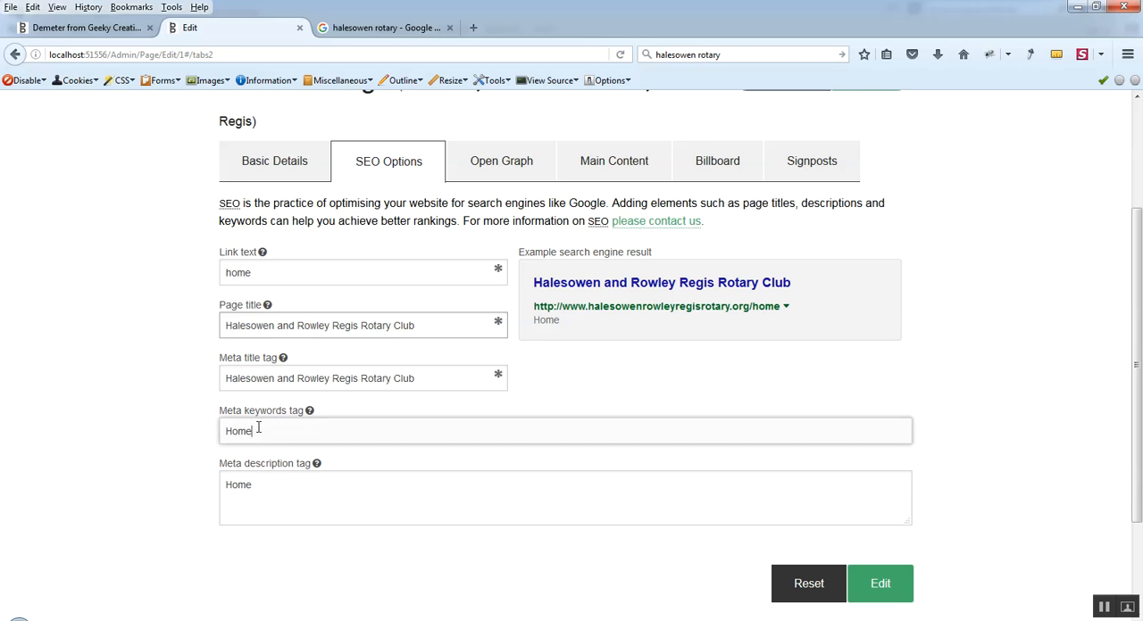
# Replace the meta keywords with 'Halesowen and Rowley Regis, Rotary Club International'.
pyautogui.doubleClick(237, 432)
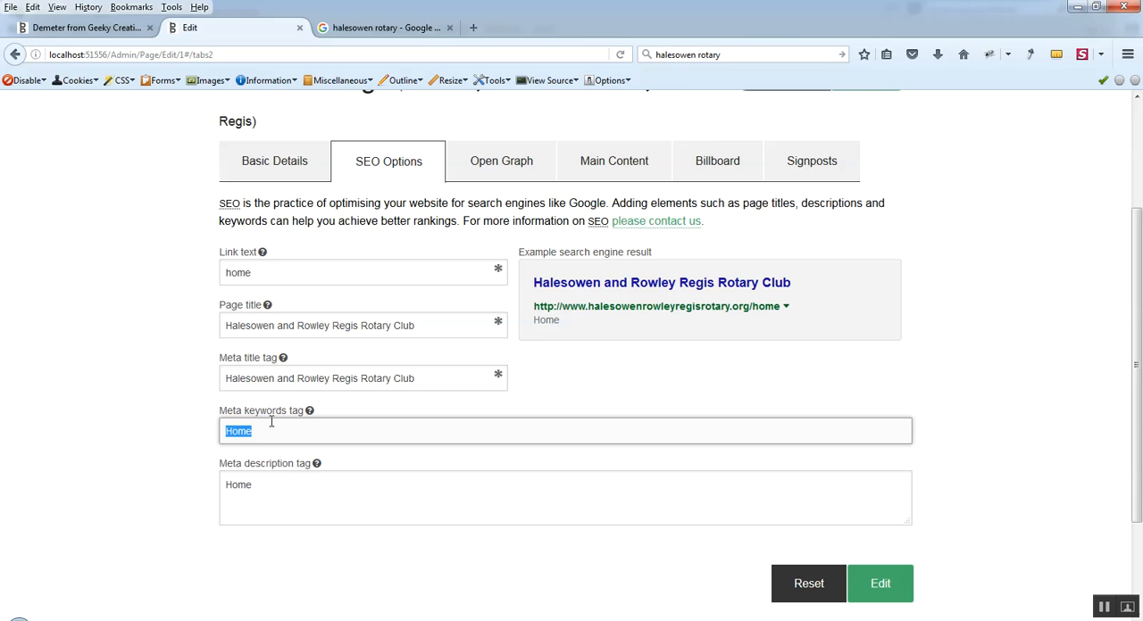
pyautogui.write('Halesw')
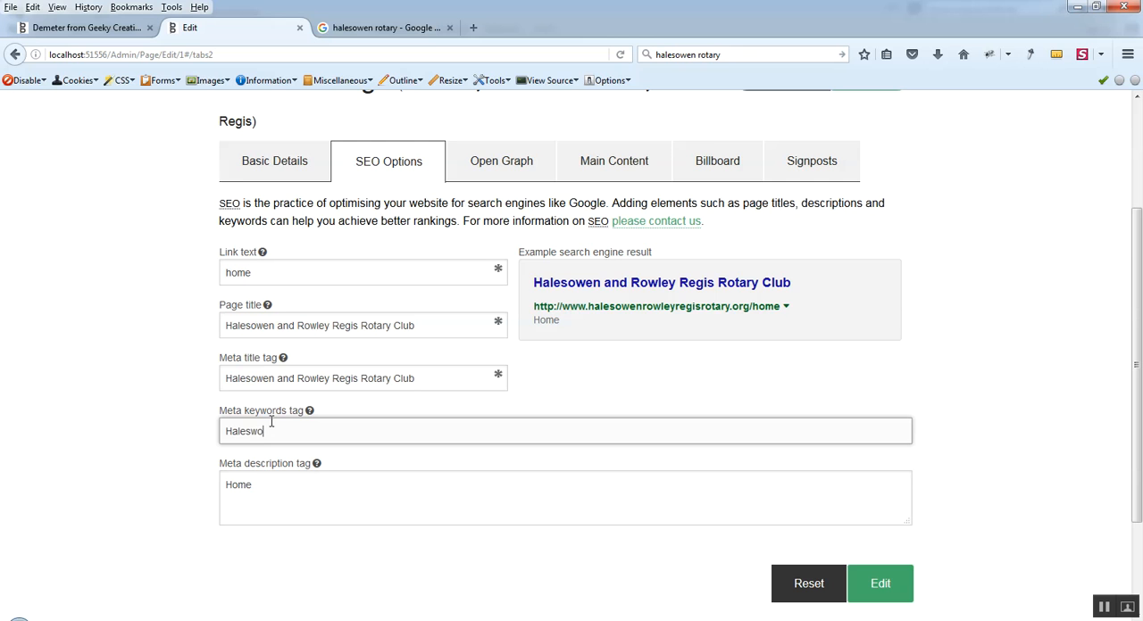
pyautogui.press('Backspace')
pyautogui.write('owen')
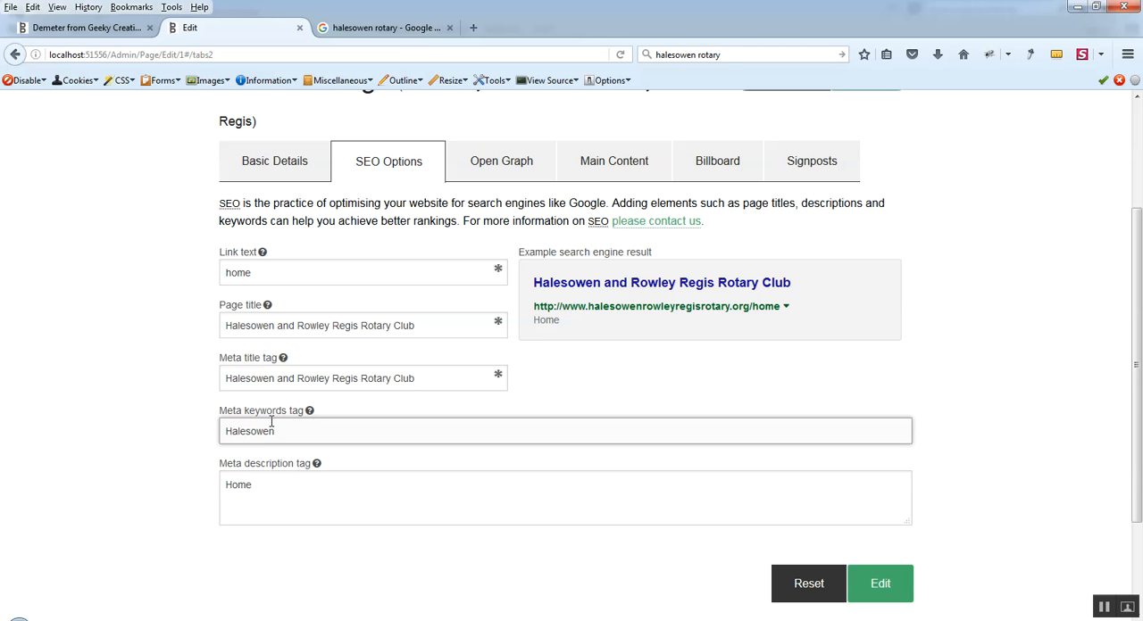
pyautogui.write('amnd')
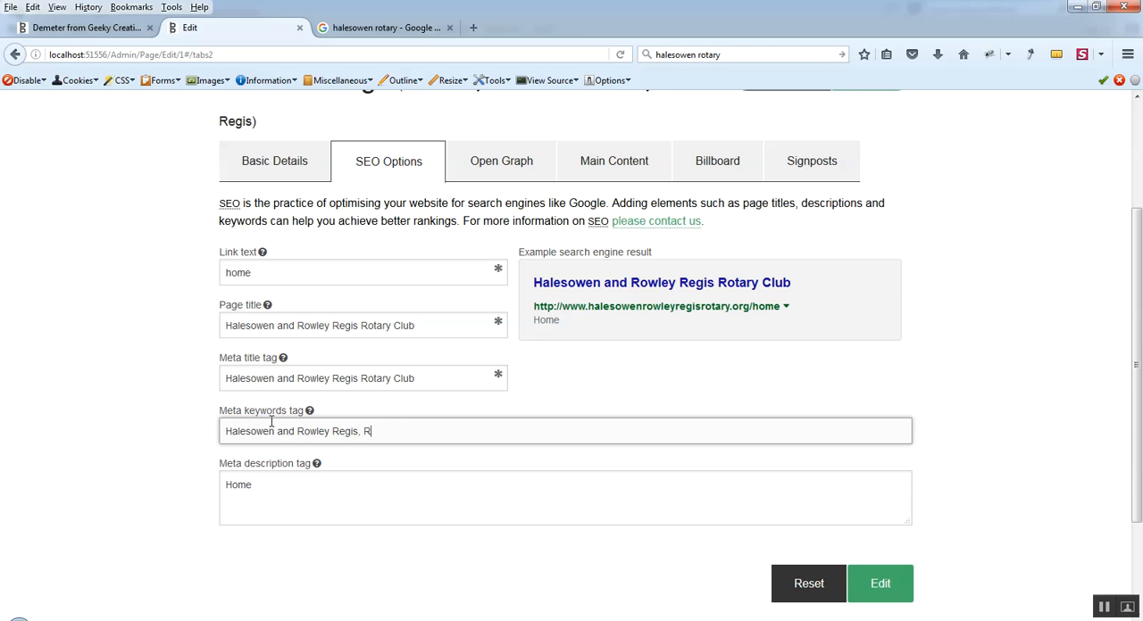
pyautogui.write('otary')
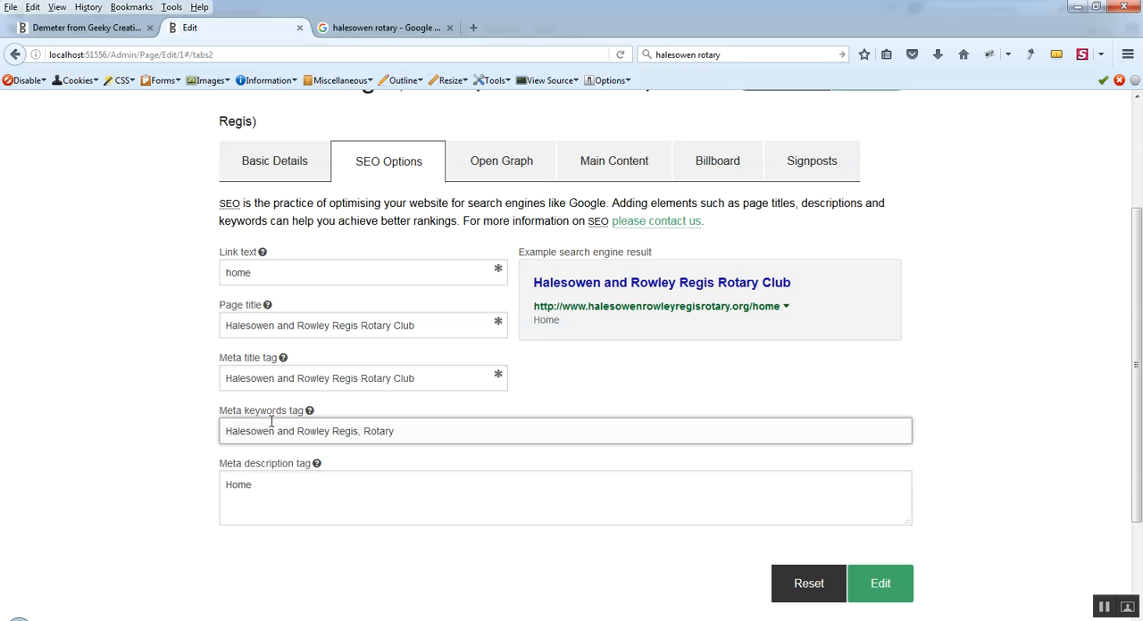
pyautogui.write('Club Interna')
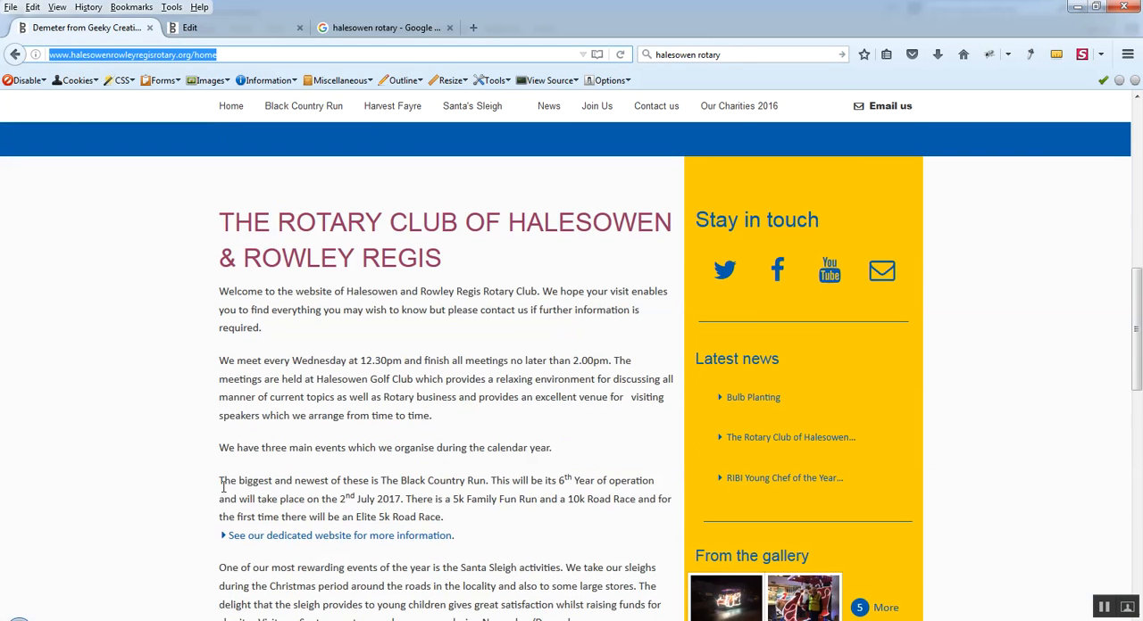
# Return from the live home page and select the old meta description for replacement.
pyautogui.scroll(-3)
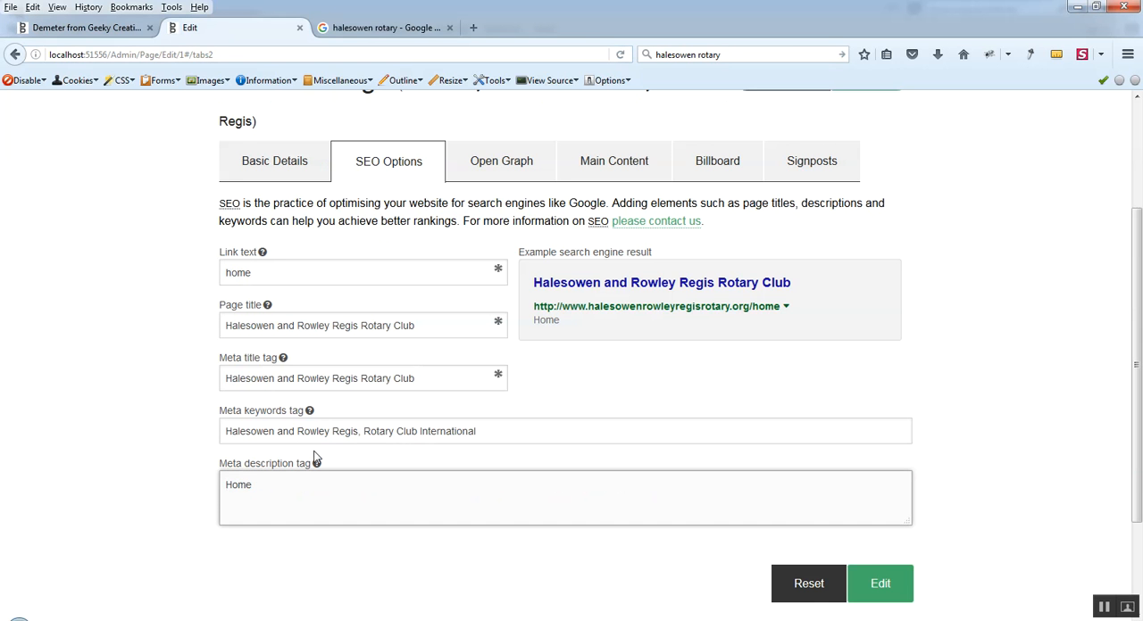
pyautogui.doubleClick(237, 486)
pyautogui.write('alesowen and Rowley Regis a')
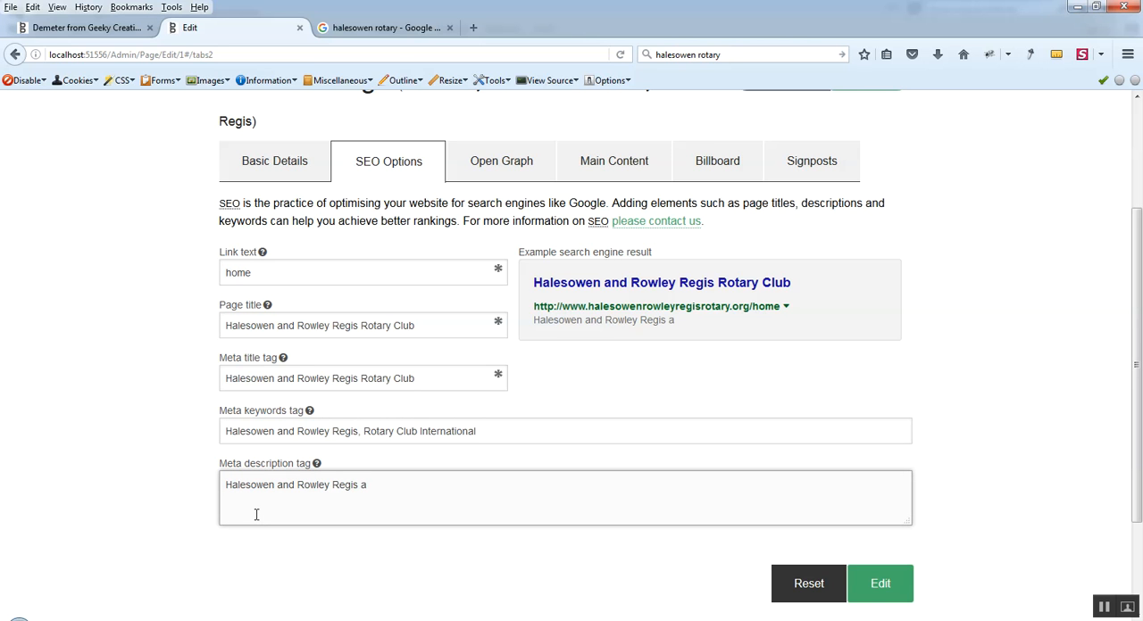
# Write a meta description about the club raising funds and supporting local charities, then view Open Graph.
pyautogui.write('Rotary')
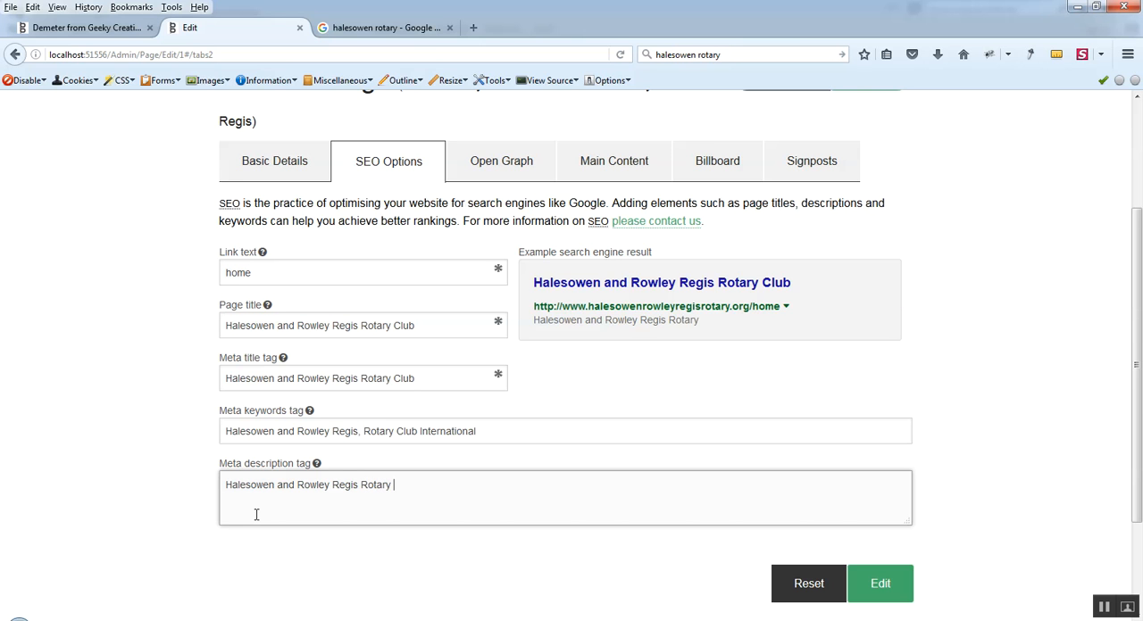
pyautogui.write('Club is de')
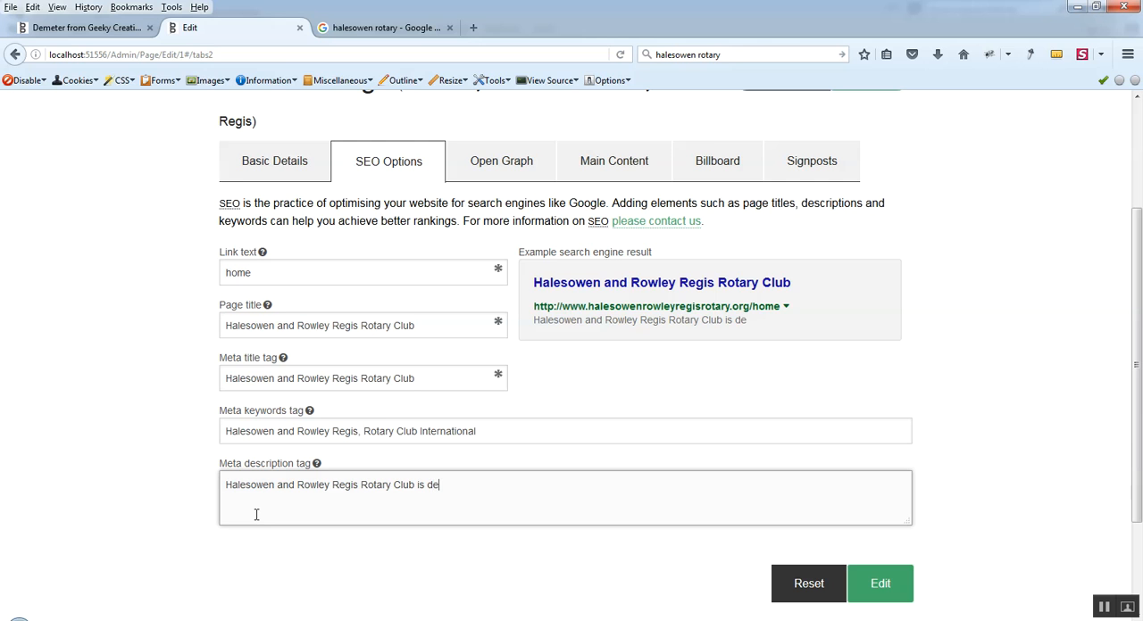
pyautogui.write('dicated t')
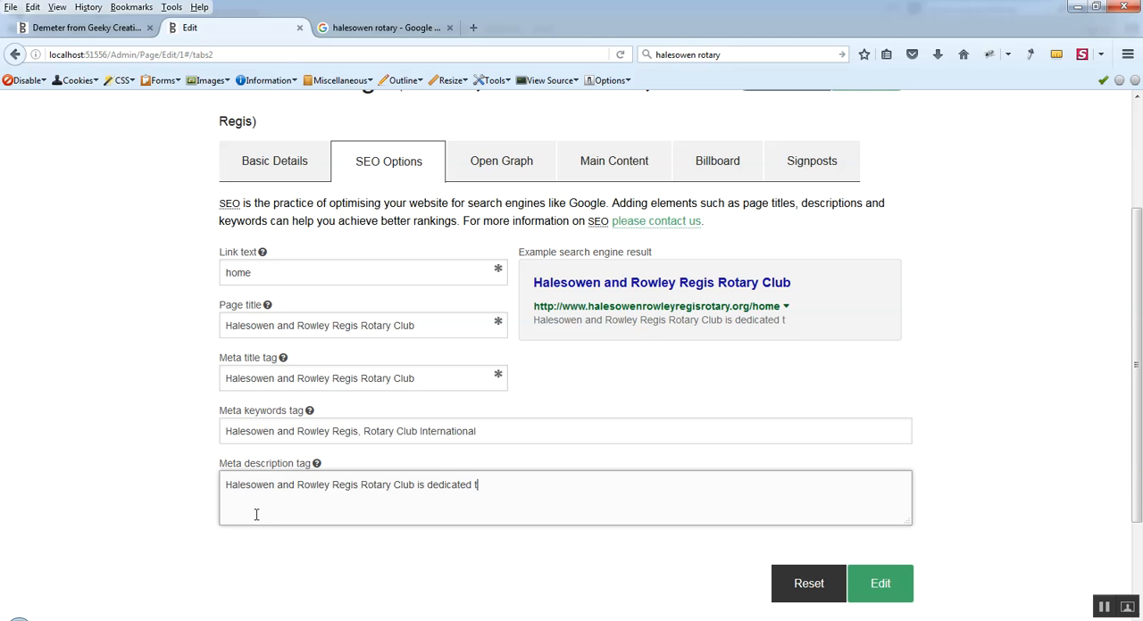
pyautogui.write('o rais')
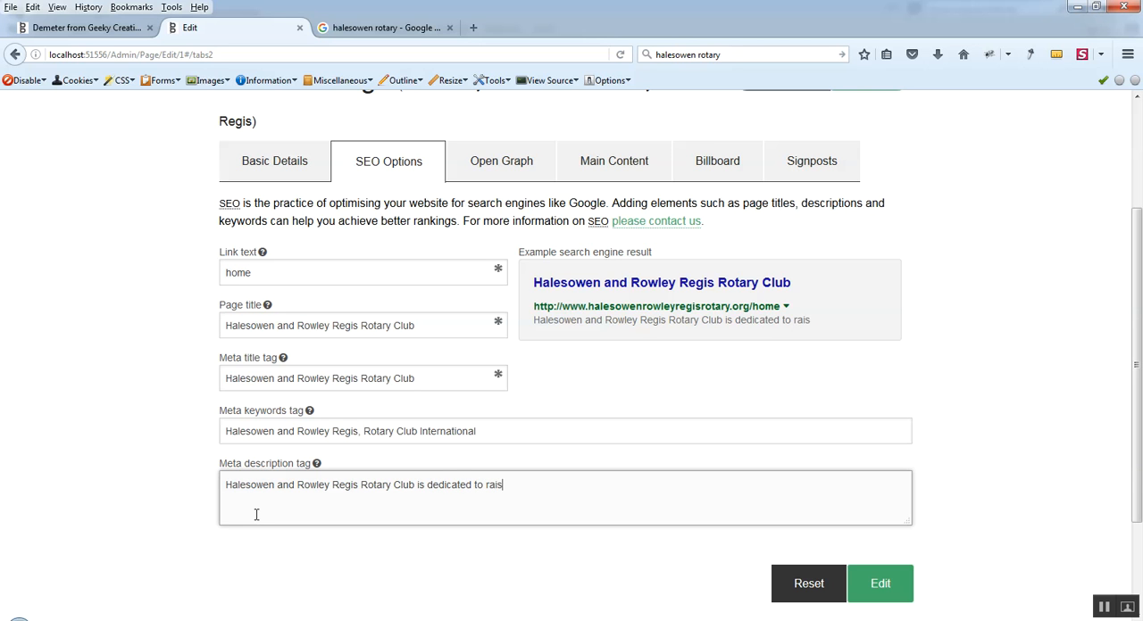
pyautogui.write('ing funds')
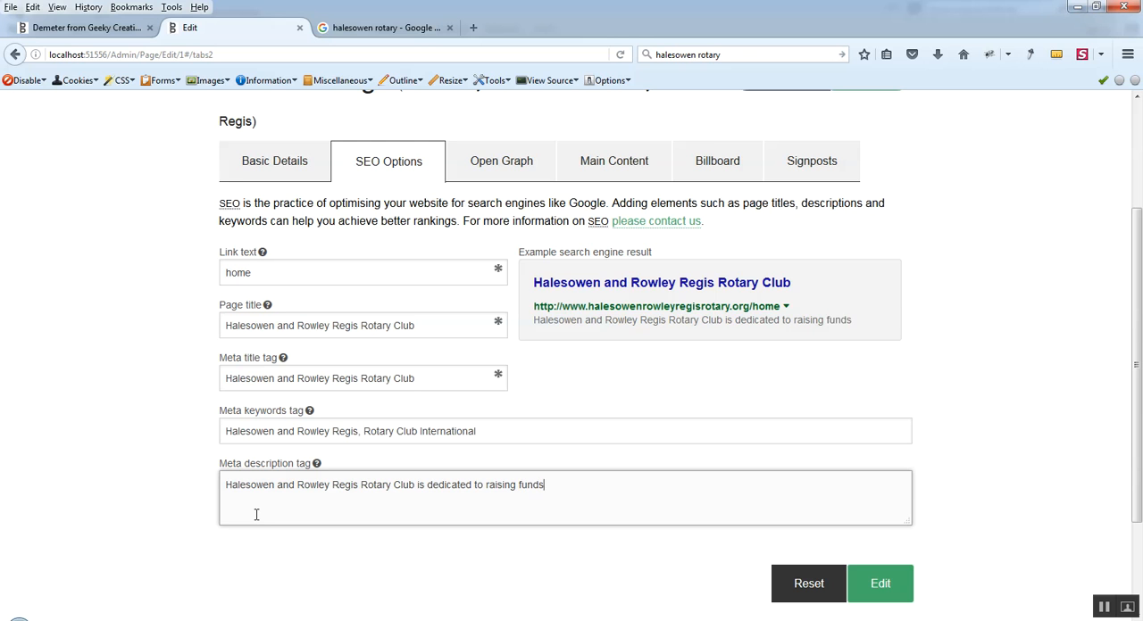
pyautogui.write('and supporting chari')
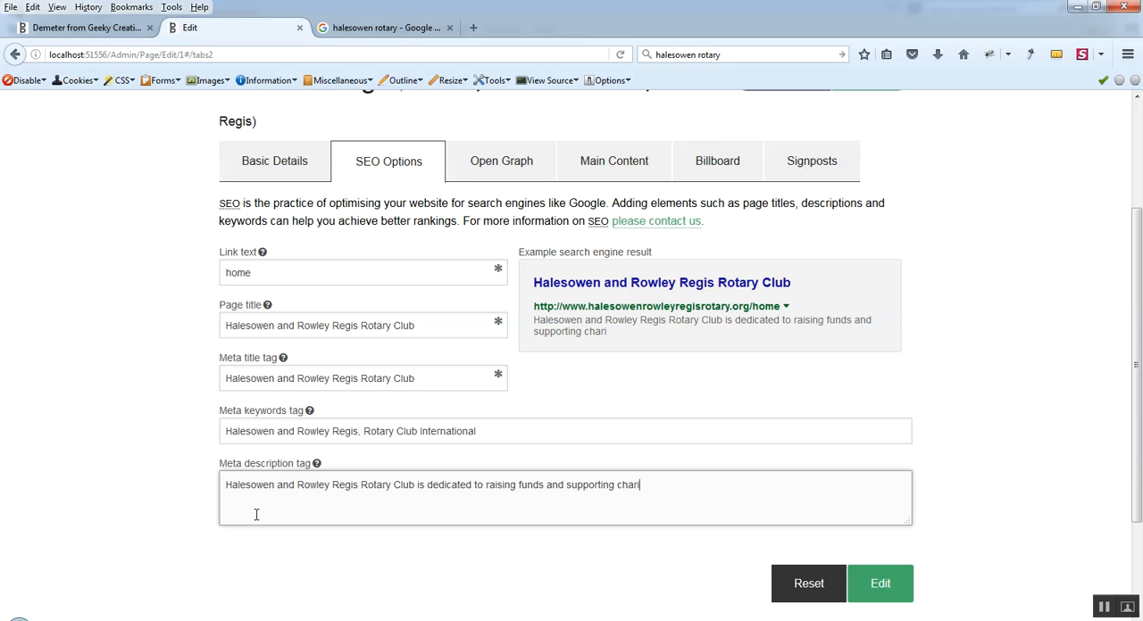
pyautogui.write('ties in the (')
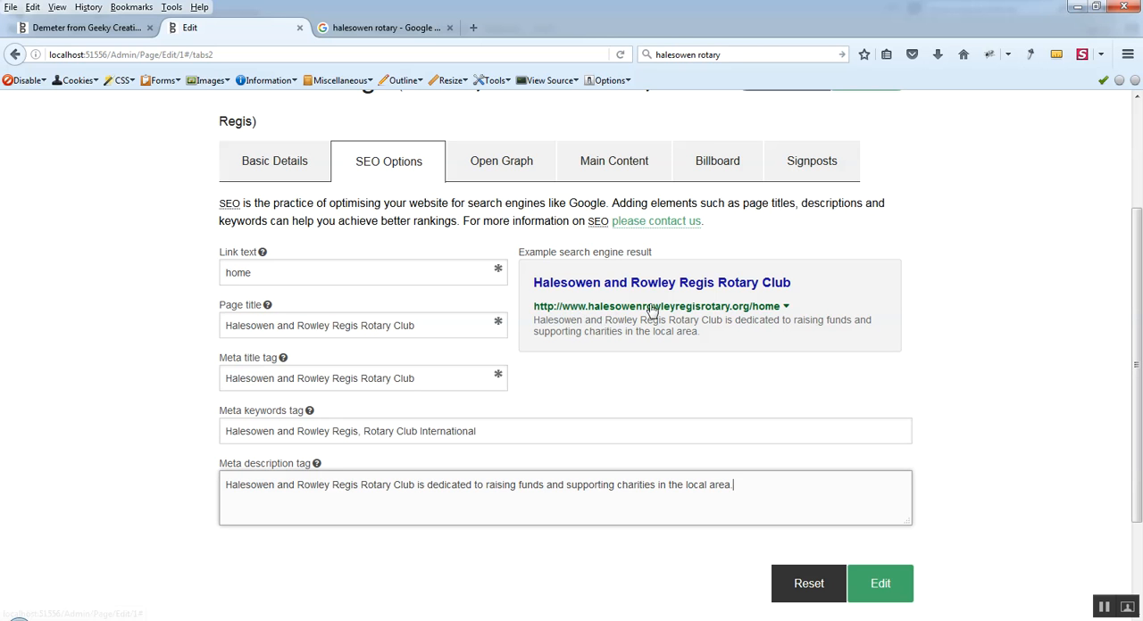
pyautogui.moveTo(654, 320)
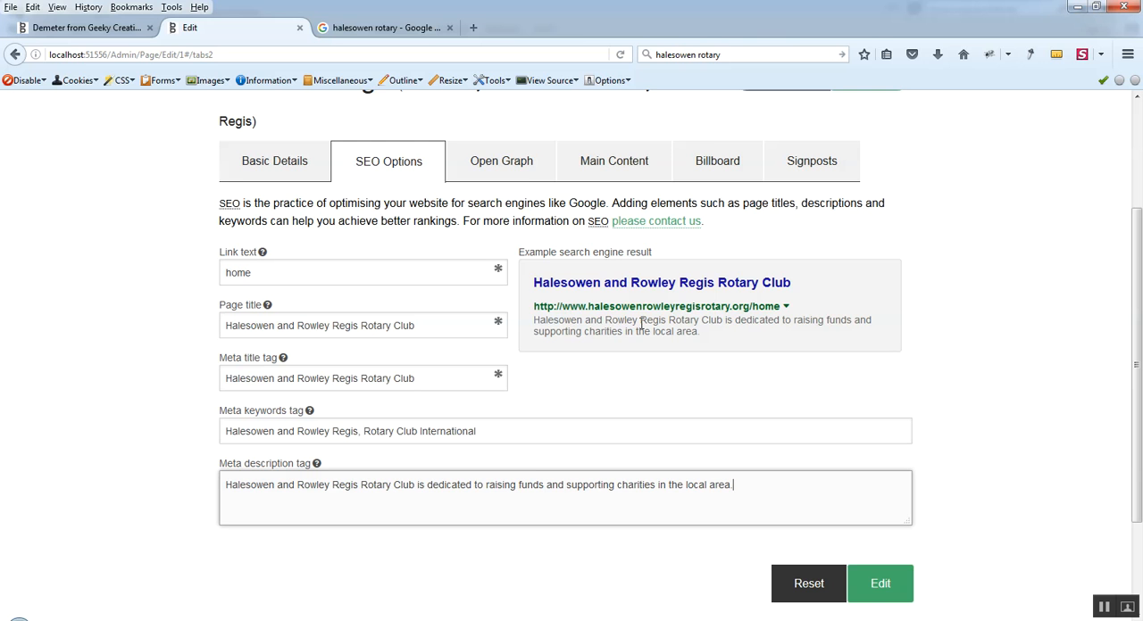
pyautogui.click(500, 160)
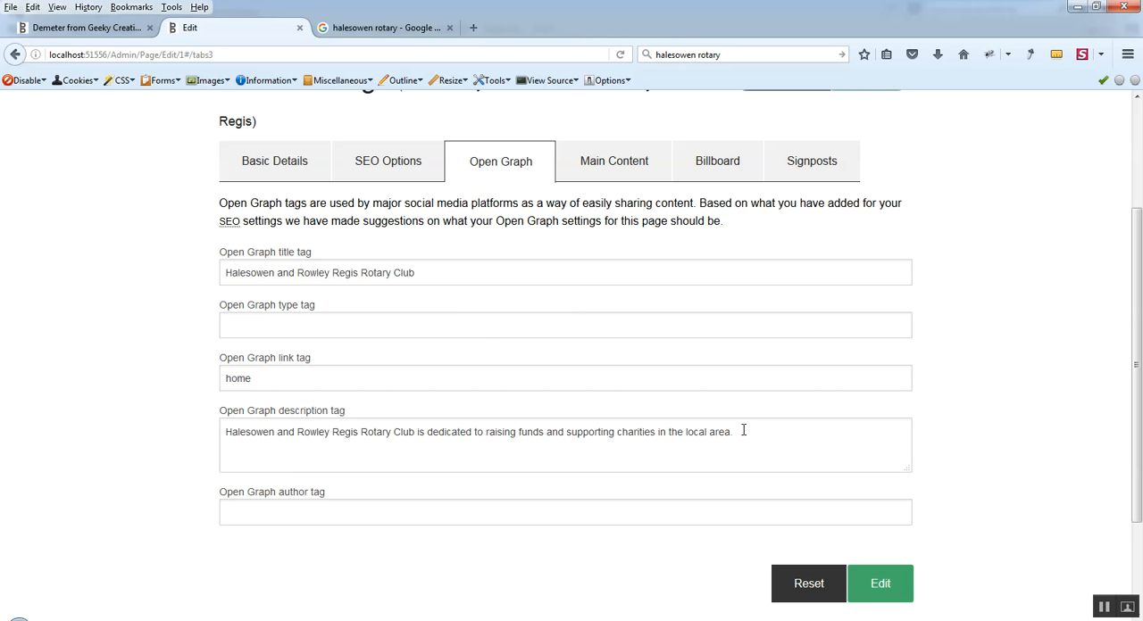
pyautogui.moveTo(739, 440)
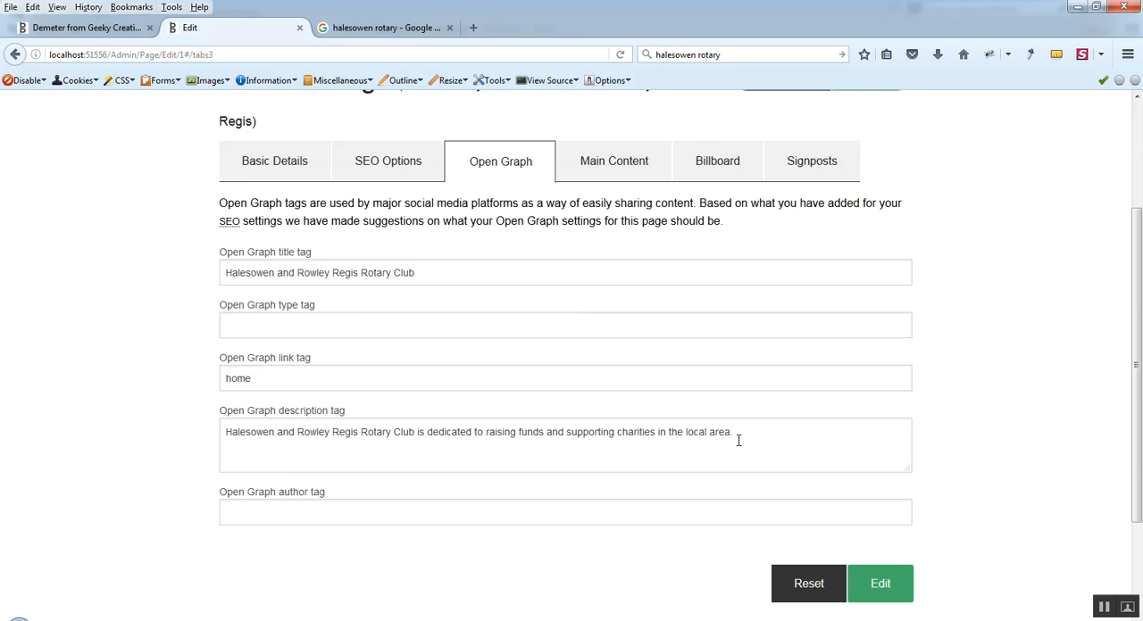
pyautogui.moveTo(403, 166)
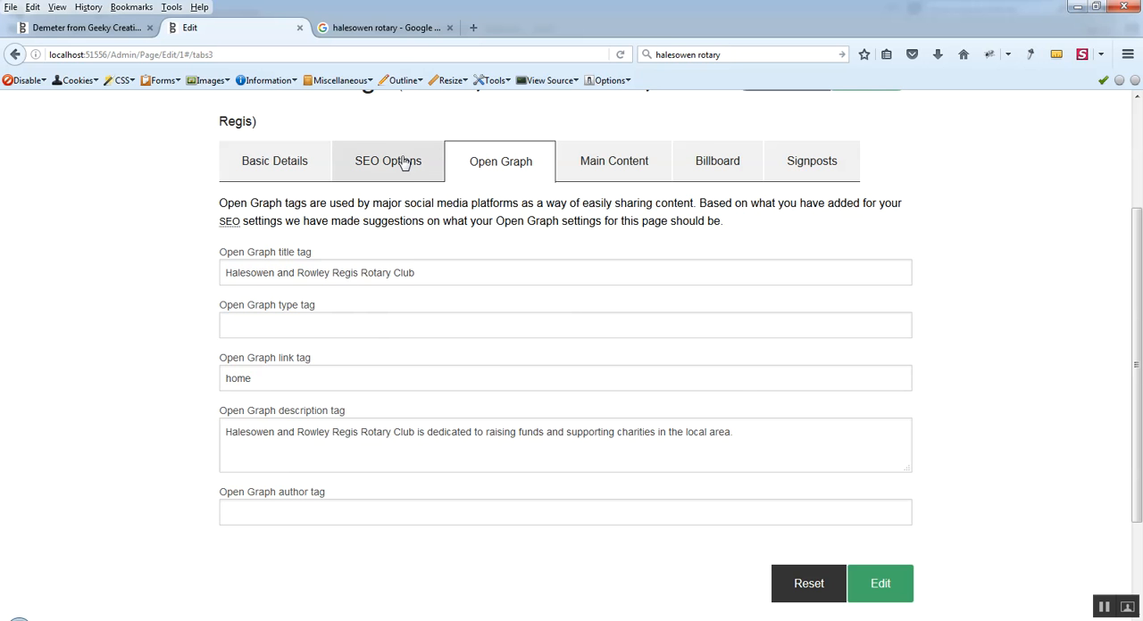
# Compare the Open Graph suggestions with the SEO settings, then move to Main Content.
pyautogui.click(389, 161)
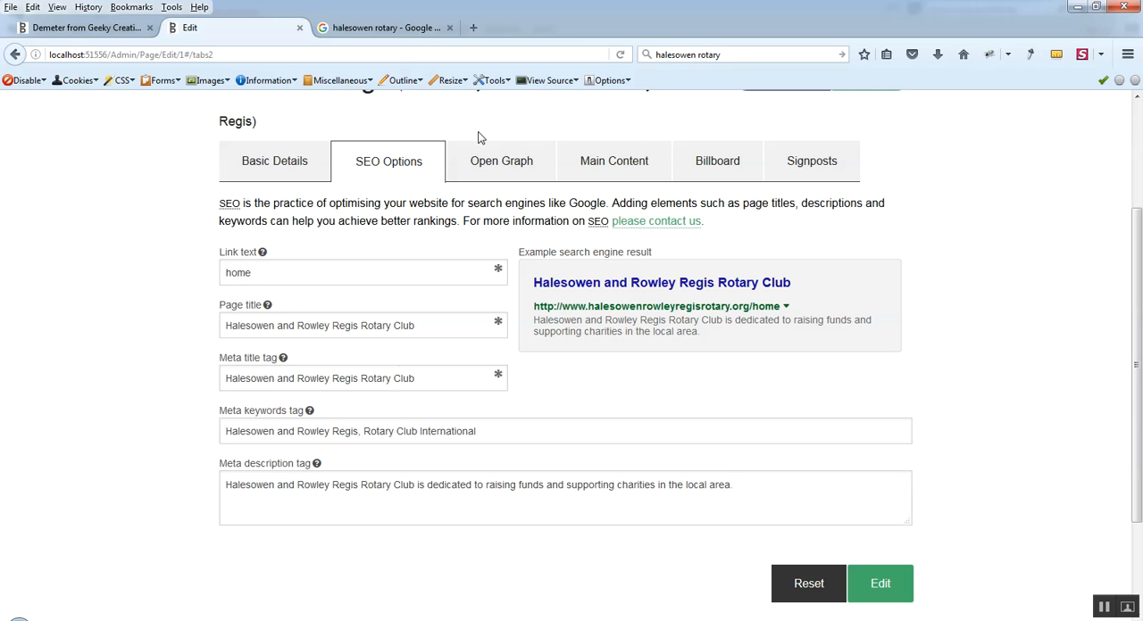
pyautogui.click(500, 161)
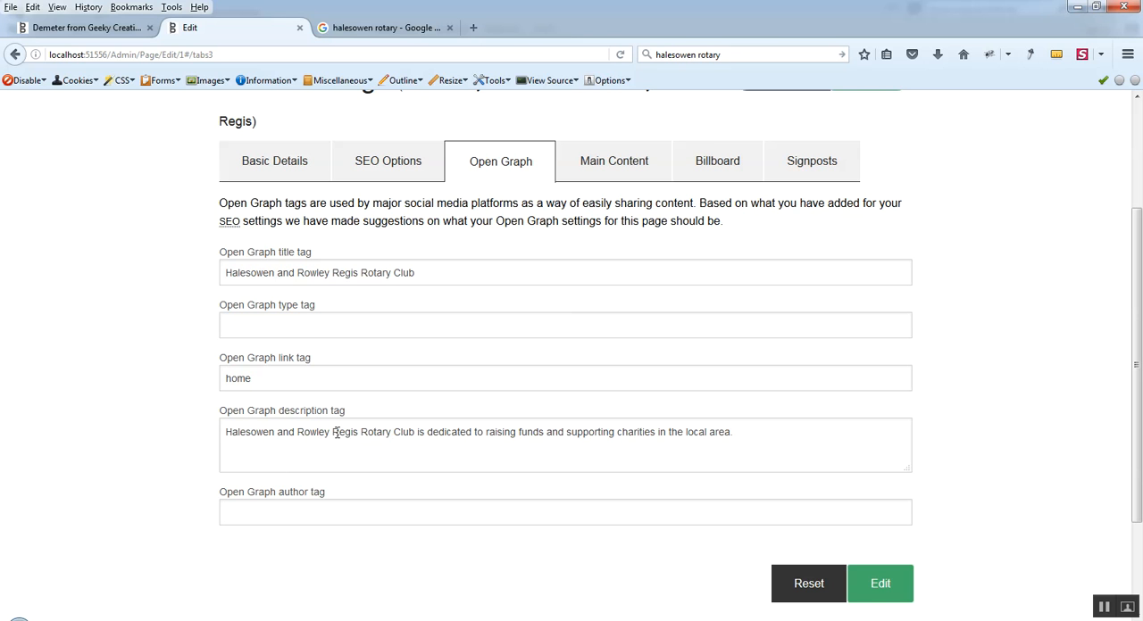
pyautogui.moveTo(475, 438)
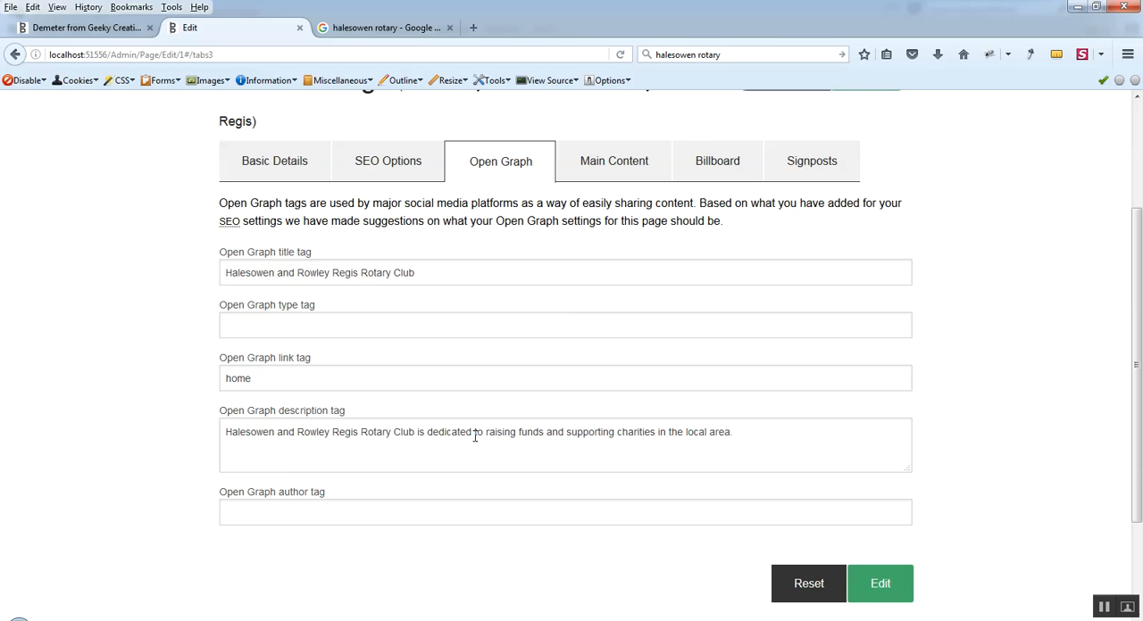
pyautogui.moveTo(597, 118)
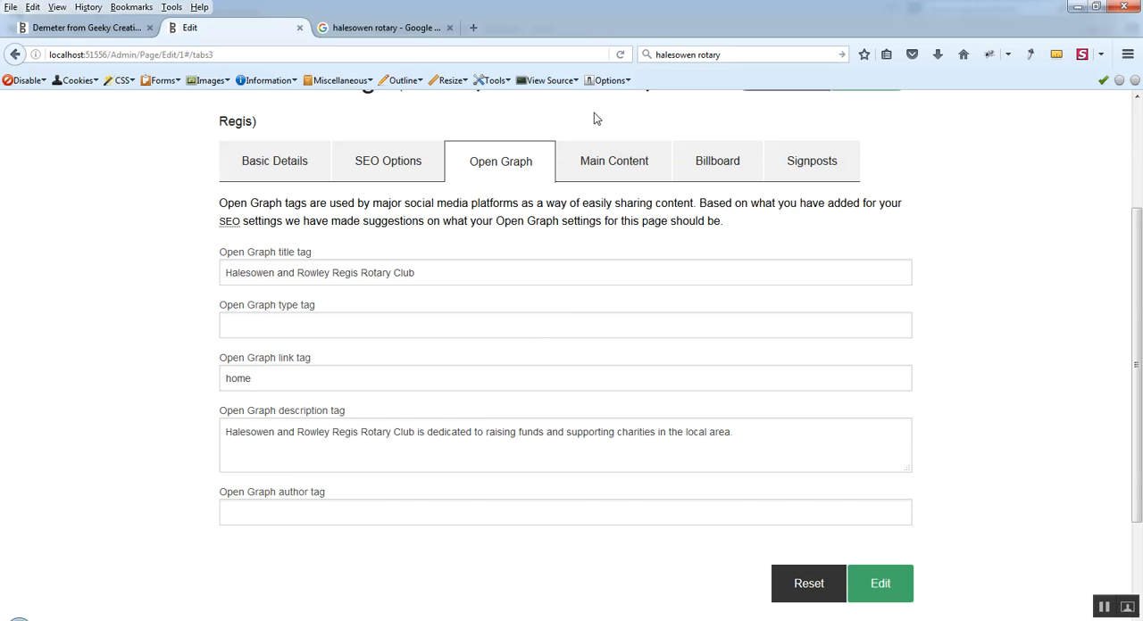
pyautogui.click(613, 161)
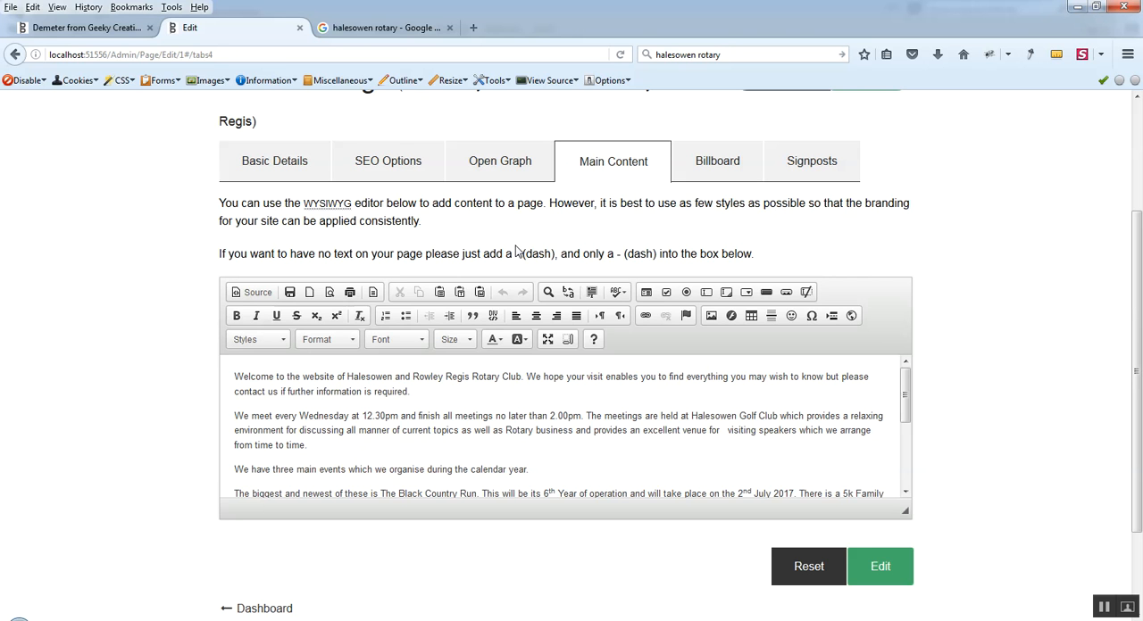
pyautogui.moveTo(518, 247)
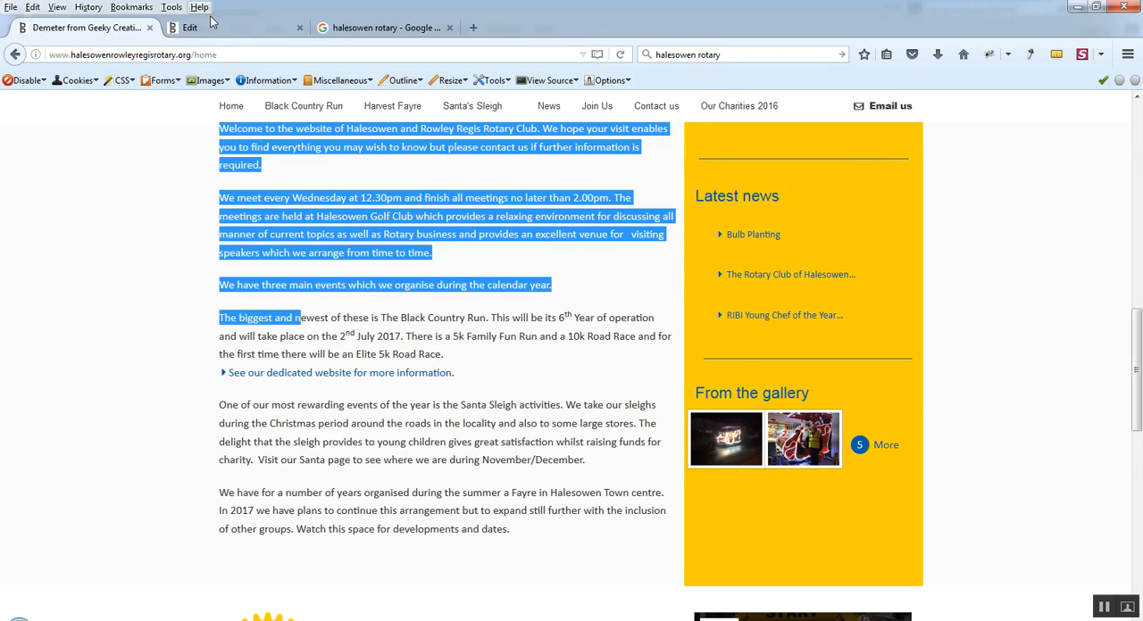
pyautogui.click(193, 29)
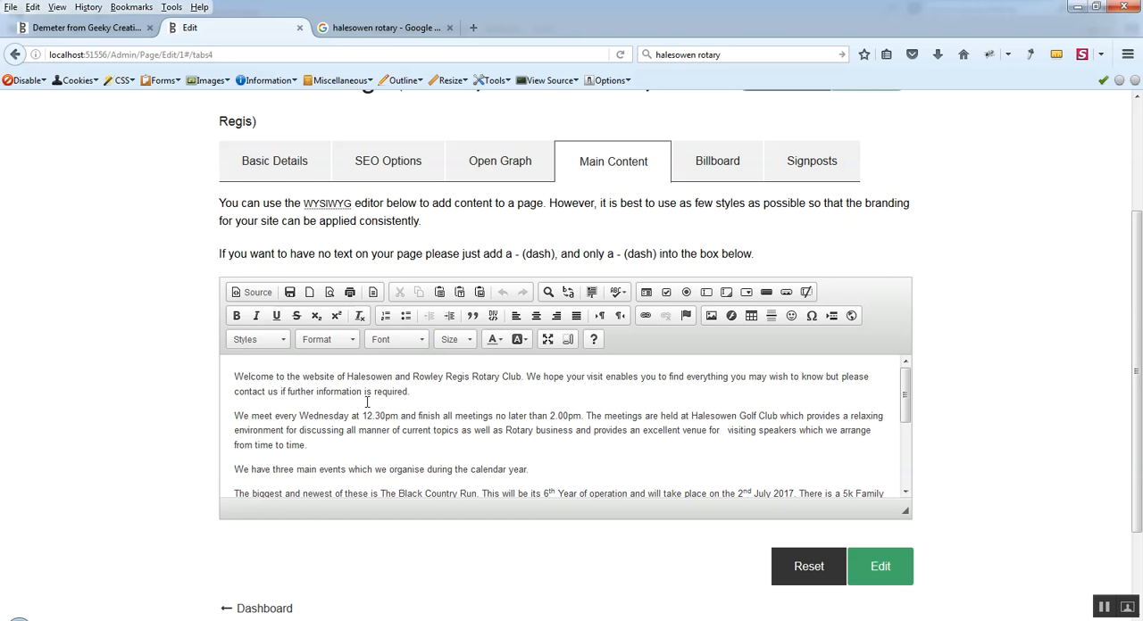
pyautogui.moveTo(372, 399)
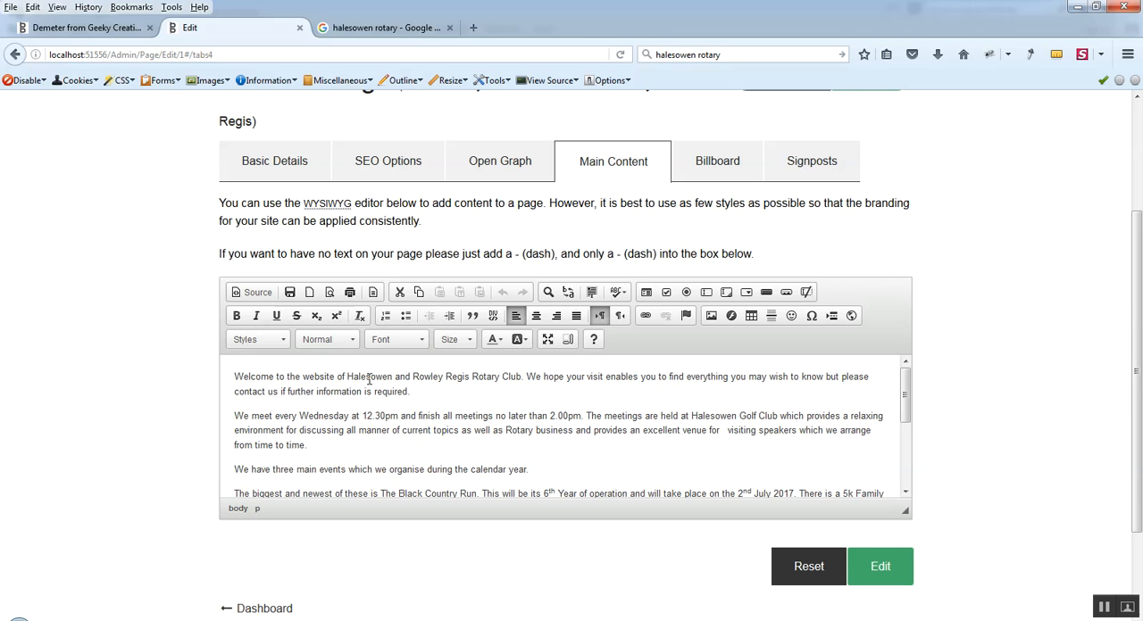
pyautogui.moveTo(368, 361)
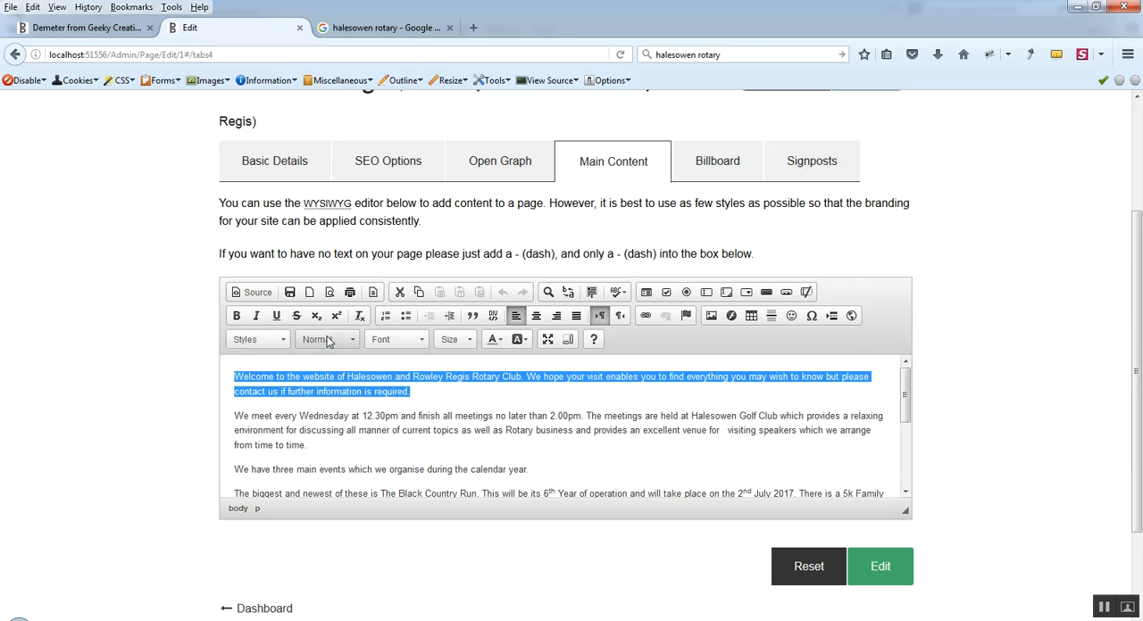
# Keep the first paragraph's format as Normal and move on to the Billboard settings.
pyautogui.click(325, 339)
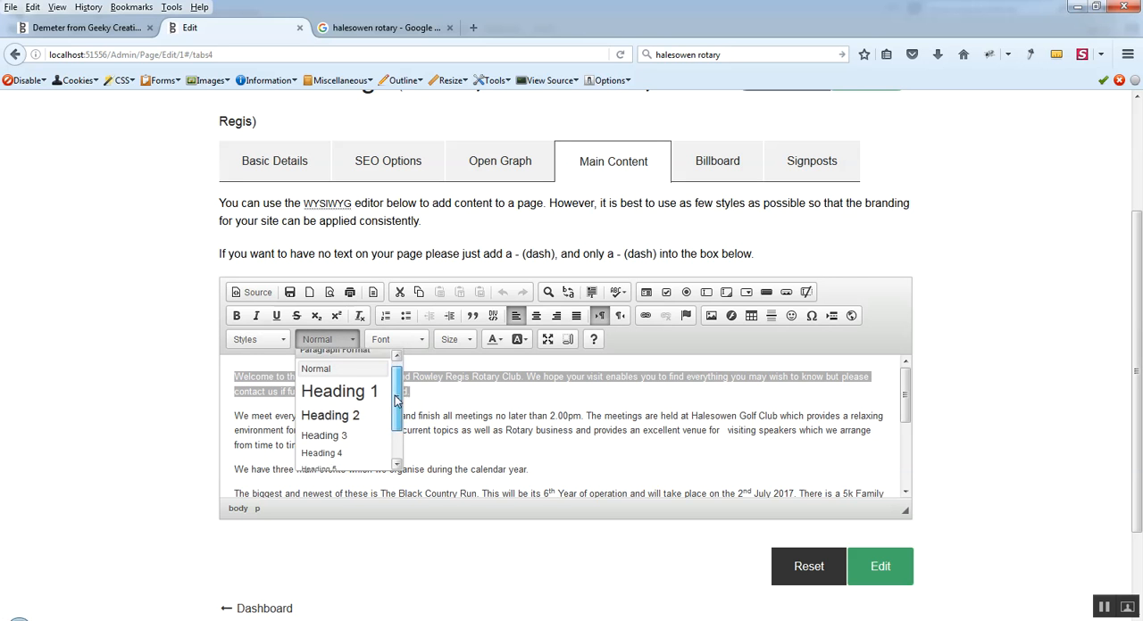
pyautogui.click(108, 375)
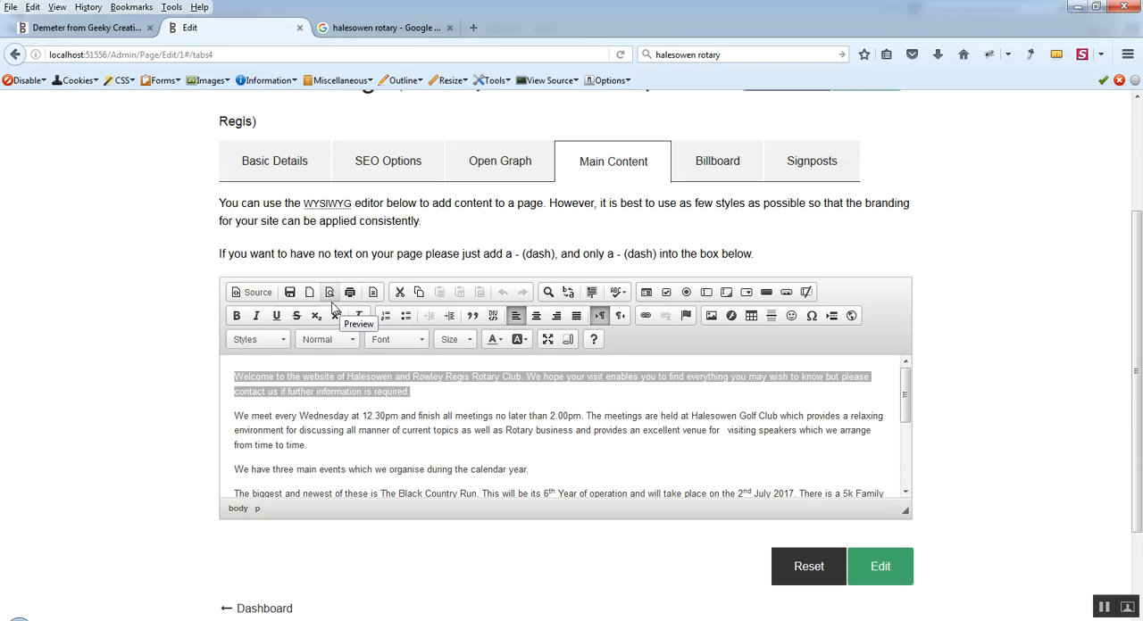
pyautogui.moveTo(164, 357)
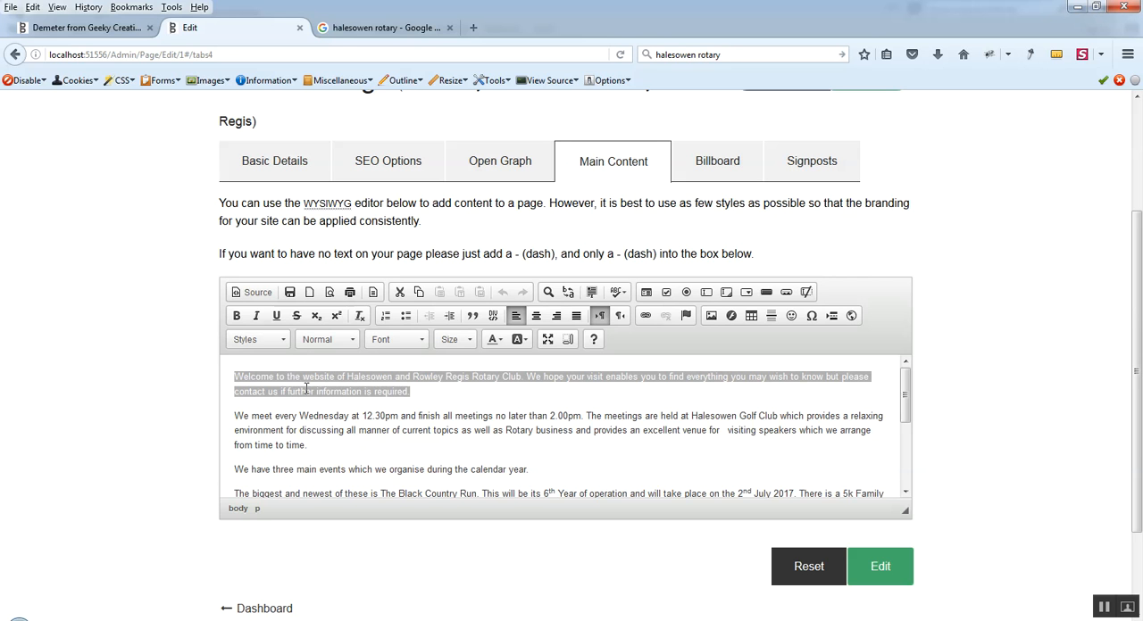
pyautogui.moveTo(500, 400)
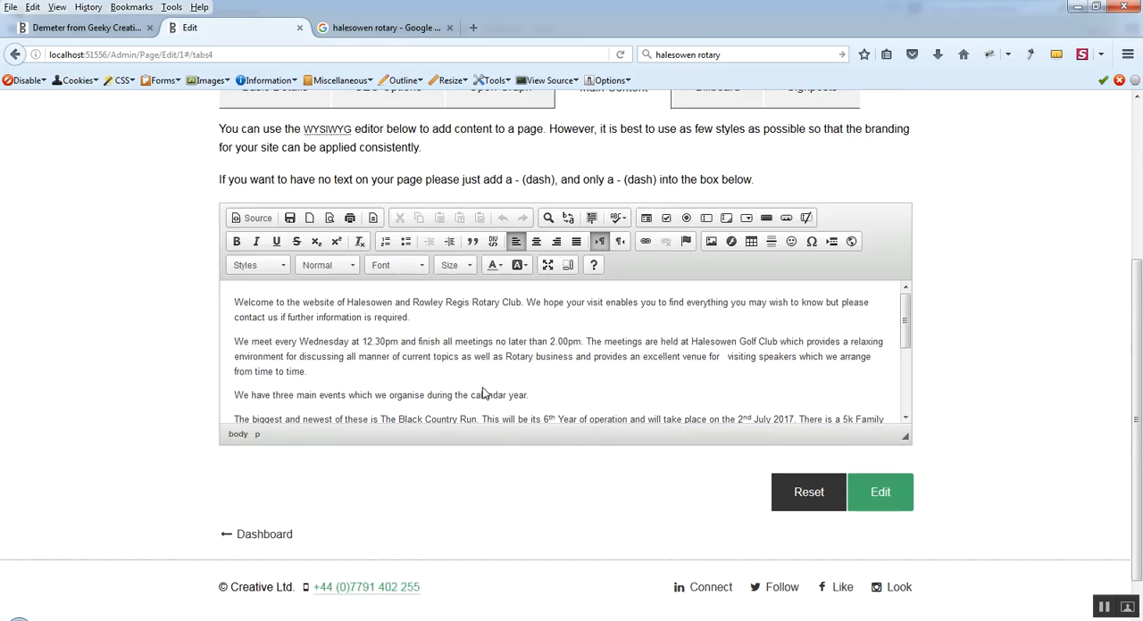
pyautogui.click(717, 325)
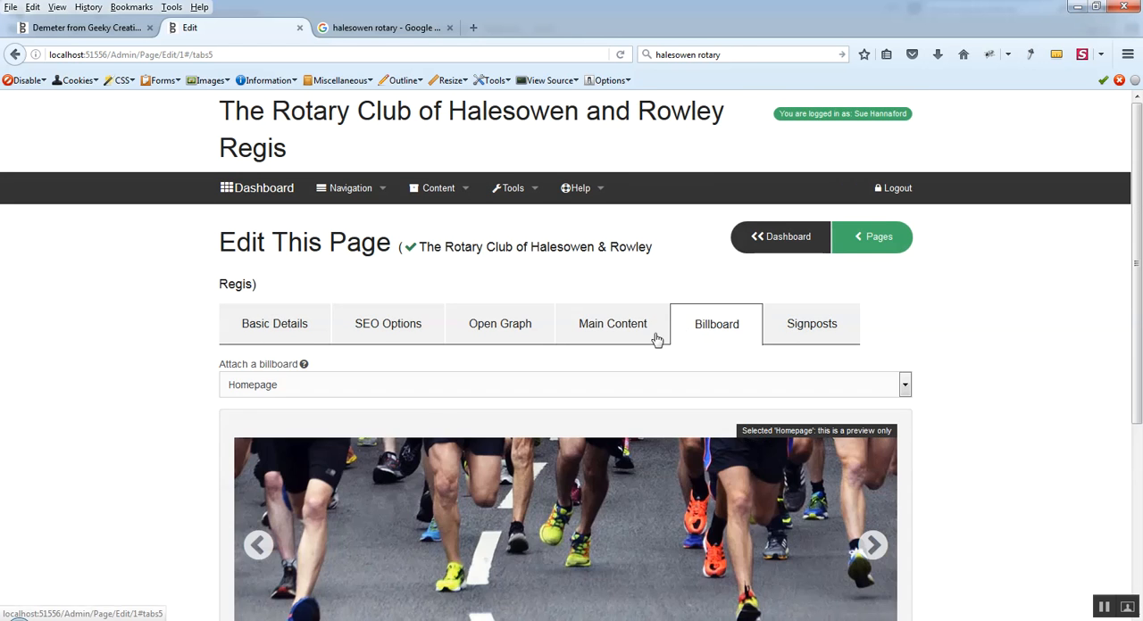
# Compare the billboard with the live home page, then show the Signposts listing Black Country Run, Santa's Sleigh Ride and The Autumn Fair.
pyautogui.scroll(-3)
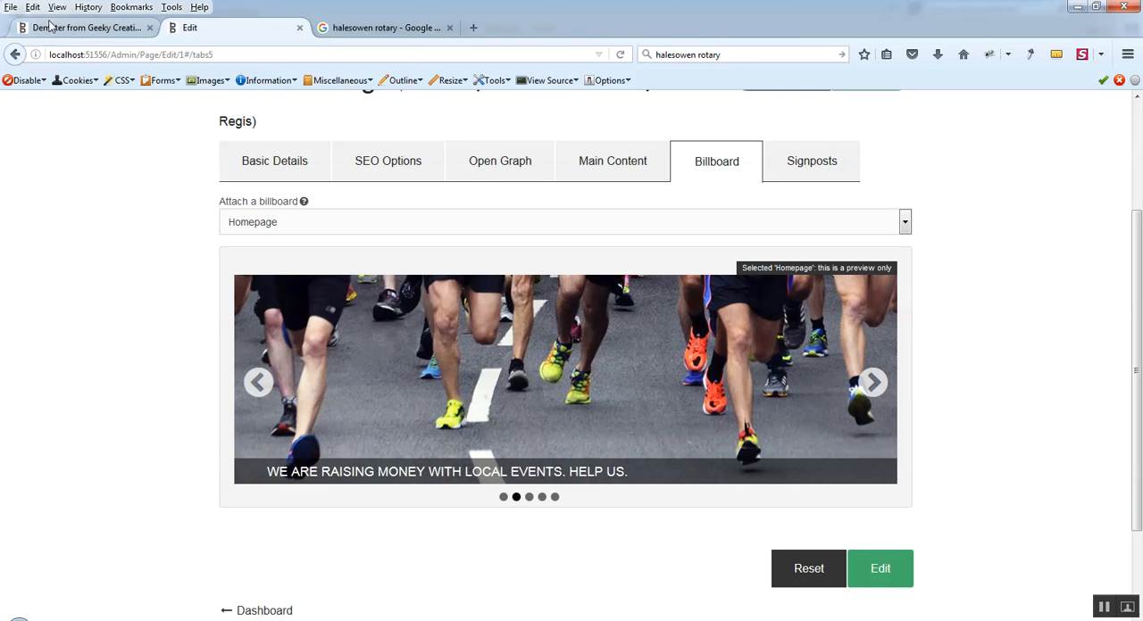
pyautogui.moveTo(61, 35)
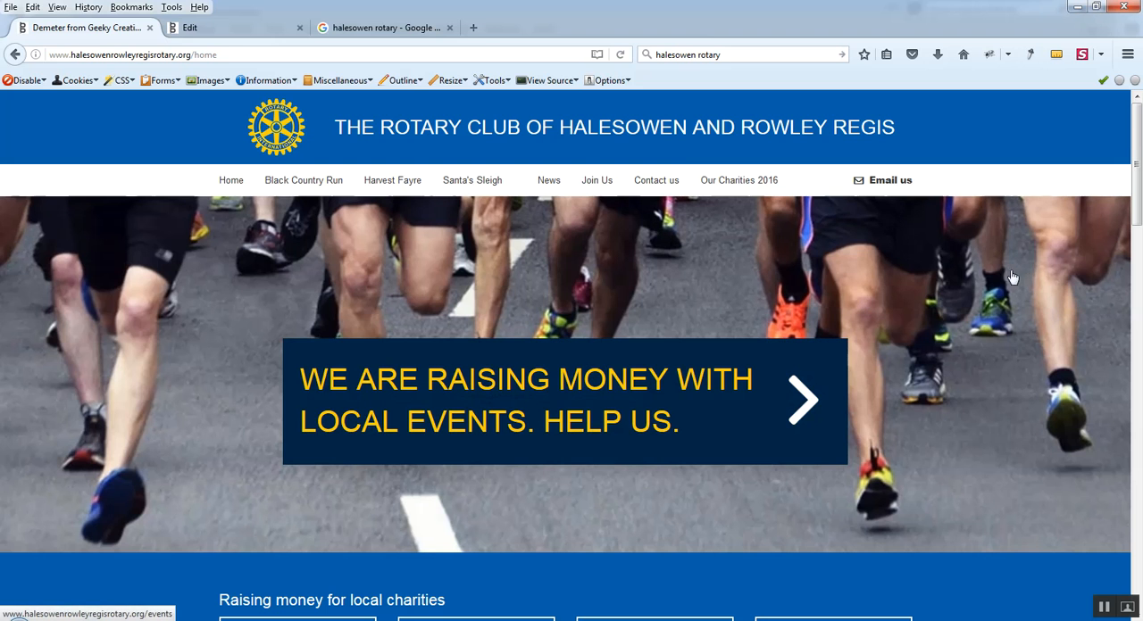
pyautogui.moveTo(442, 219)
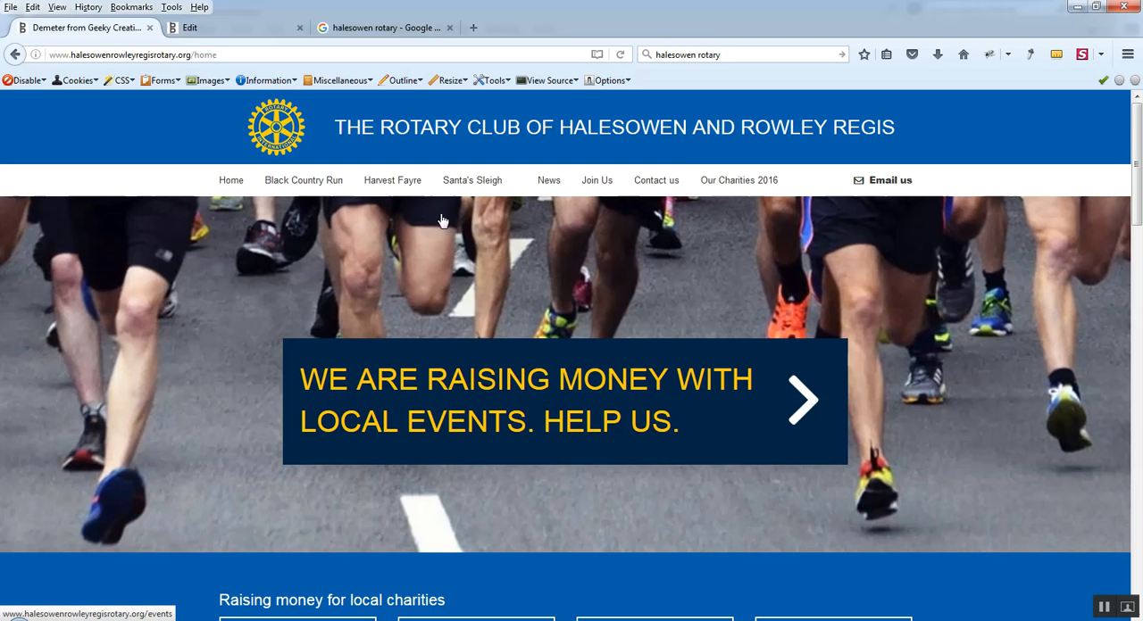
pyautogui.moveTo(811, 289)
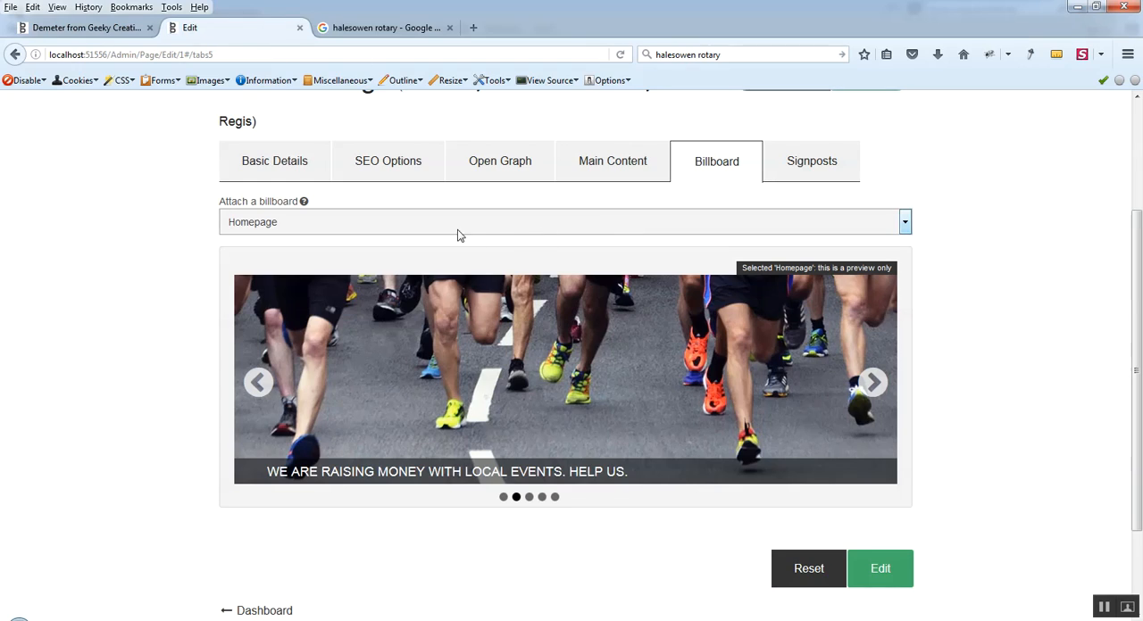
pyautogui.moveTo(23, 223)
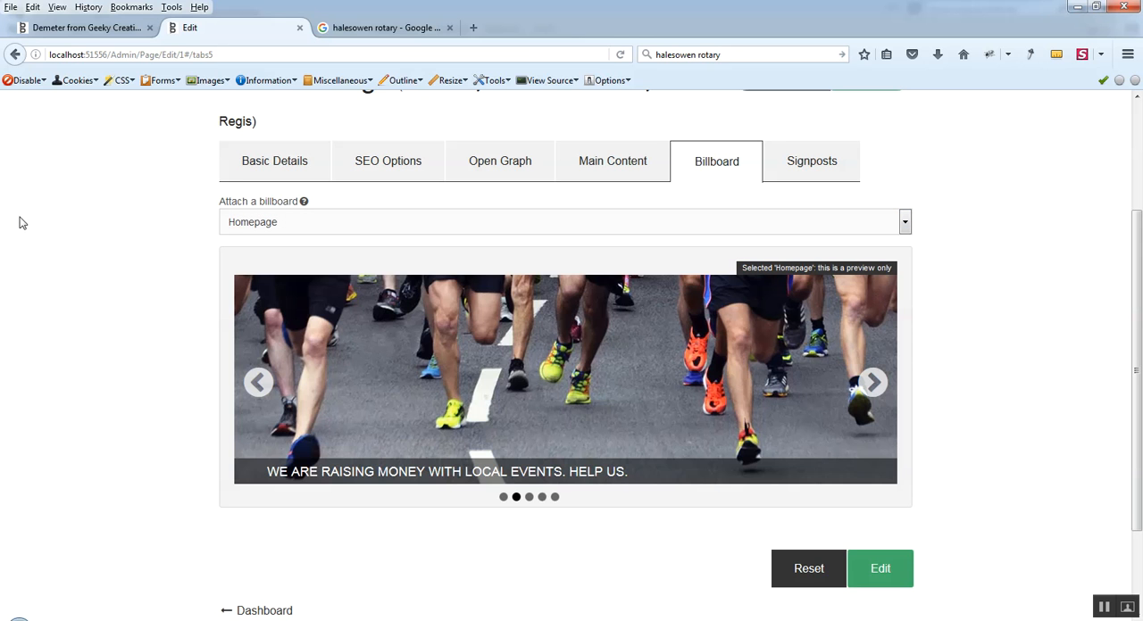
pyautogui.moveTo(27, 223)
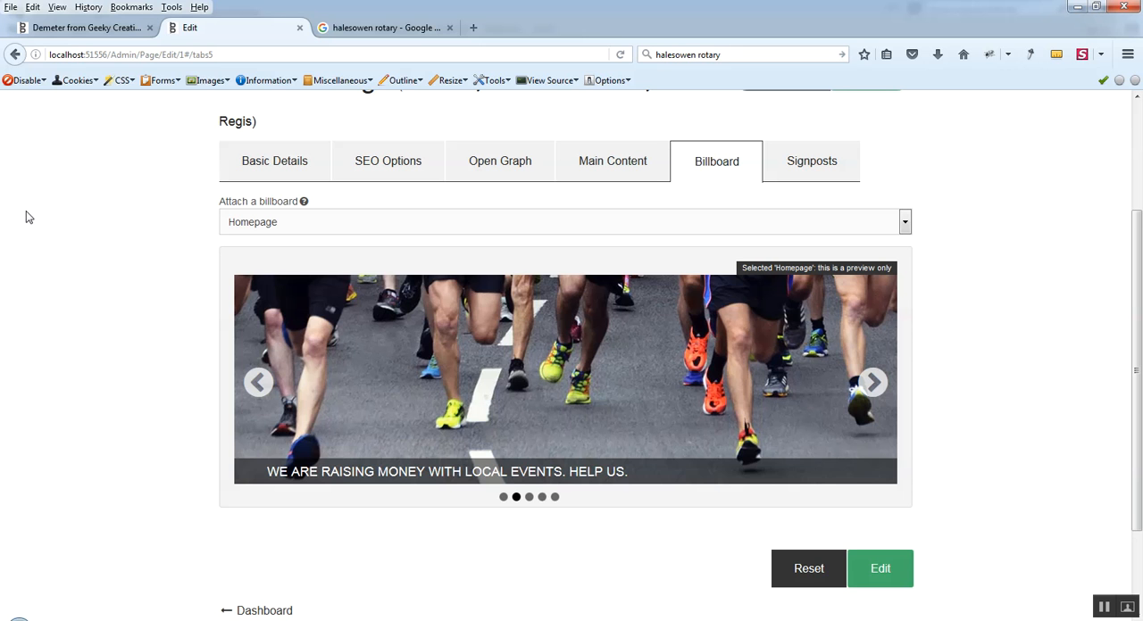
pyautogui.moveTo(49, 202)
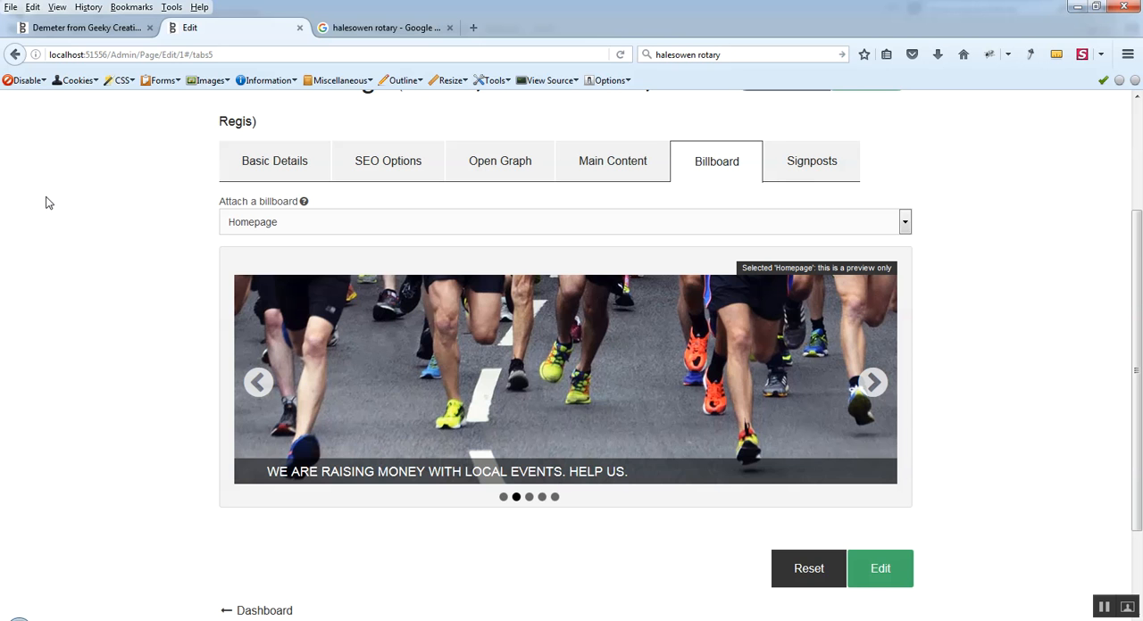
pyautogui.click(811, 161)
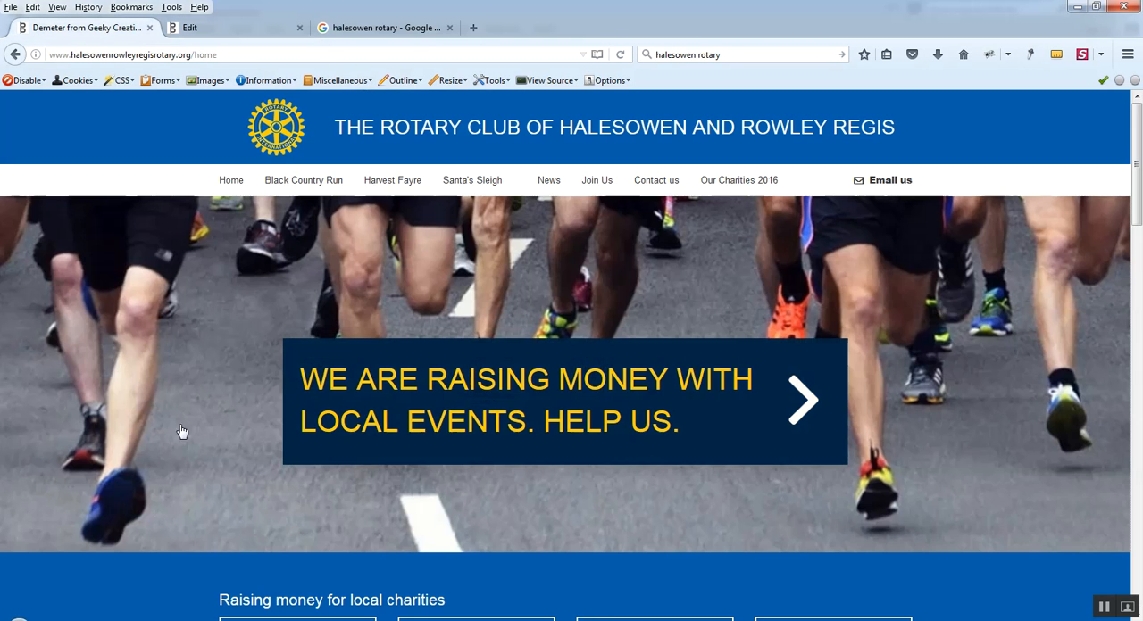
pyautogui.scroll(-3)
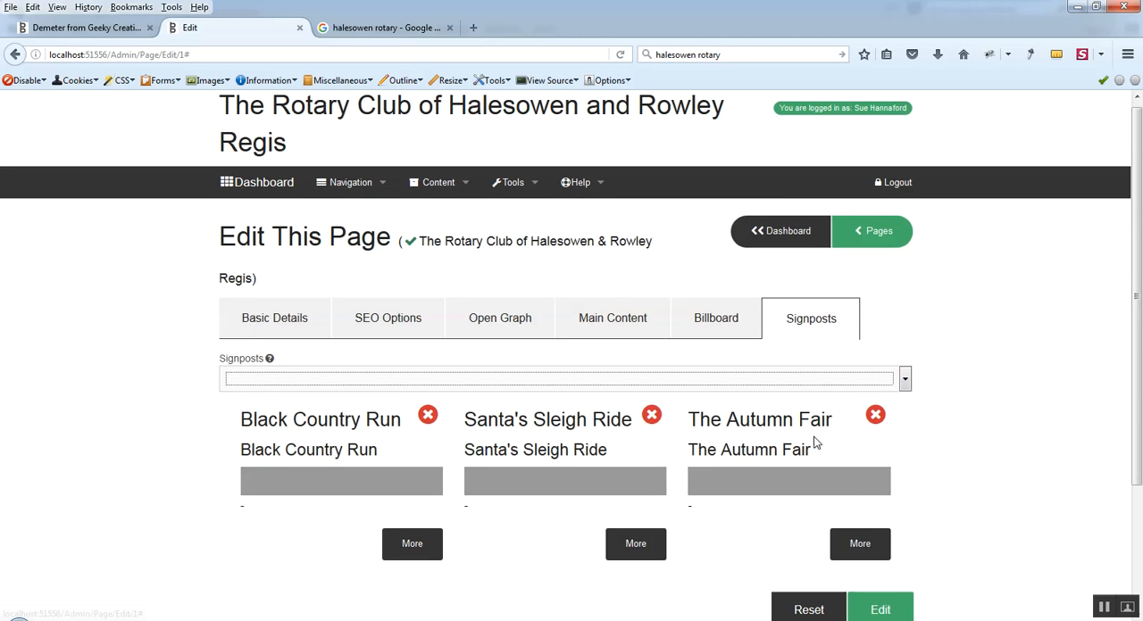
# Review the Open Graph and Signposts details, save the home page and return to Manage Pages.
pyautogui.scroll(-3)
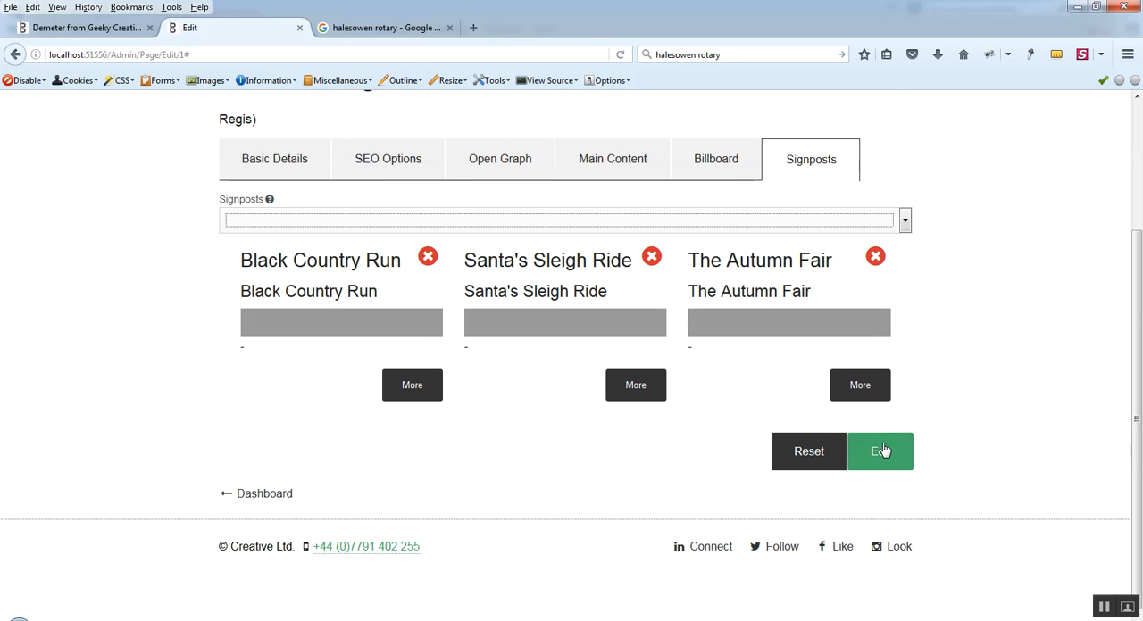
pyautogui.moveTo(728, 464)
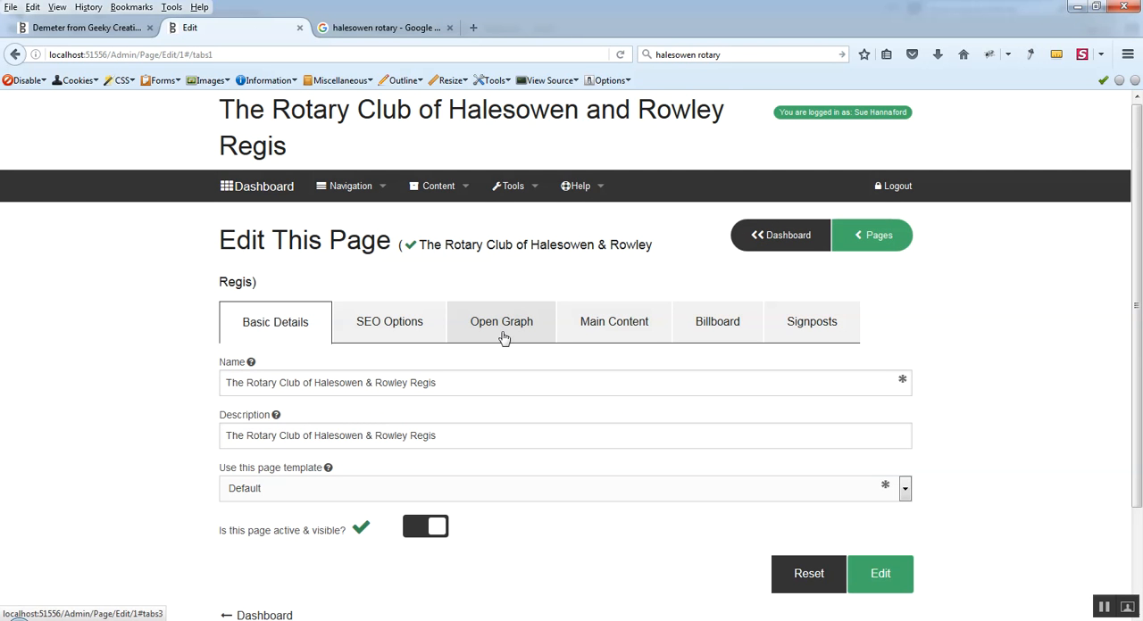
pyautogui.moveTo(496, 358)
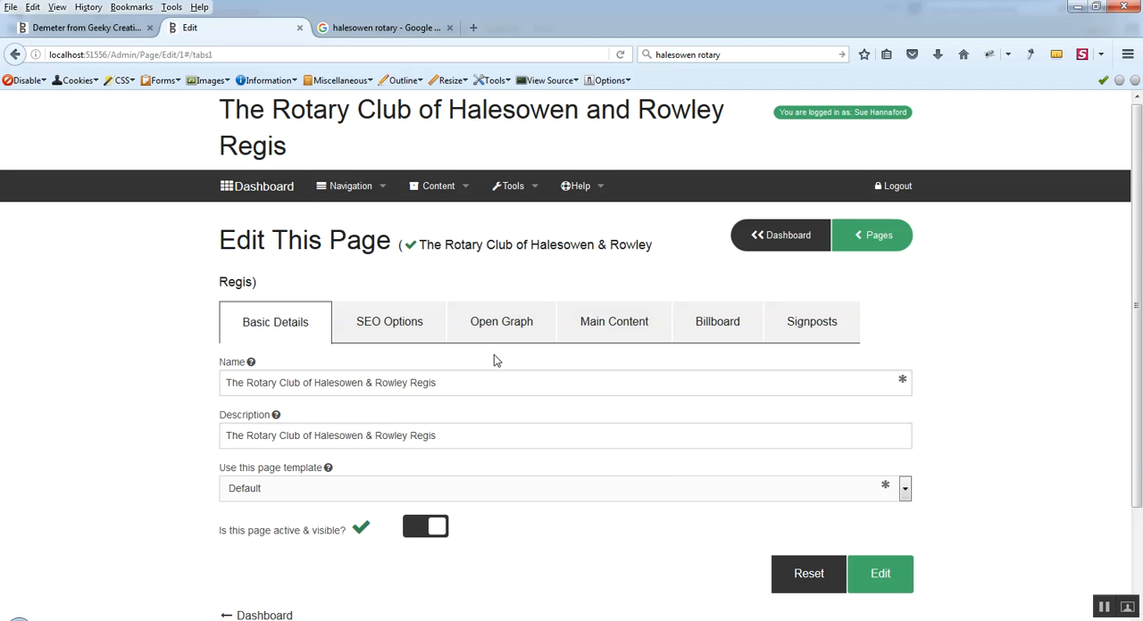
pyautogui.click(500, 321)
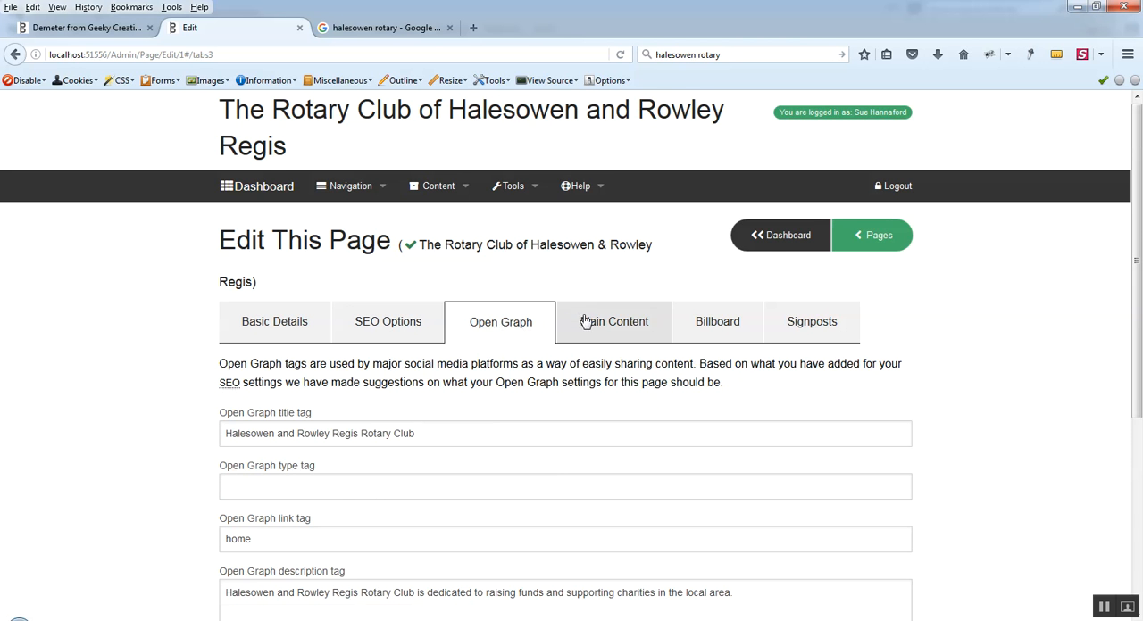
pyautogui.click(811, 321)
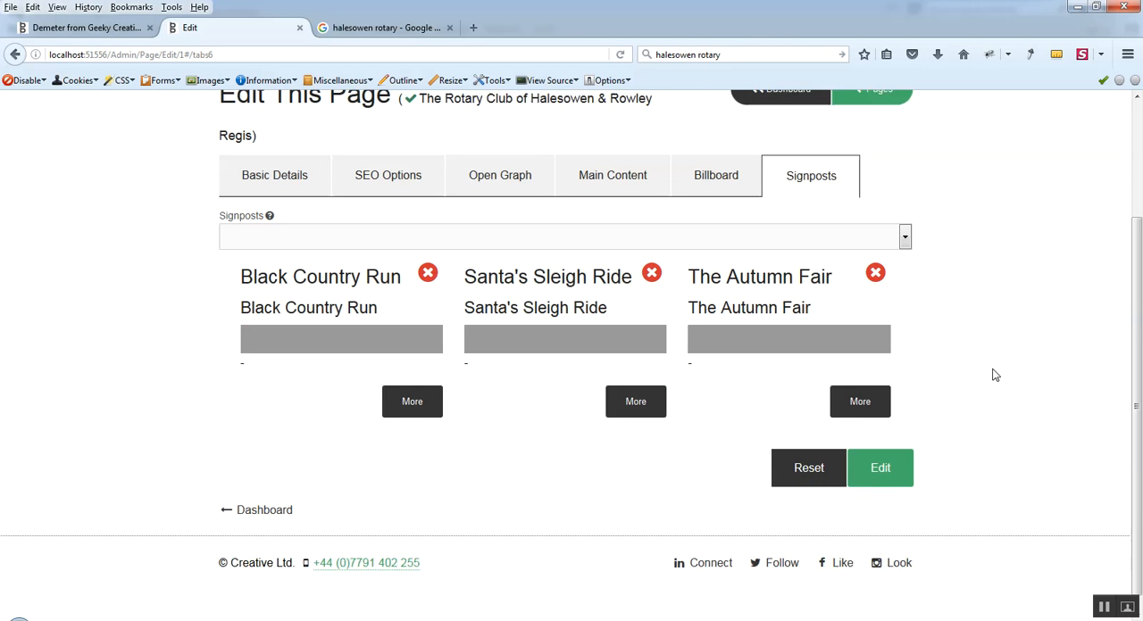
pyautogui.click(879, 468)
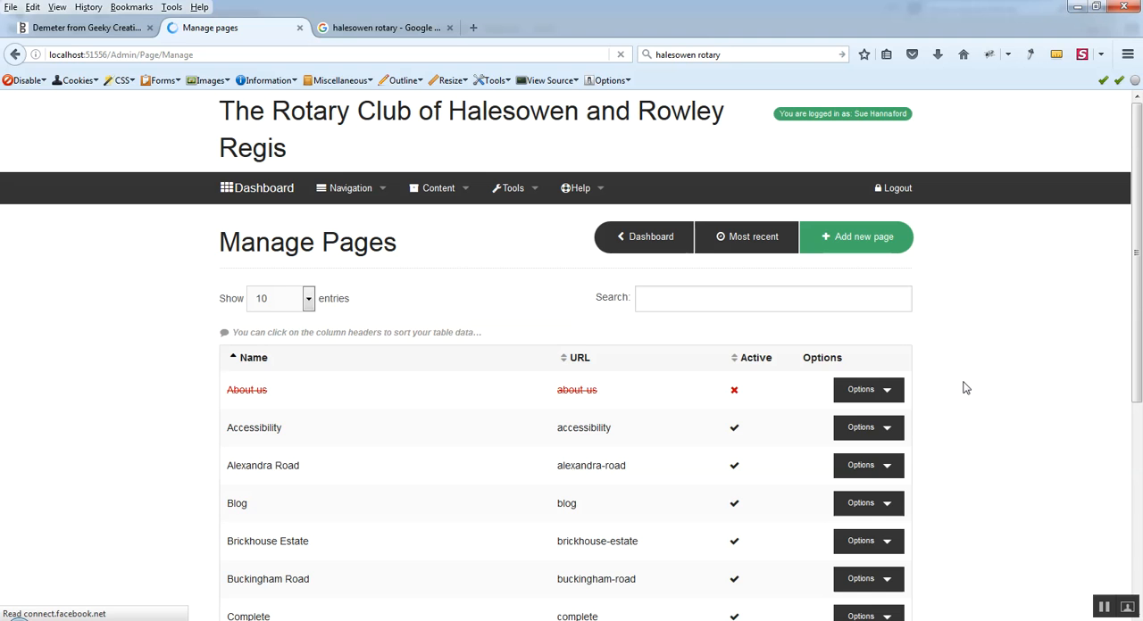
pyautogui.scroll(-3)
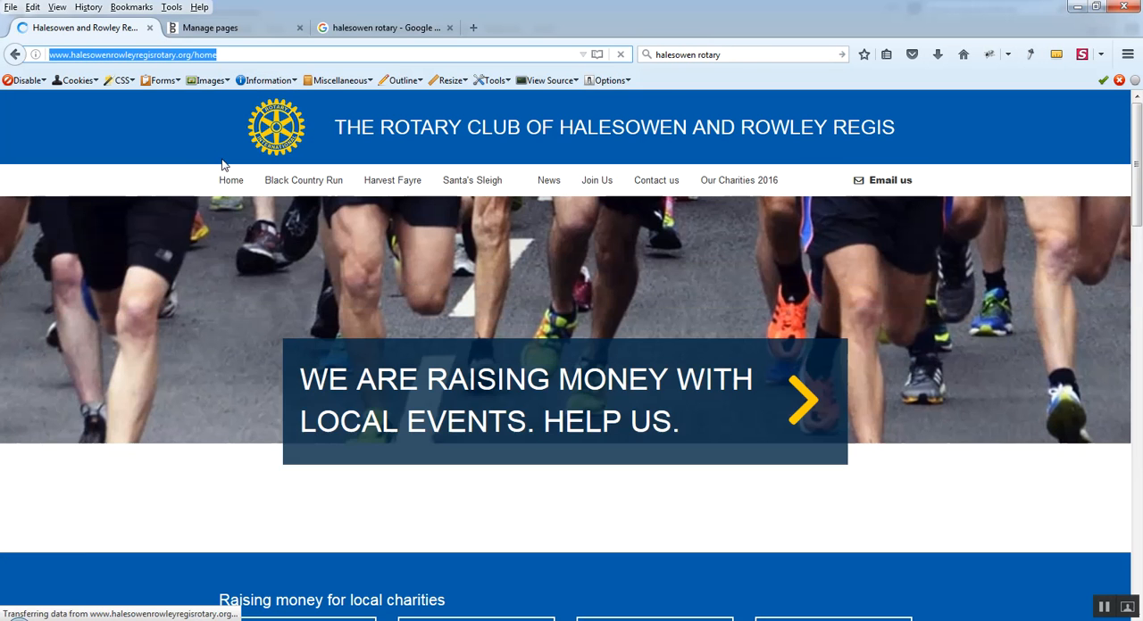
pyautogui.scroll(-3)
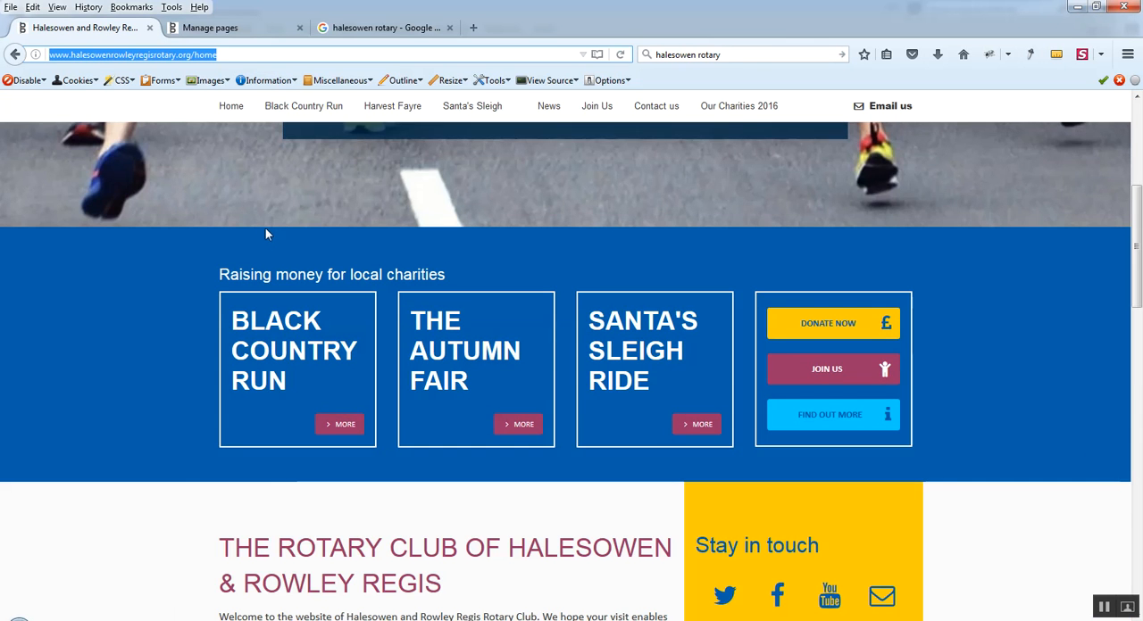
pyautogui.moveTo(420, 275)
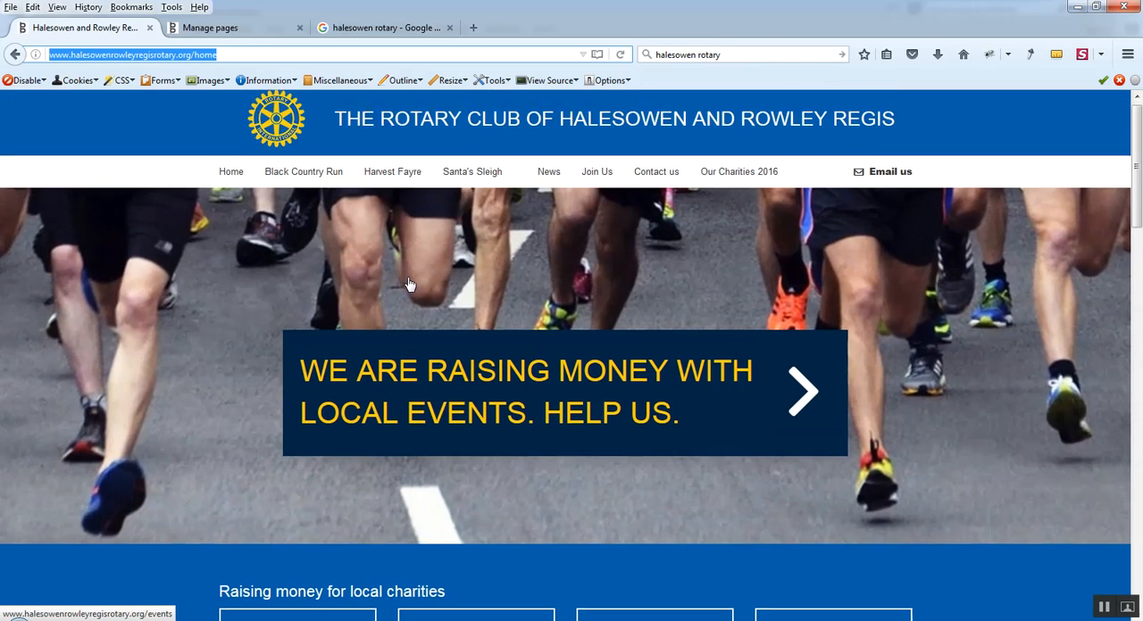
pyautogui.scroll(-3)
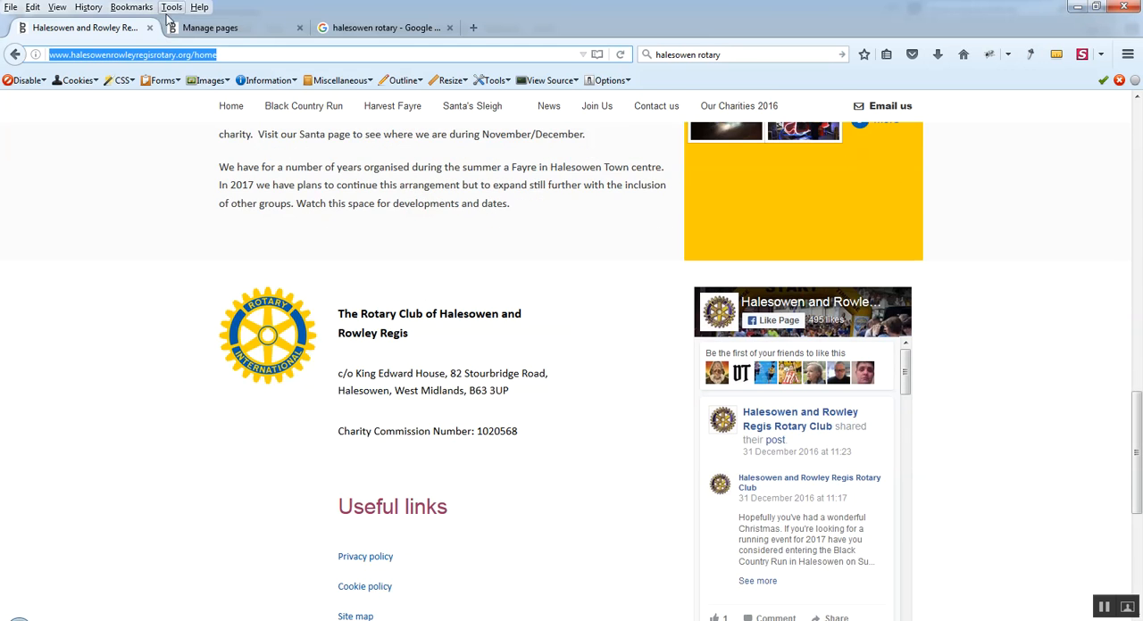
pyautogui.click(209, 29)
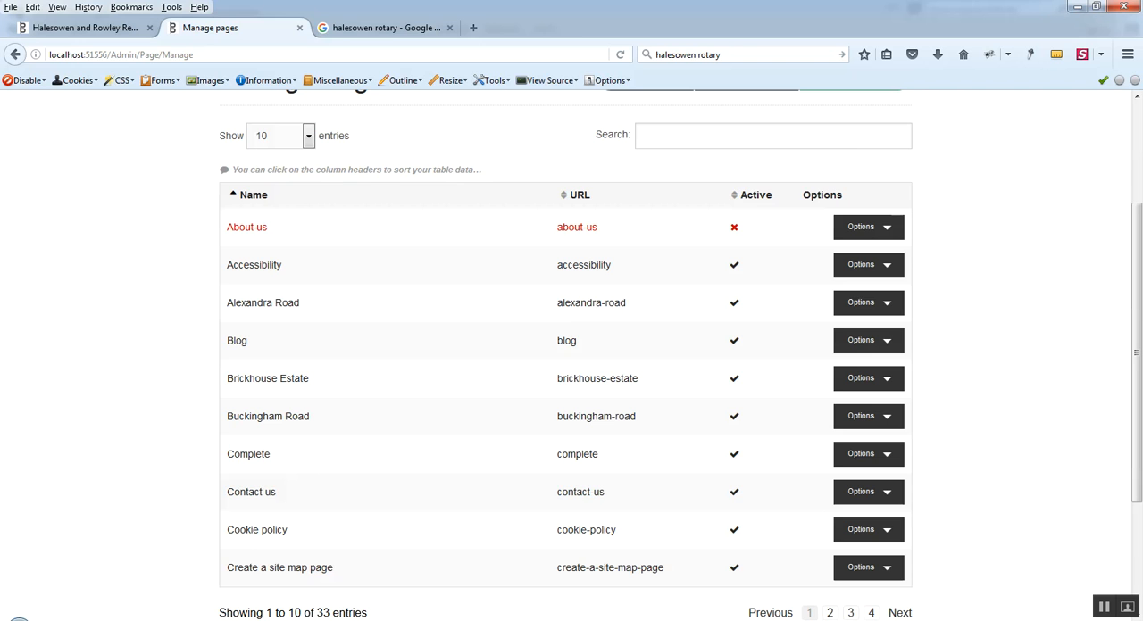
pyautogui.moveTo(769, 613)
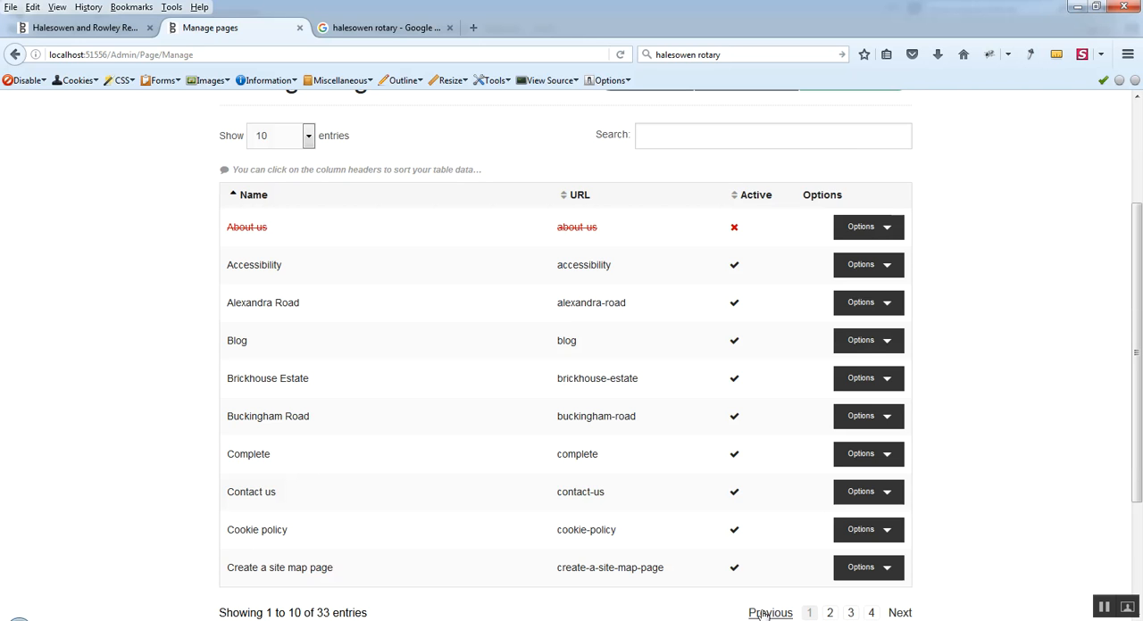